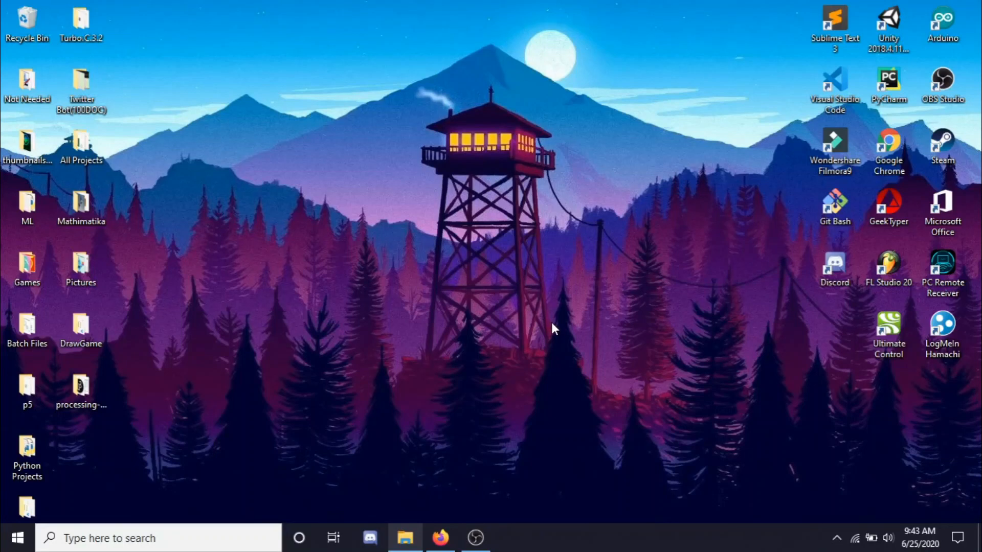
mouse_move(546, 329)
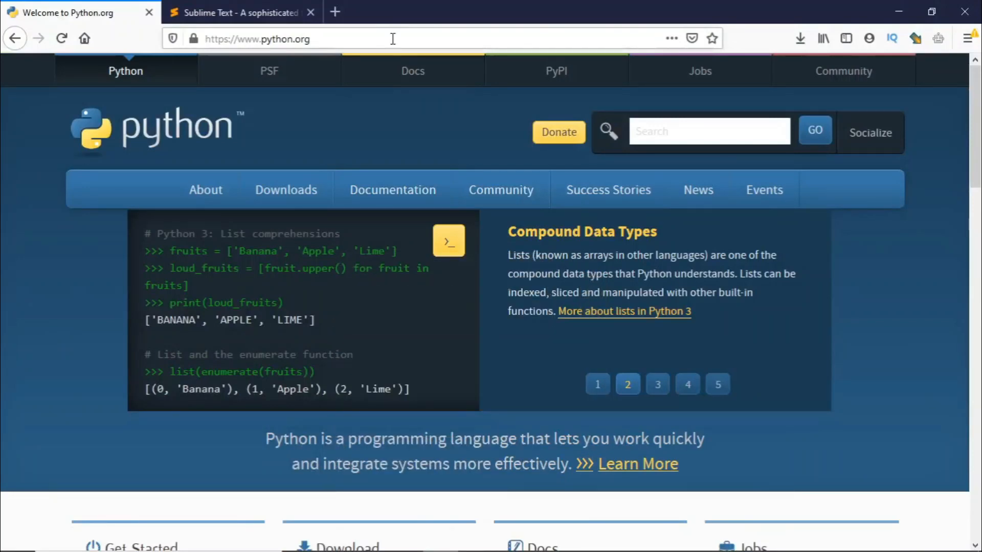
Go to the Python Downloads page and scroll to the release list
click(285, 190)
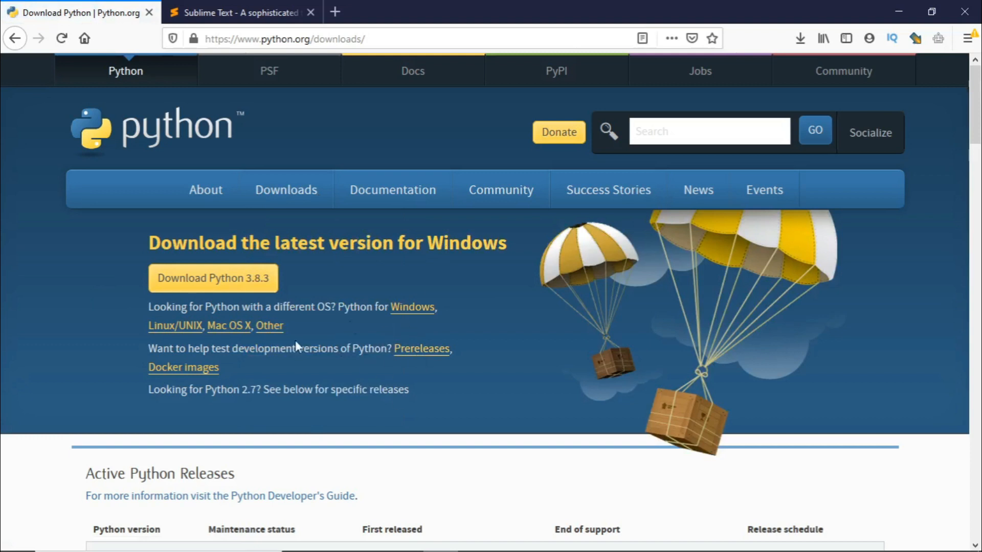
mouse_move(234, 293)
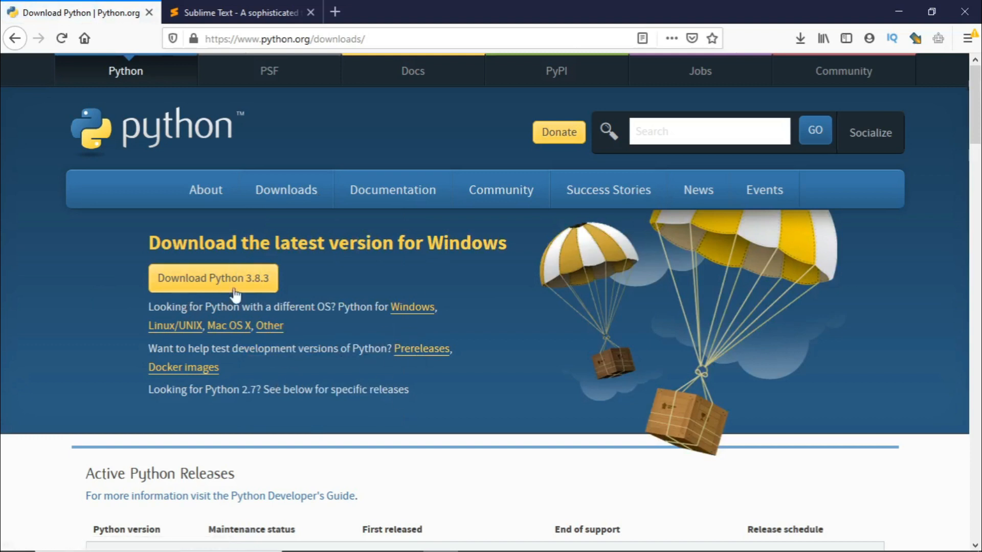
mouse_move(270, 286)
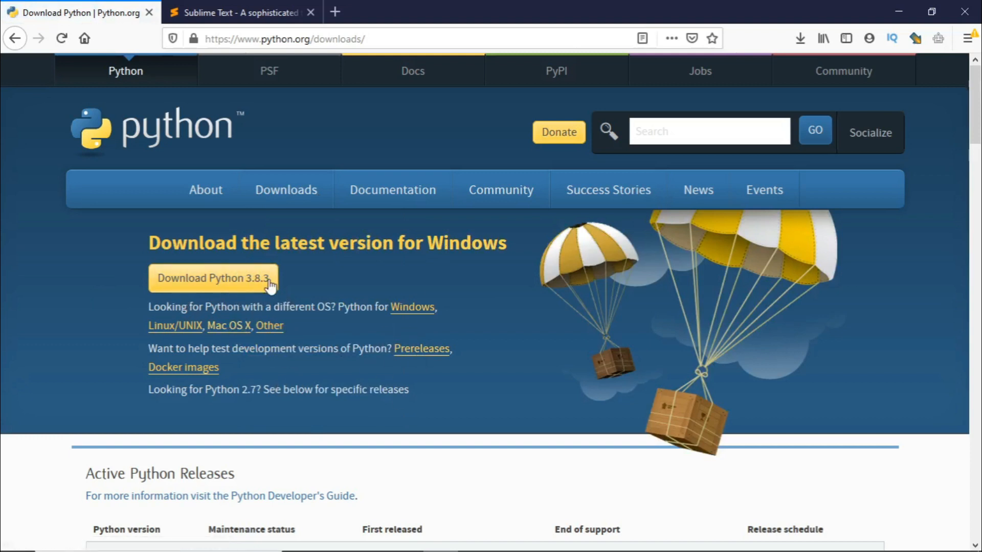
scroll(down, 3)
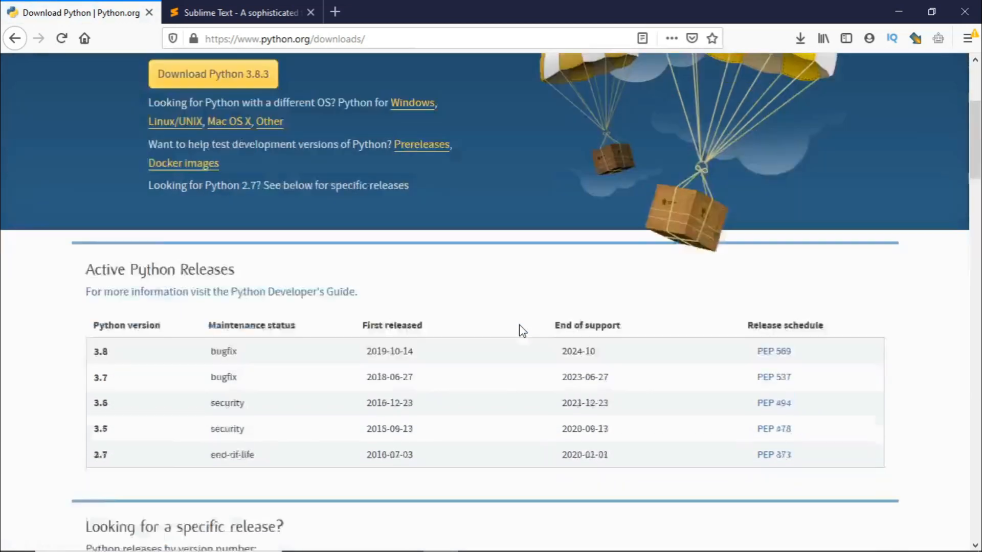
scroll(down, 3)
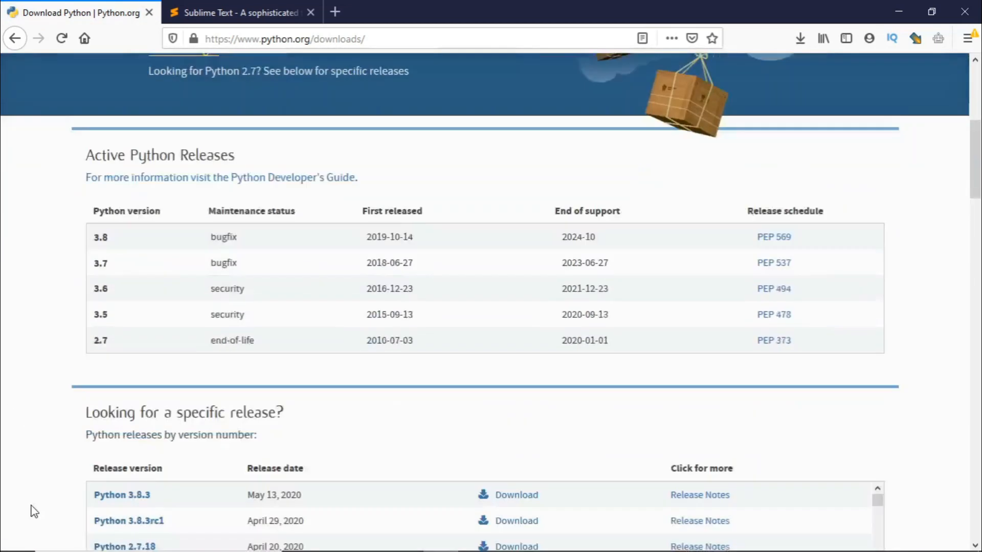
scroll(down, 3)
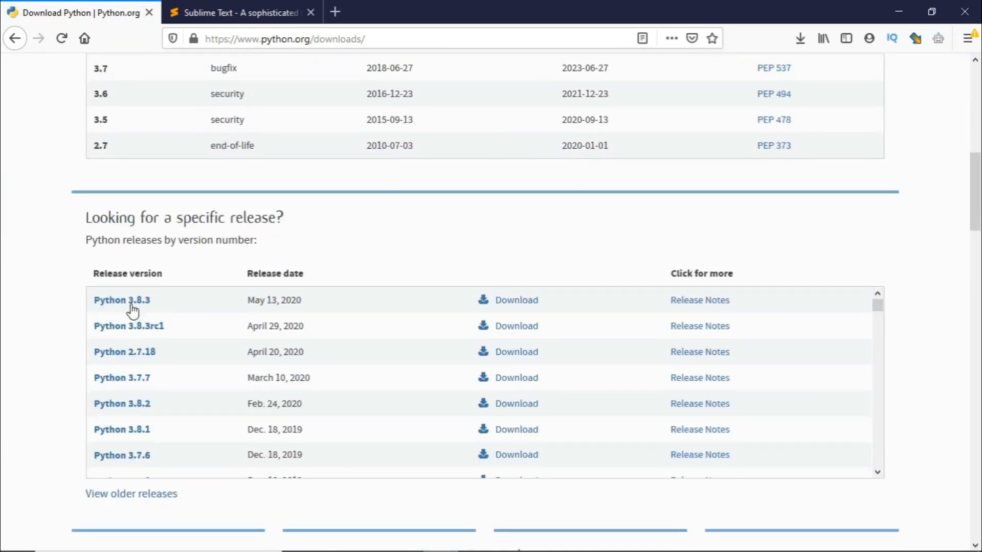
Open the Python 3.8.3 release page and scroll to its Files table
click(122, 301)
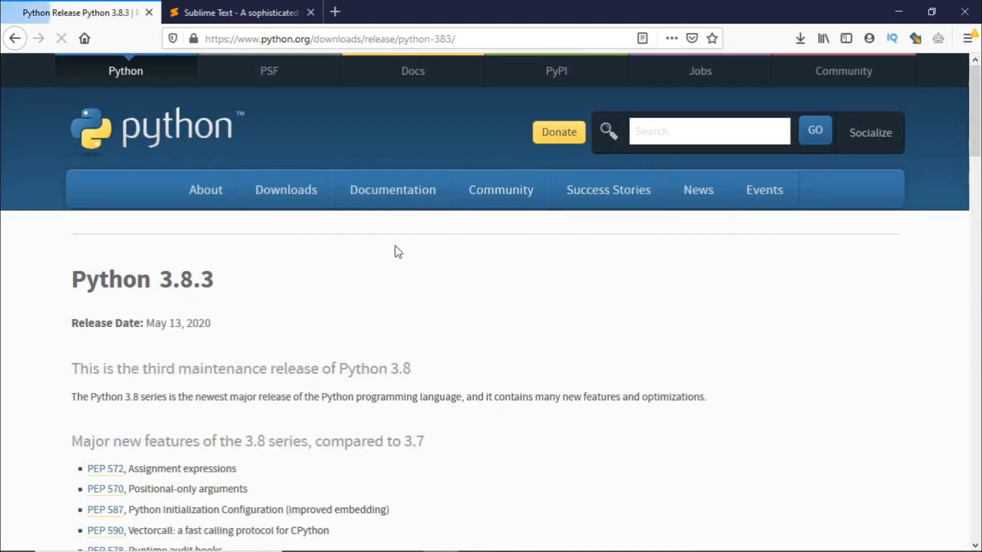
scroll(down, 3)
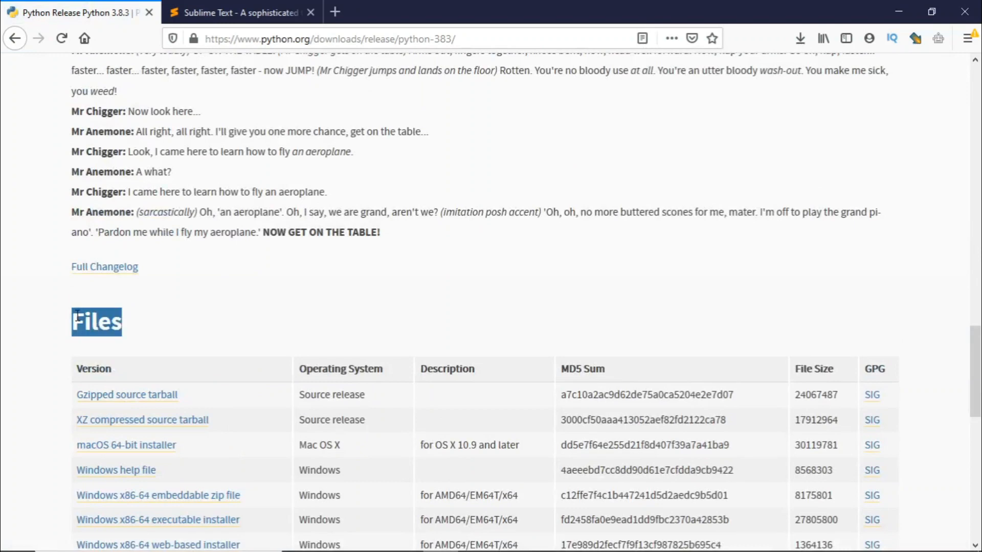
scroll(down, 3)
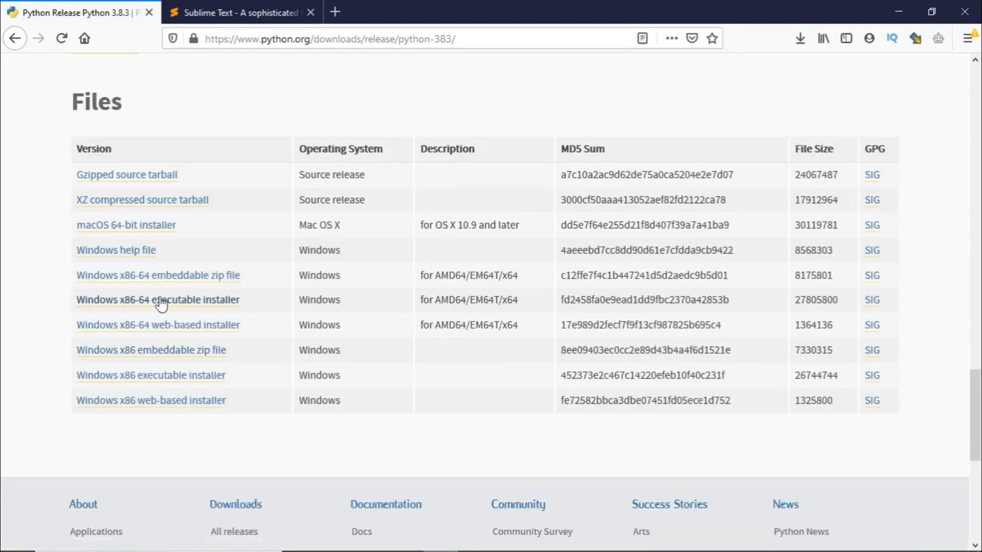
Download the Windows x86-64 executable installer and launch it
click(157, 300)
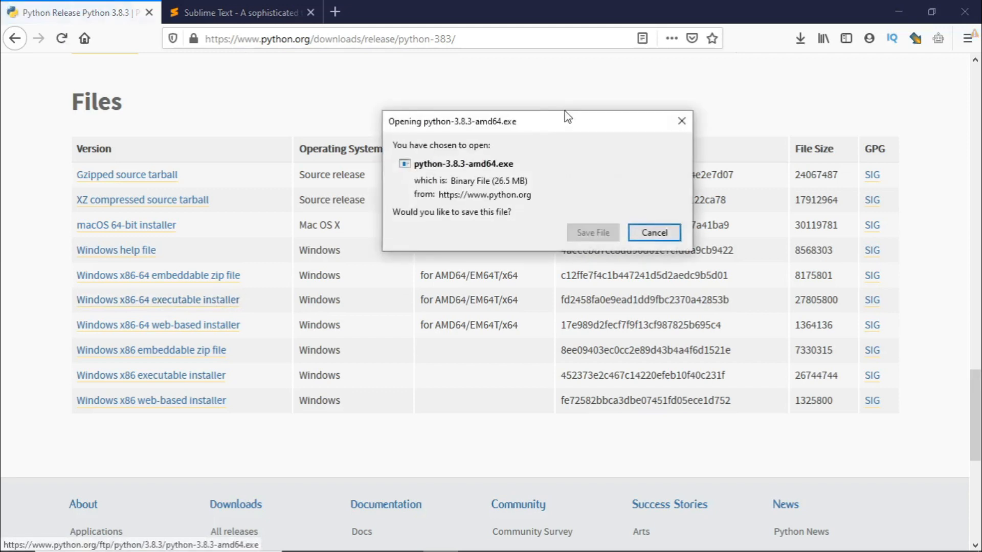
click(654, 233)
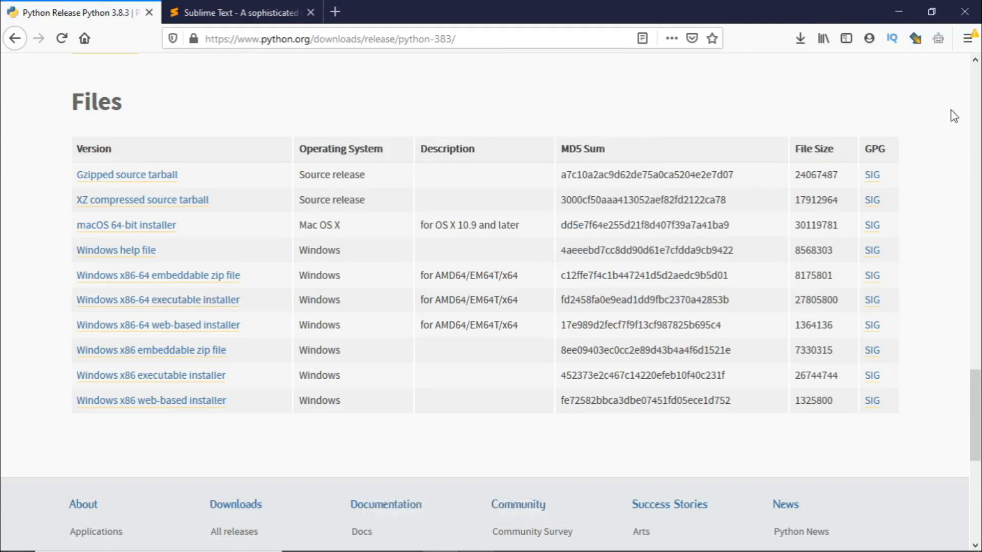
click(797, 39)
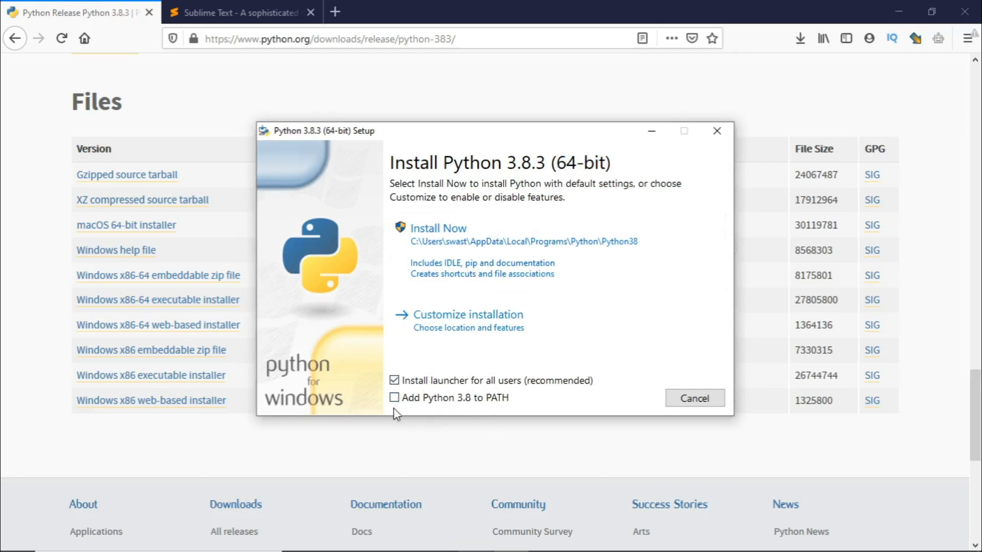
Install Python 3.8.3 with 'Add Python 3.8 to PATH' ticked, then close setup
click(395, 398)
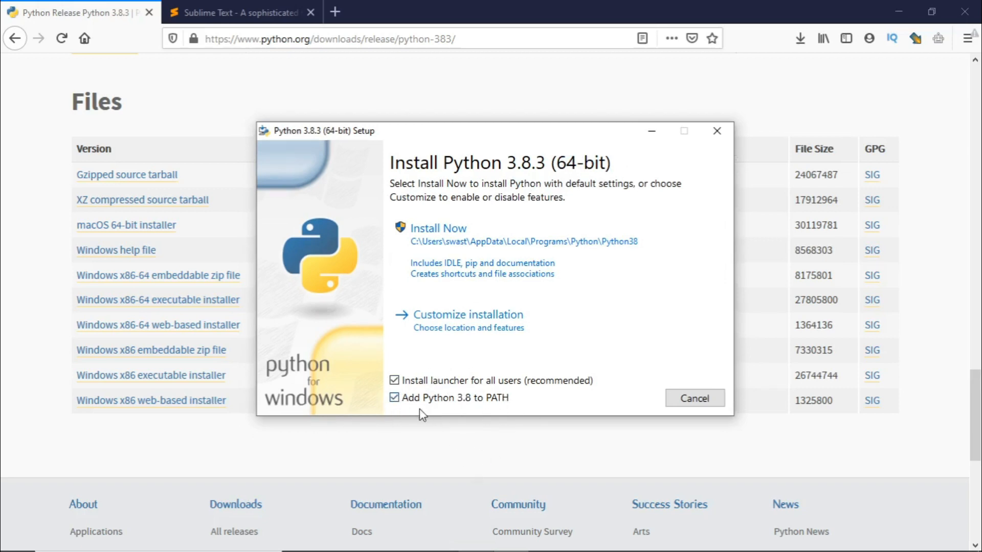
click(438, 228)
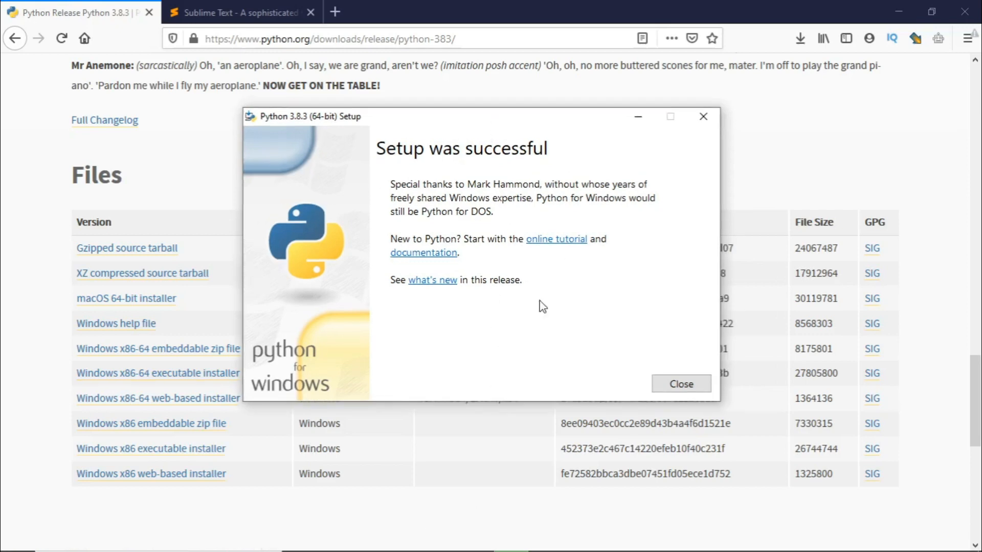
click(681, 384)
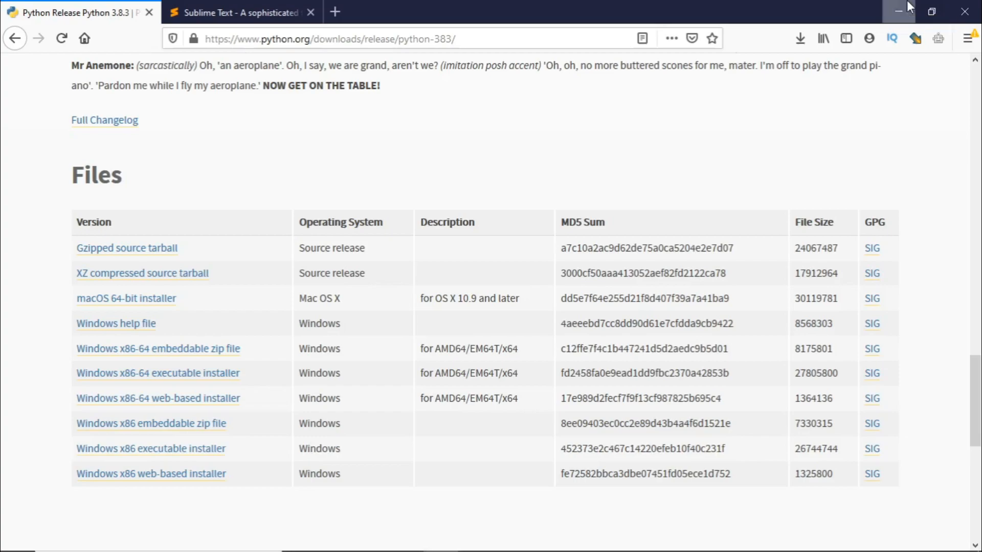
Run python --version in Command Prompt (reports Python 3.7.5), then minimize it
click(897, 11)
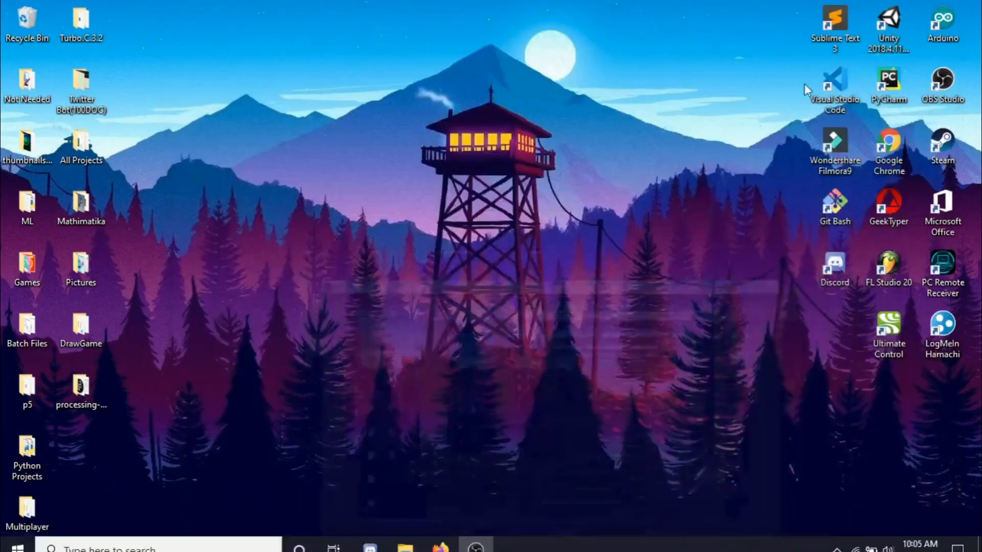
right_click(15, 544)
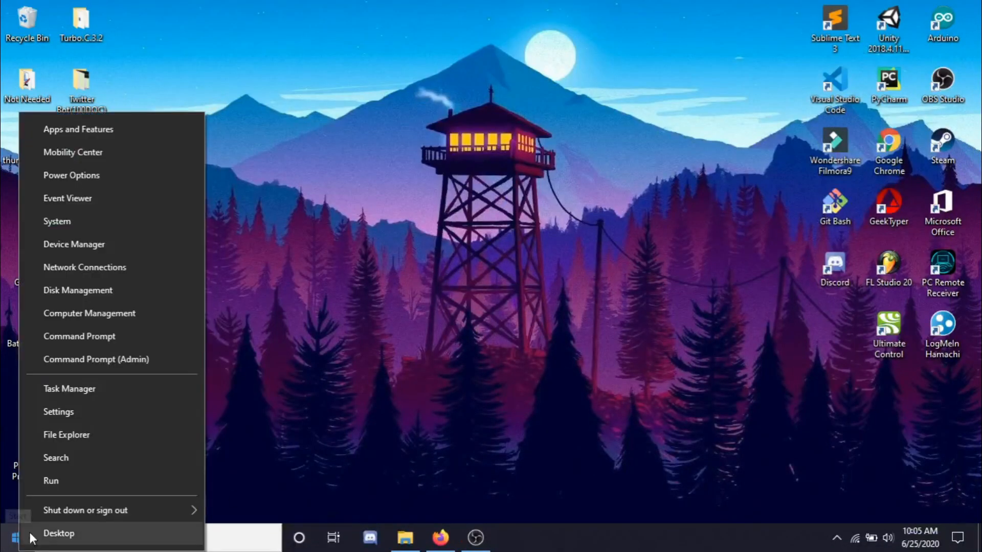
click(61, 534)
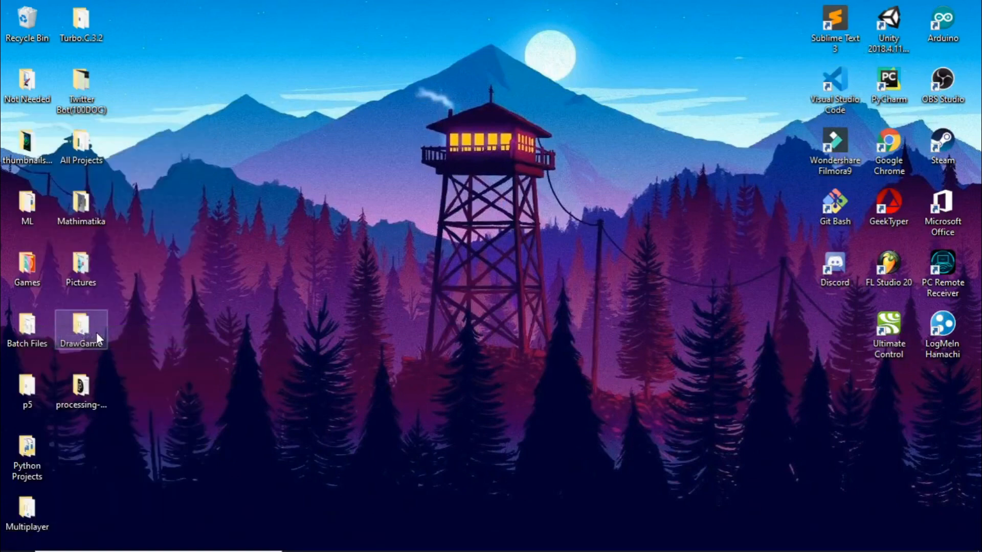
mouse_move(388, 215)
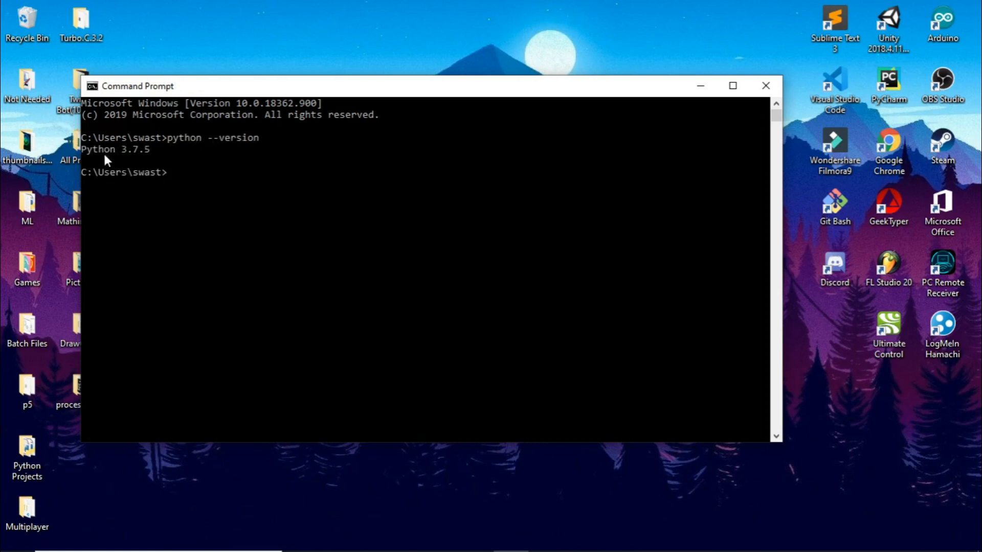
click(123, 149)
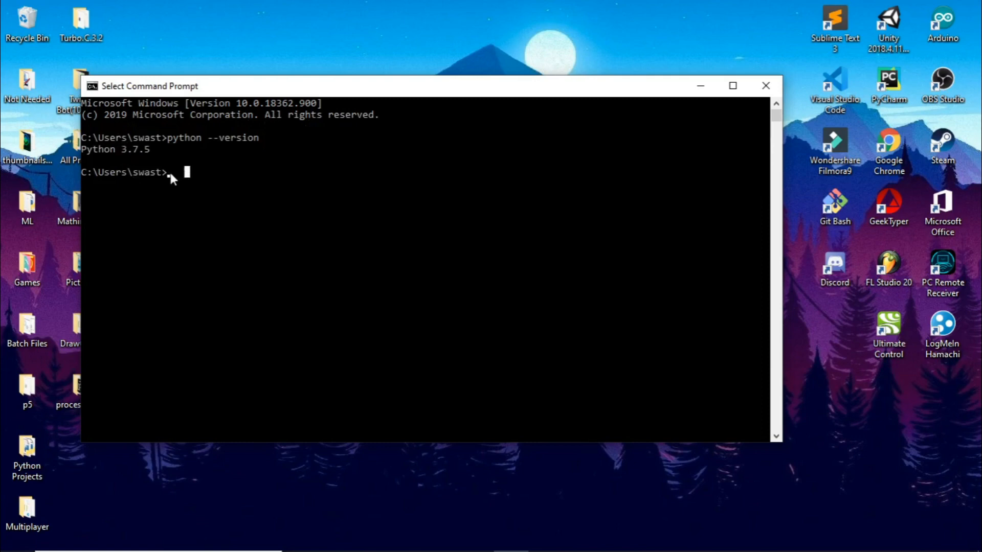
click(765, 86)
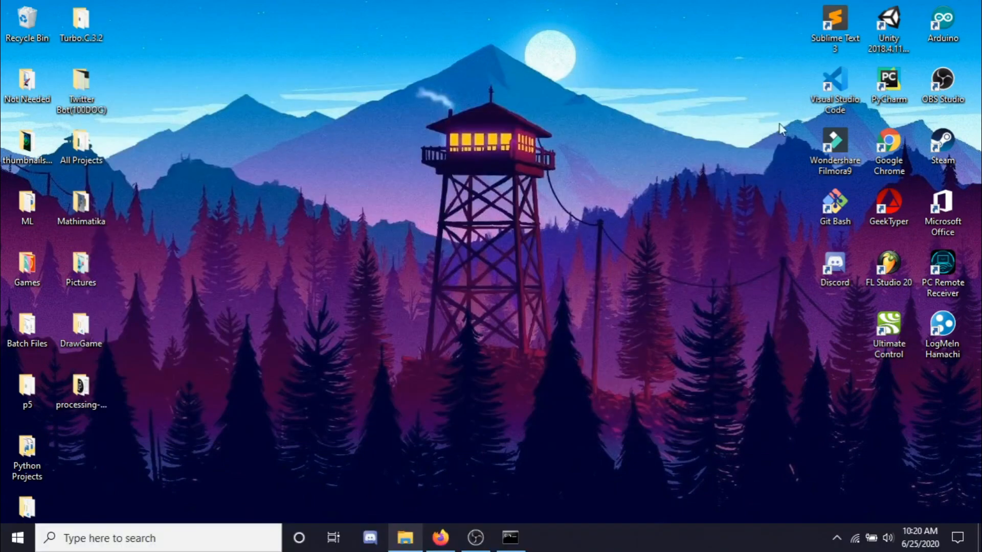
mouse_move(790, 24)
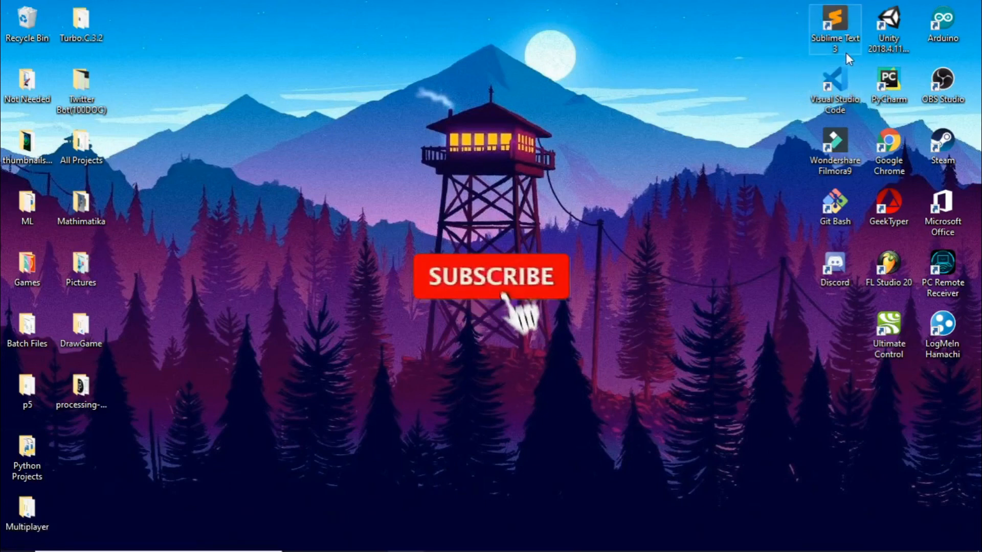
Restore Firefox on the Sublime Text 3 Build 3211 download page
click(489, 276)
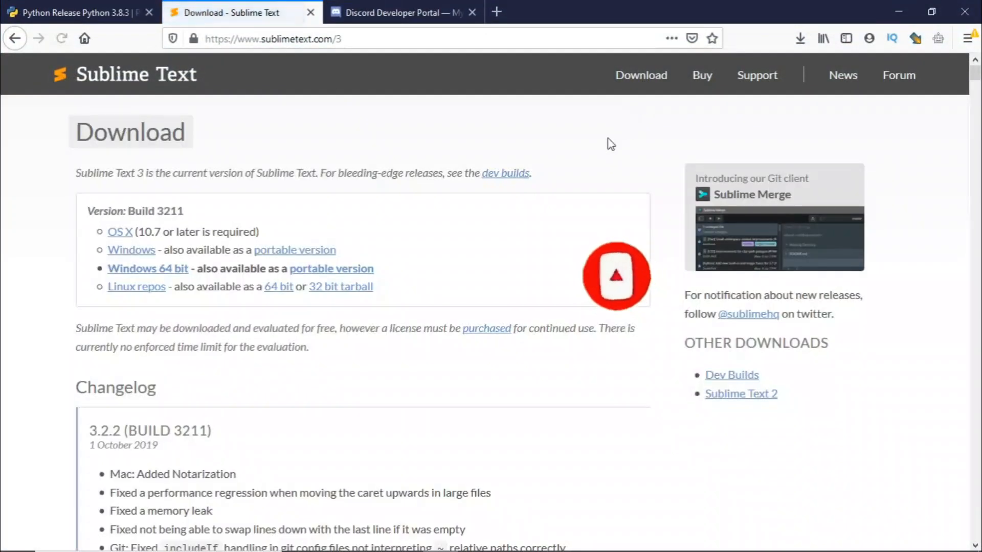
scroll(down, 3)
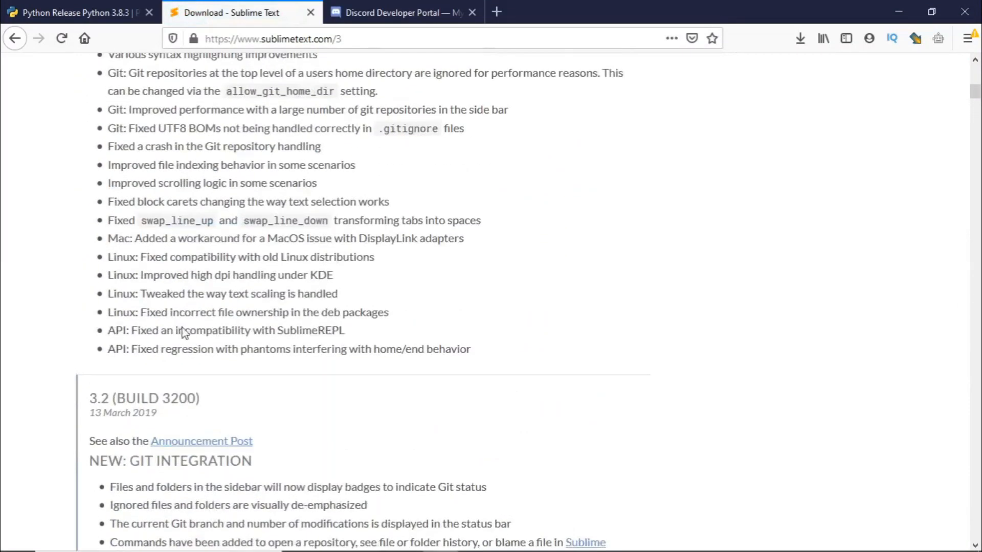
scroll(up, 3)
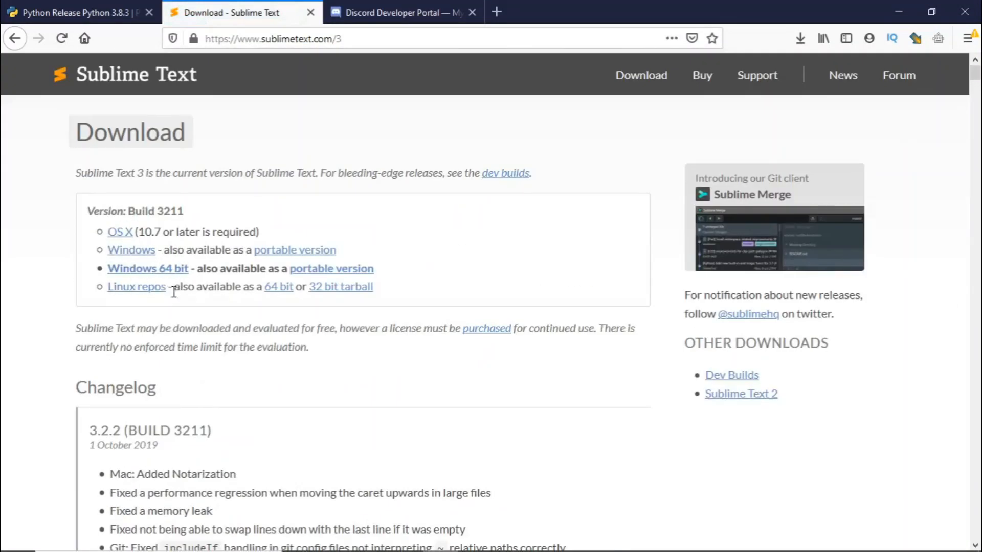
mouse_move(185, 243)
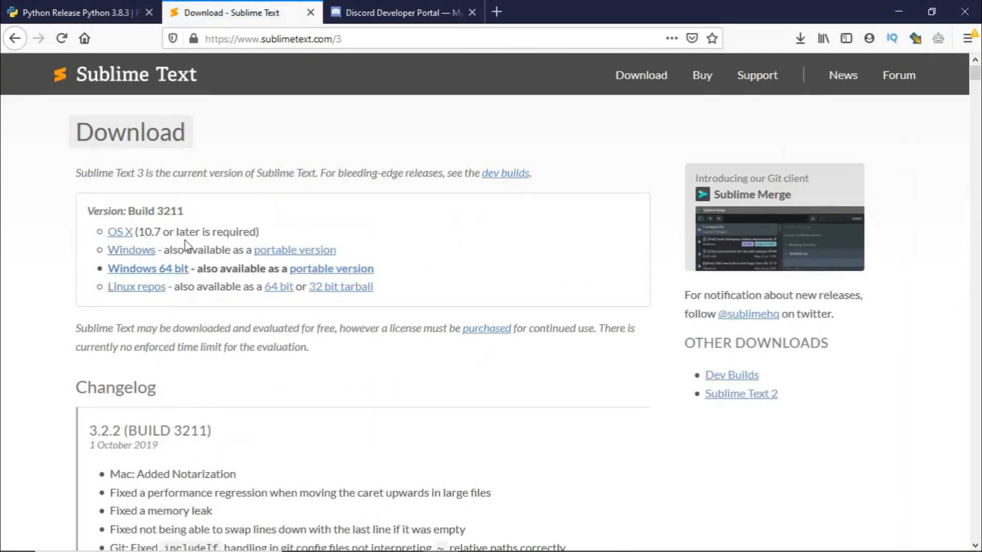
mouse_move(374, 143)
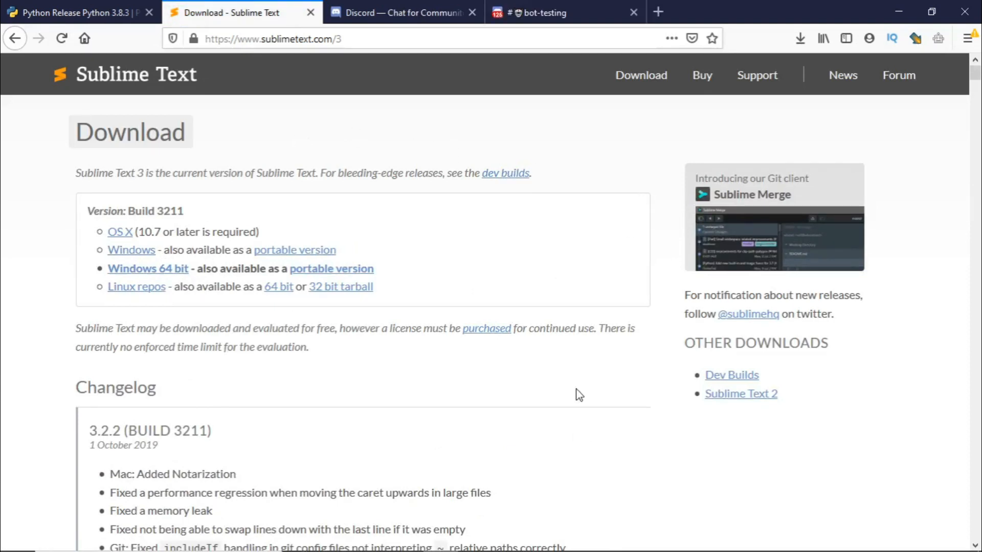
In the Discord Developer Portal, create a new application named Tutorial Bot
click(399, 12)
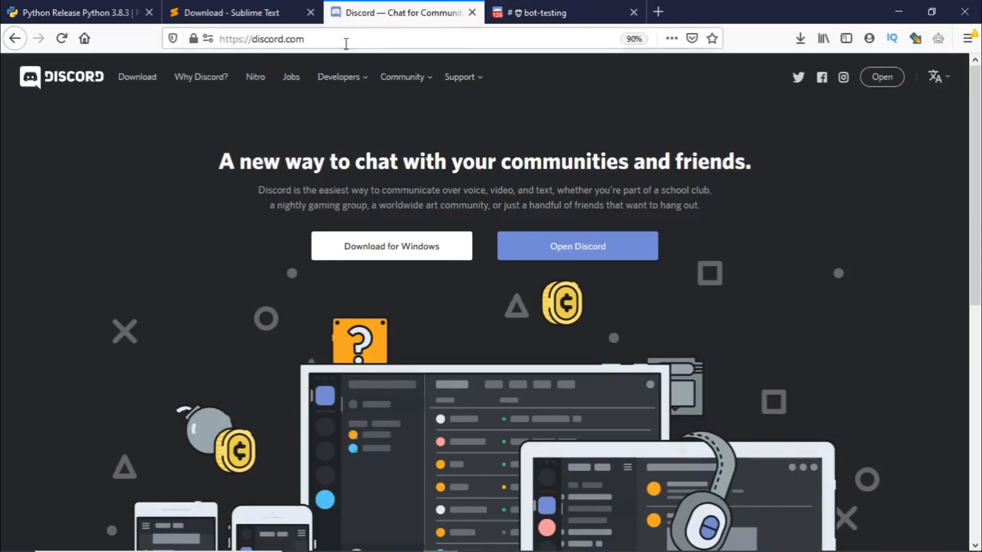
click(338, 77)
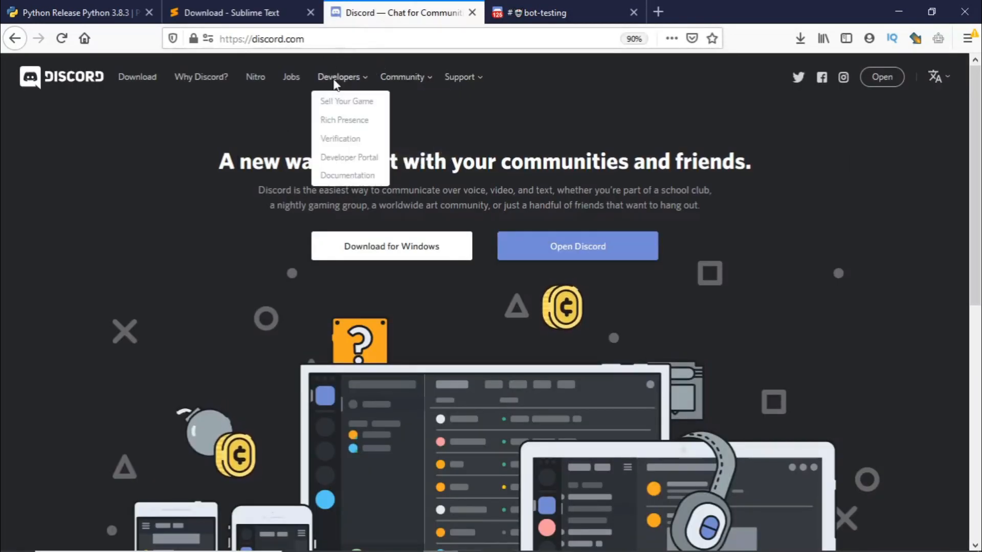
click(350, 157)
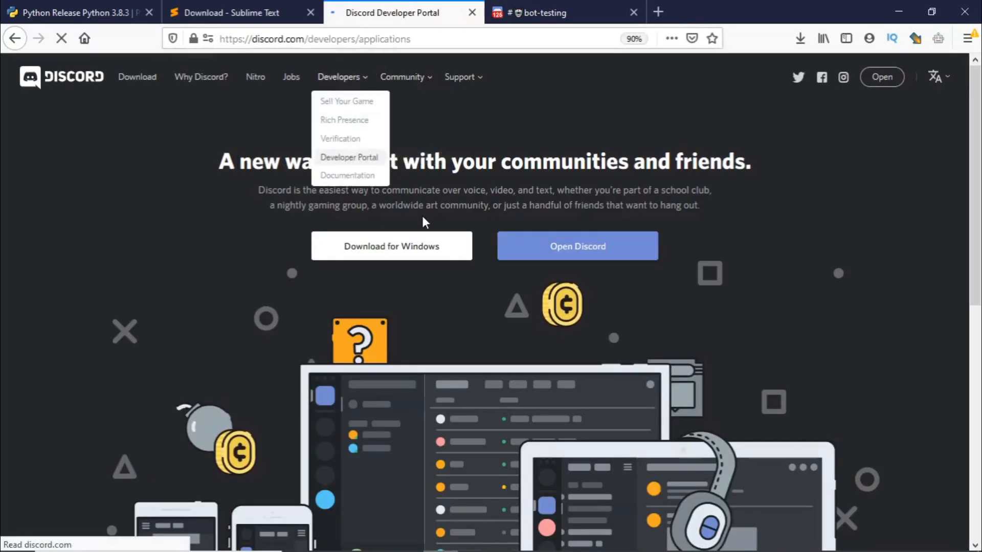
click(350, 158)
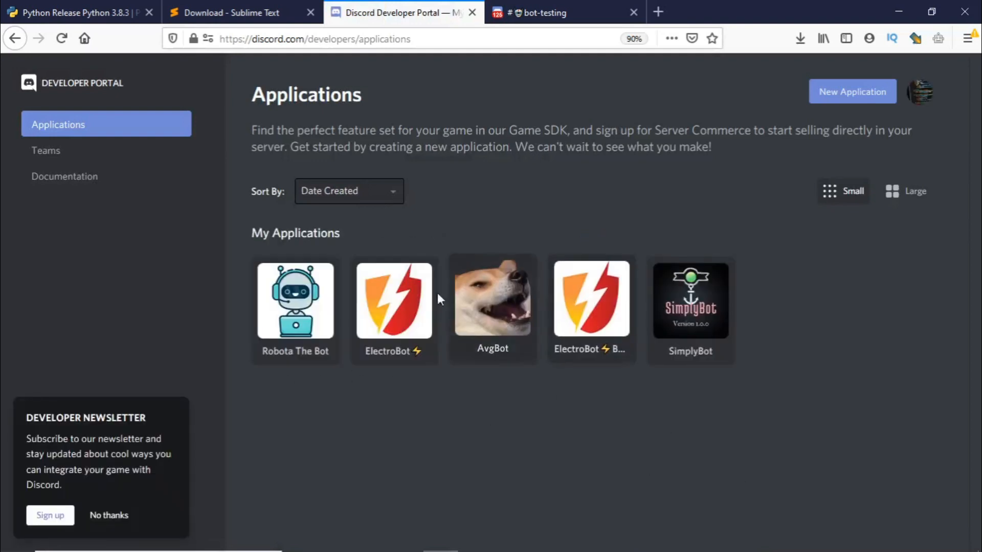
mouse_move(857, 107)
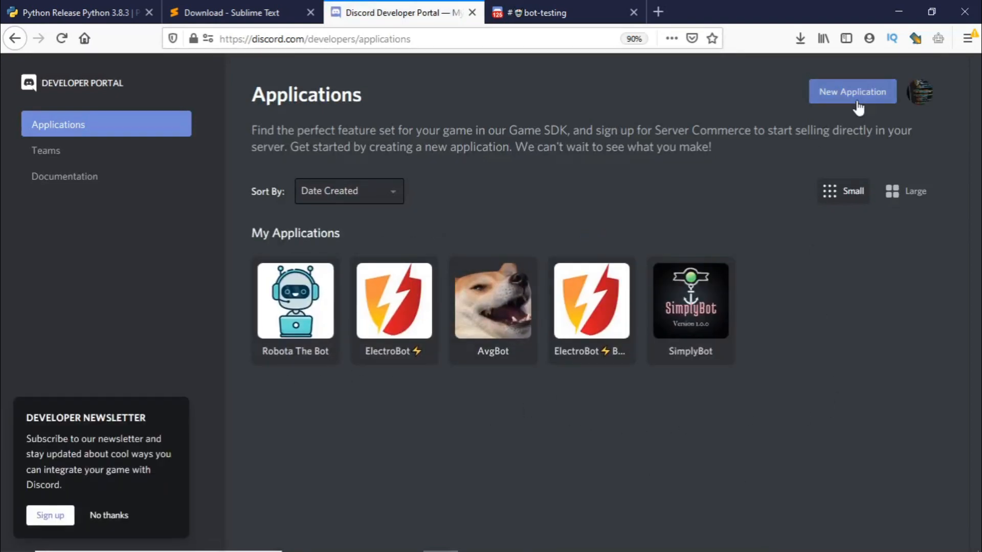
click(853, 92)
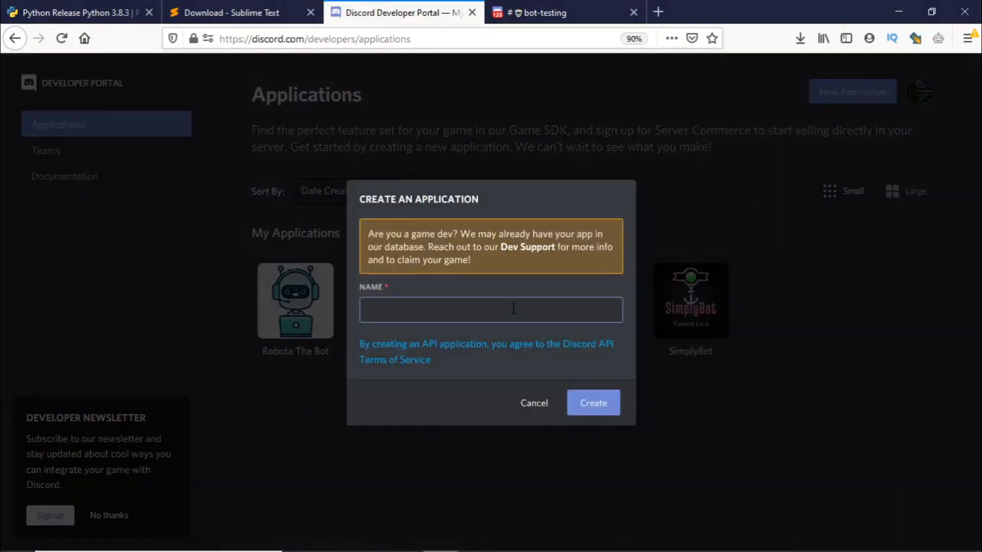
text(Tutorial Bot)
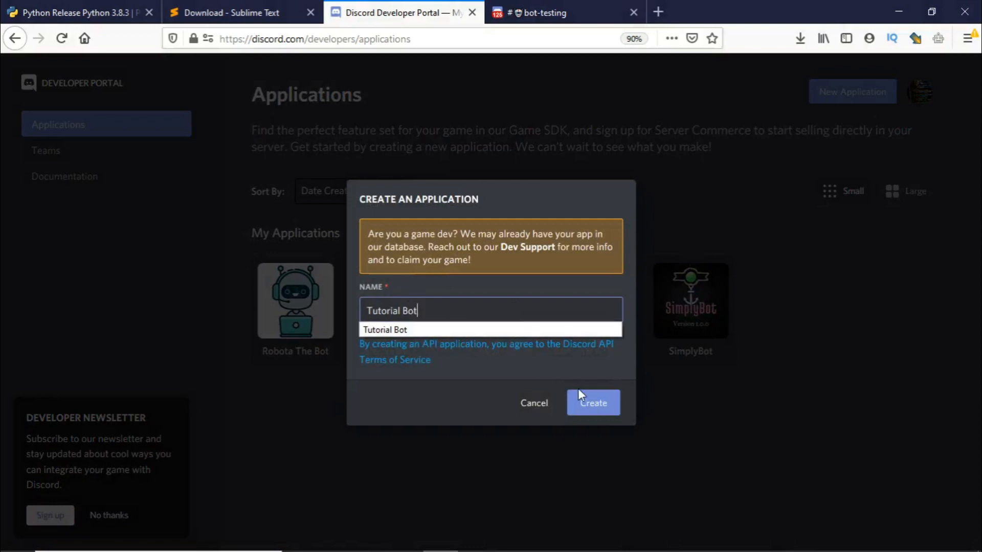
click(593, 403)
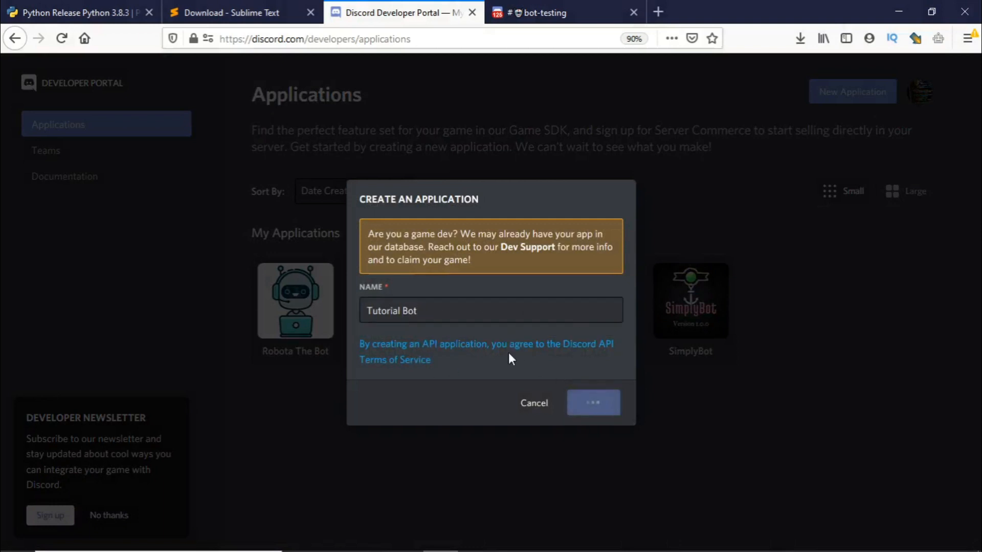
click(593, 403)
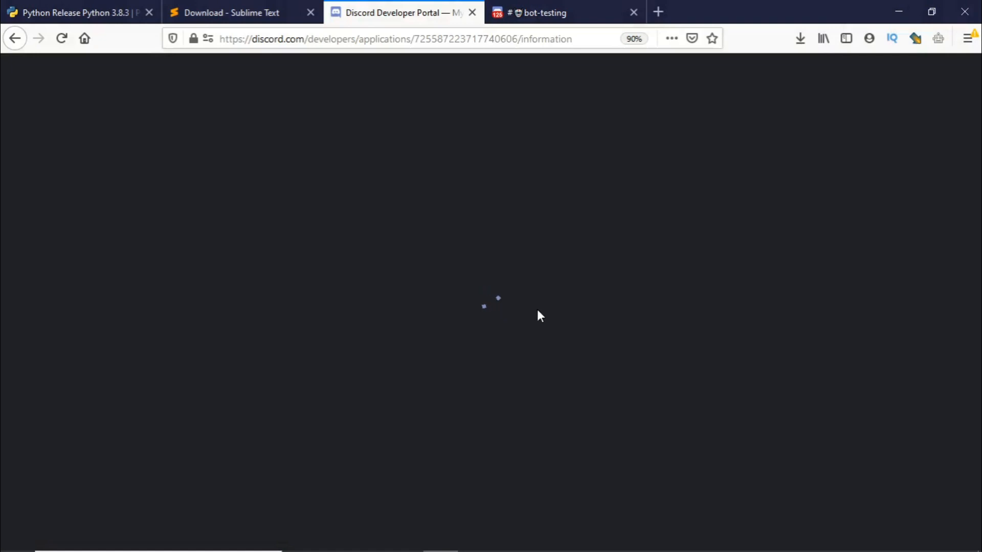
Add a bot user to the Tutorial Bot application
click(102, 241)
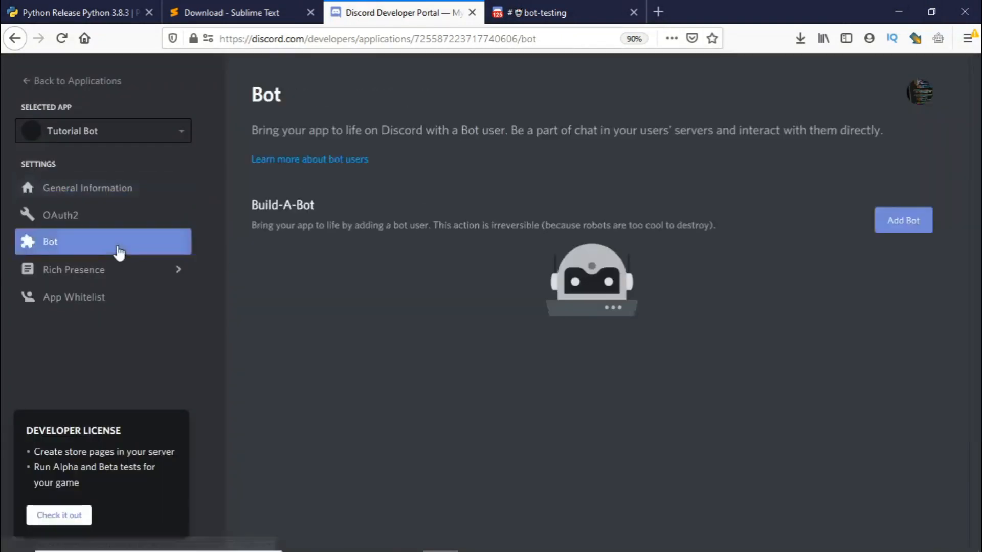
click(903, 220)
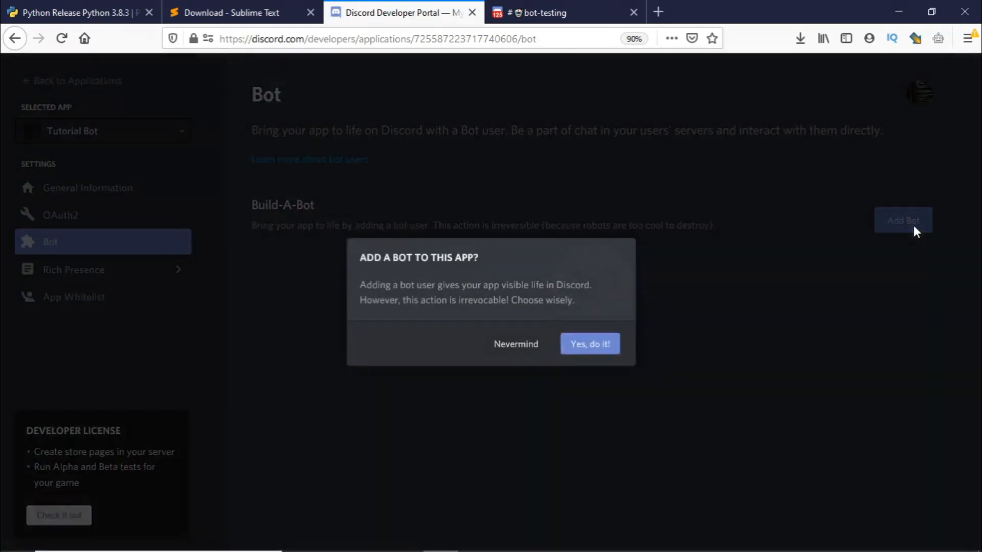
click(590, 344)
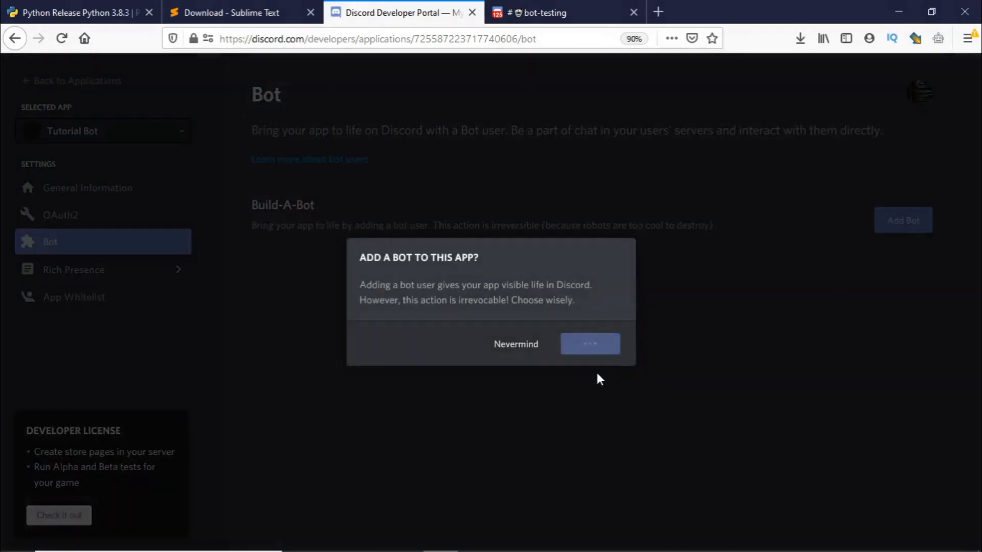
click(589, 343)
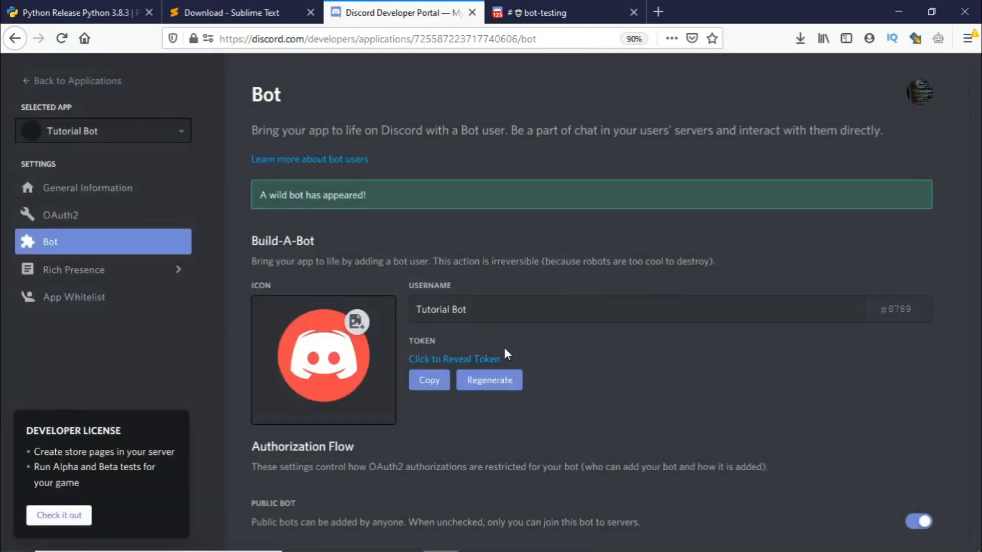
In OAuth2, generate an invite URL with the bot scope and Administrator permission
click(60, 215)
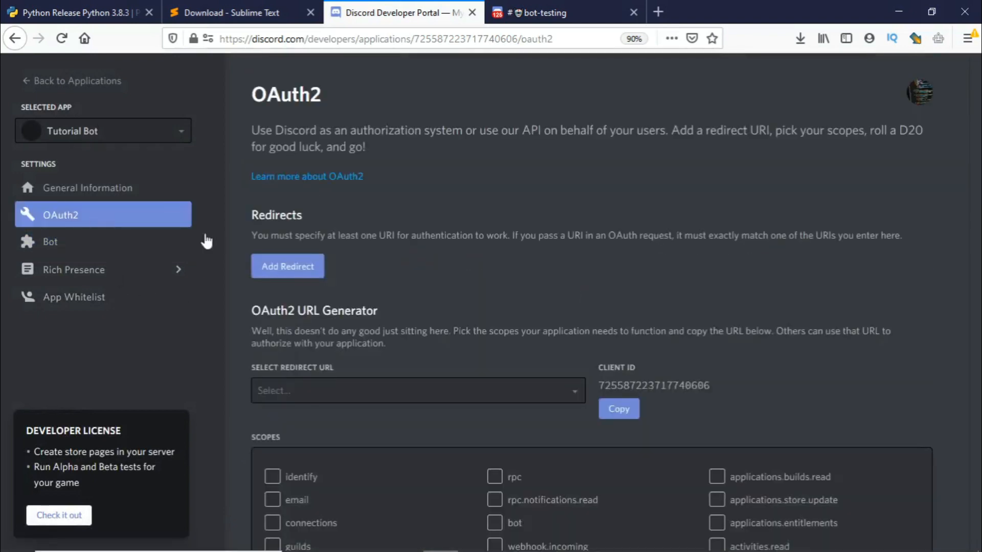
scroll(down, 3)
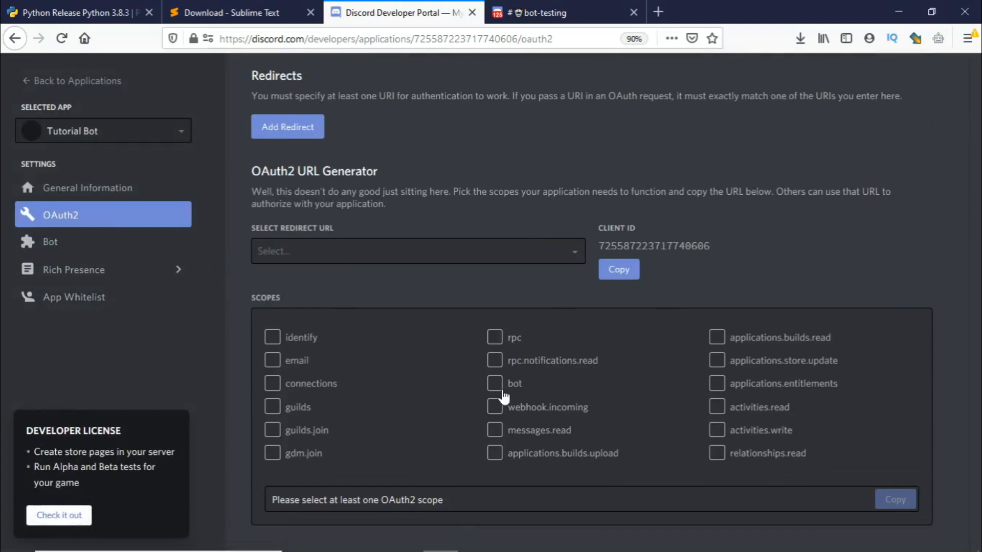
click(494, 383)
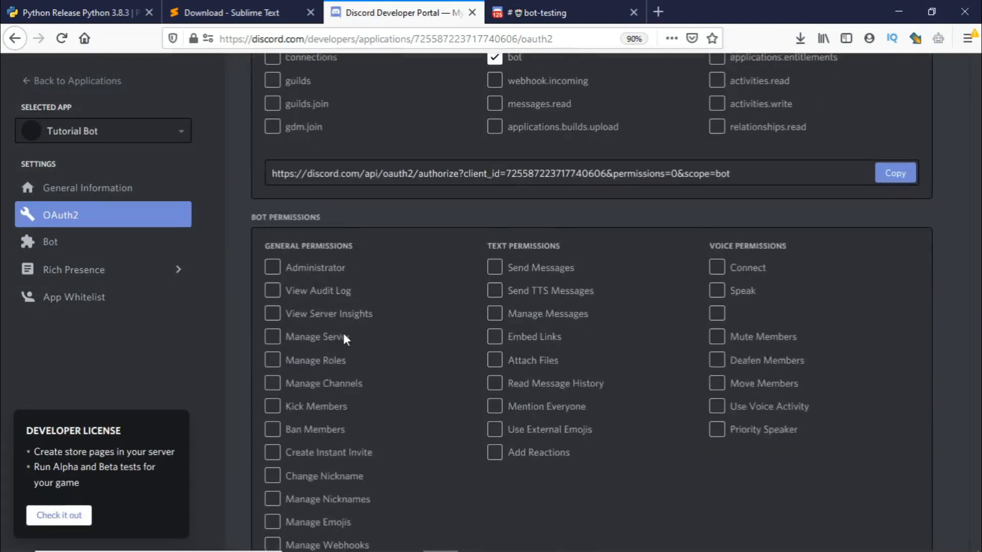
click(272, 268)
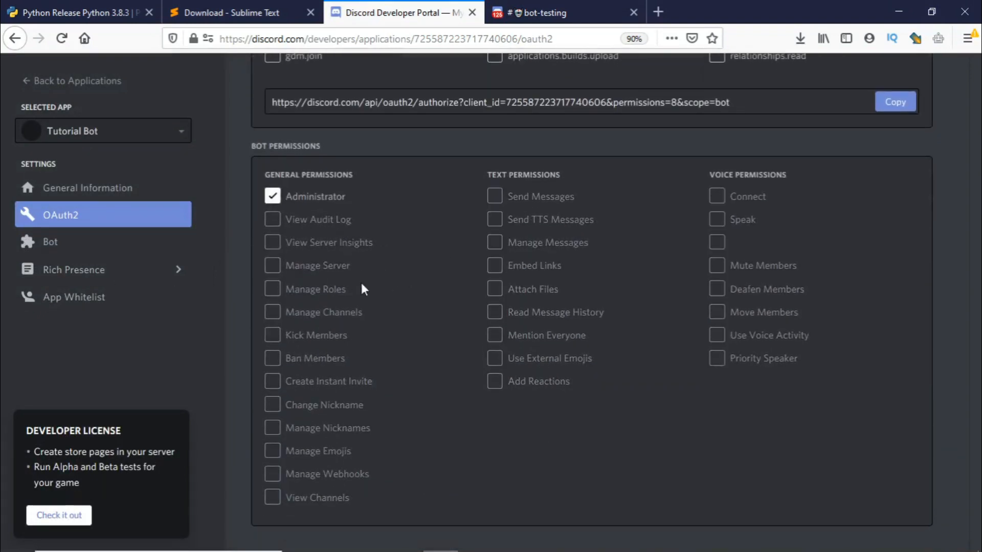
mouse_move(335, 399)
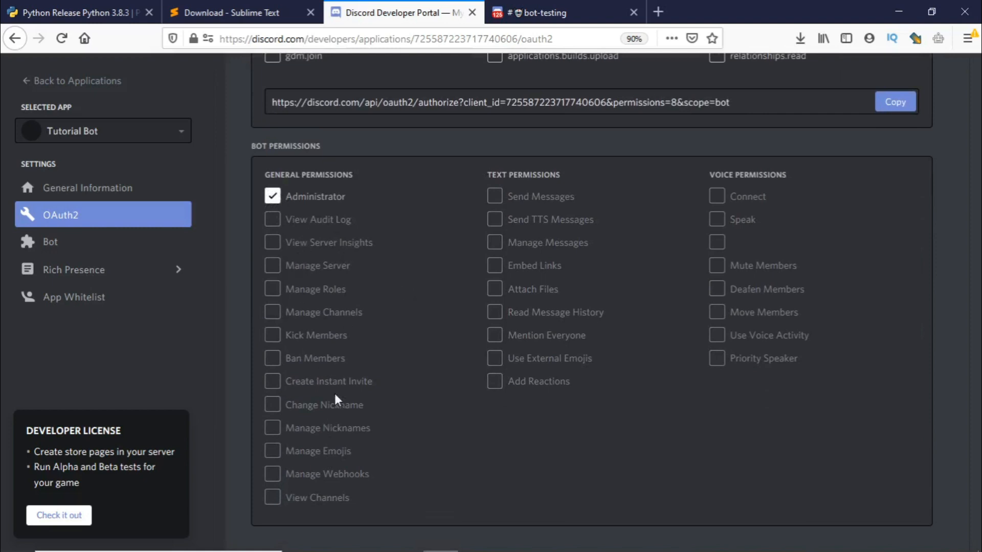
mouse_move(442, 232)
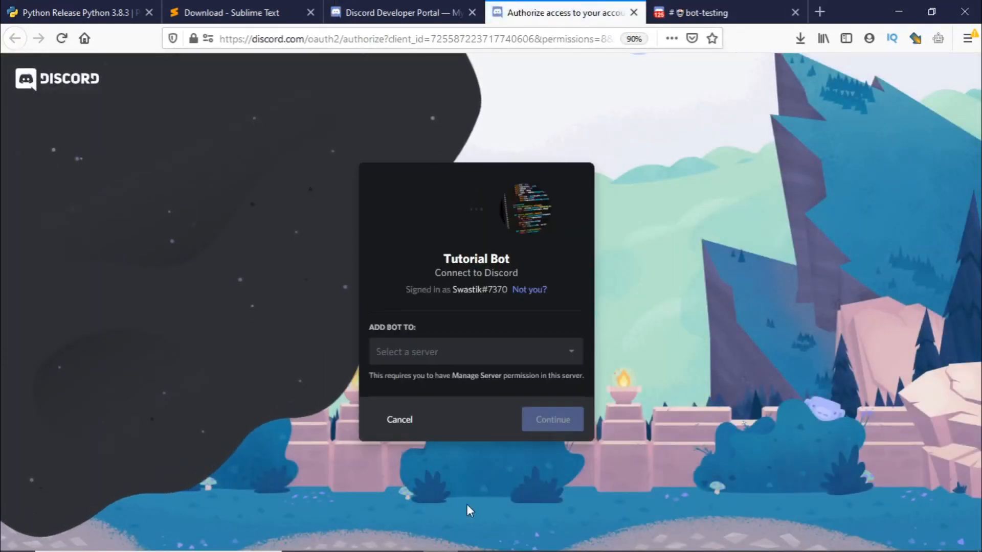
Authorize Tutorial Bot to join The Coding Community and pass the captcha
click(475, 351)
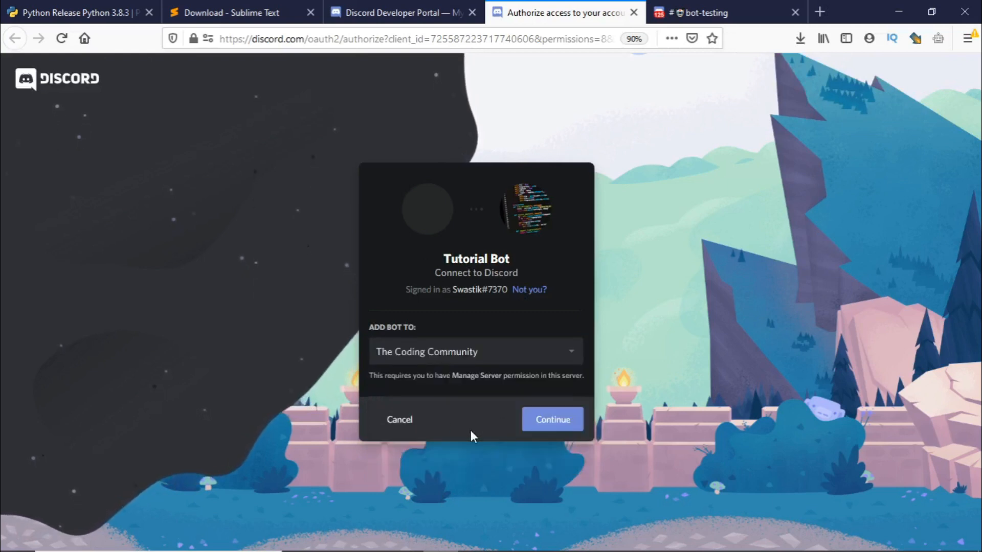
mouse_move(488, 392)
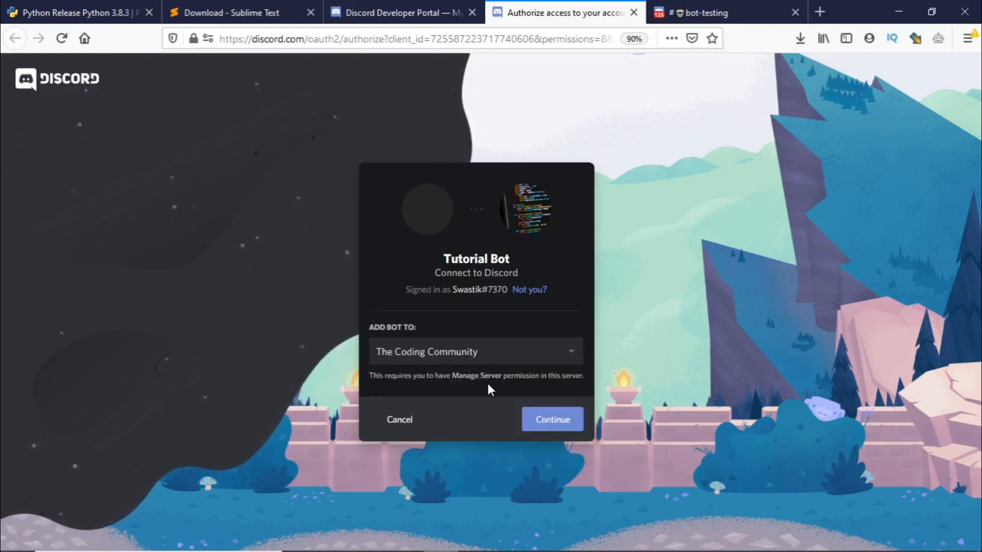
mouse_move(552, 419)
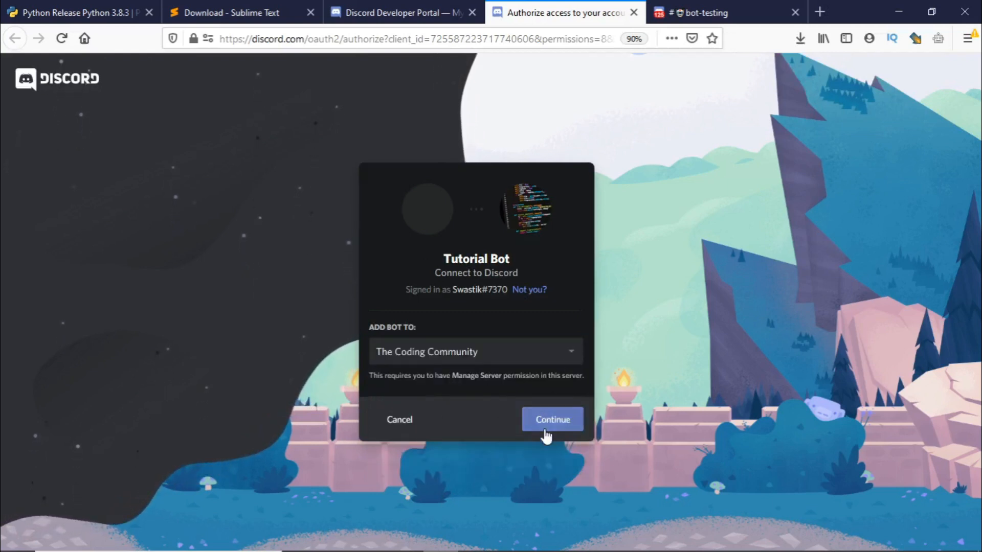
click(552, 419)
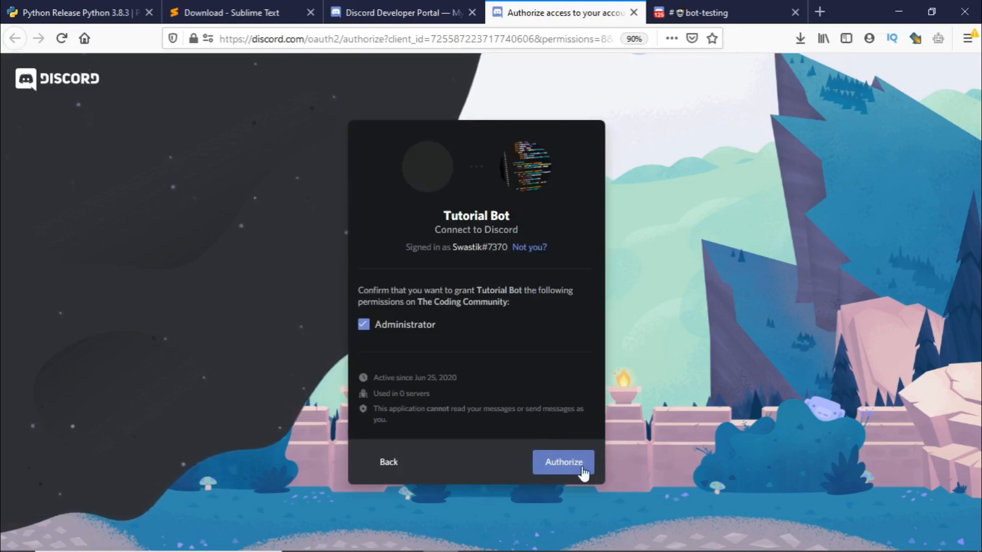
click(563, 462)
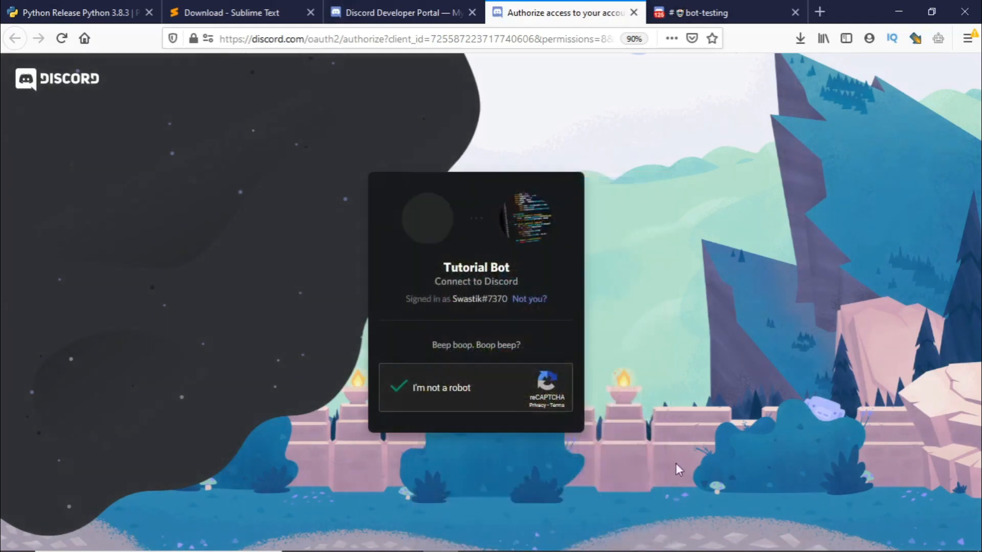
click(397, 388)
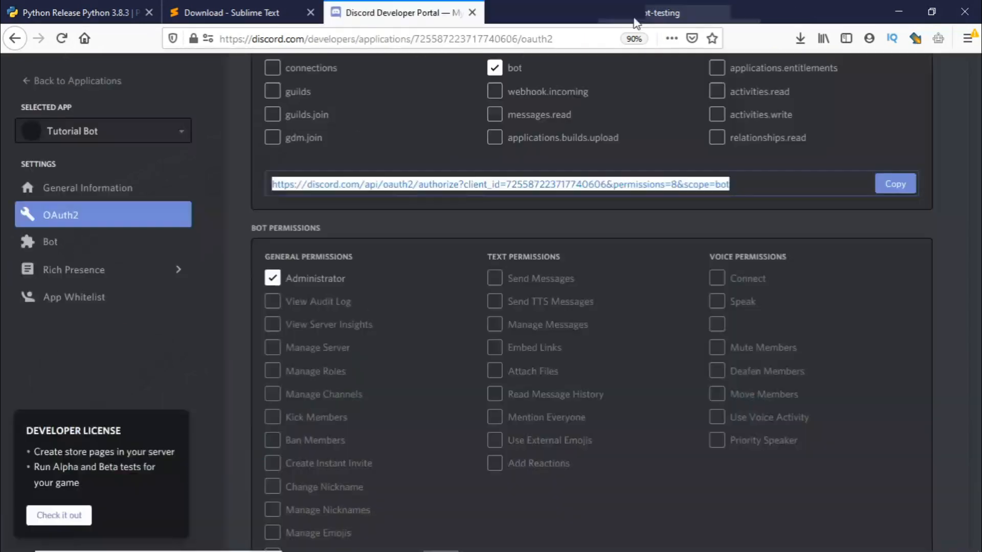
Switch to the bot-testing channel to confirm Tutorial Bot is in the member list
click(663, 13)
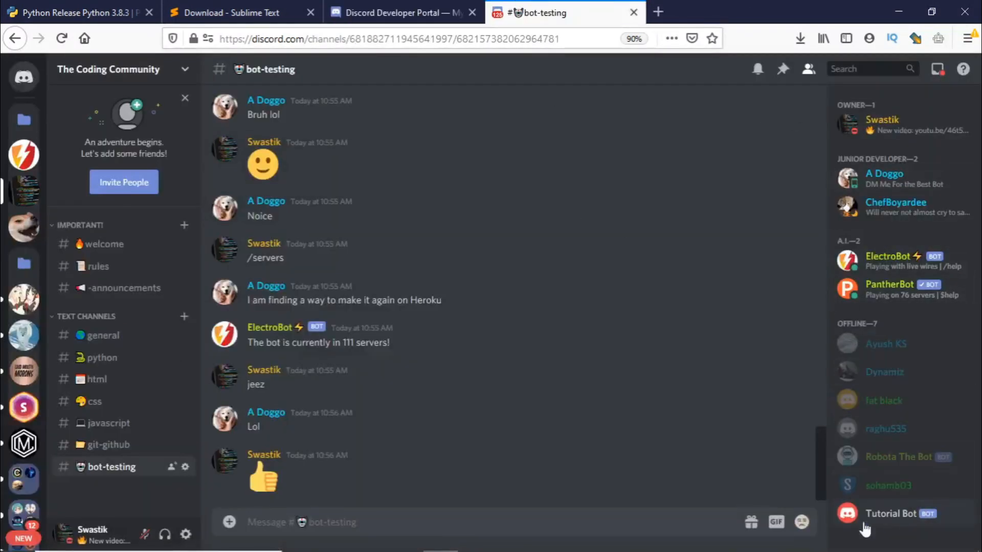
mouse_move(433, 68)
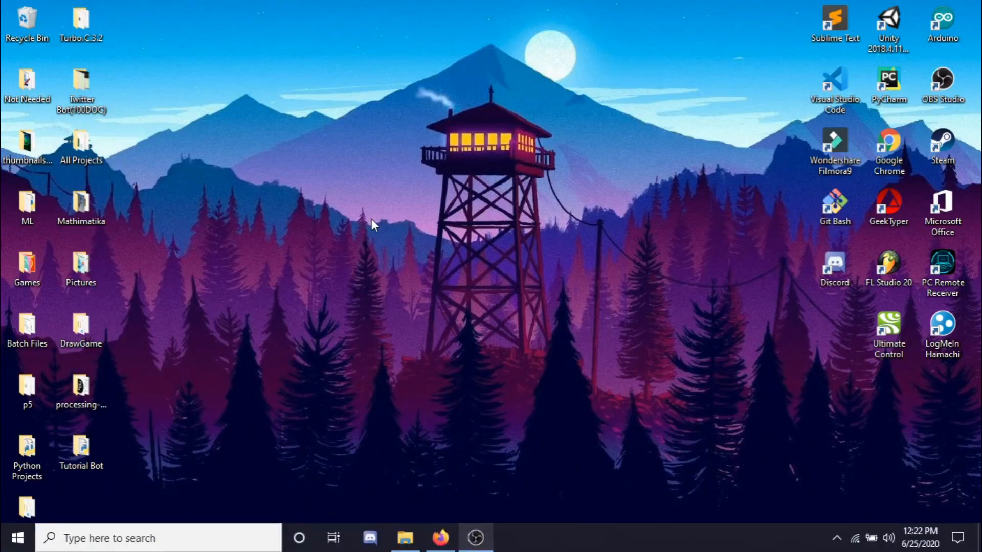
mouse_move(501, 258)
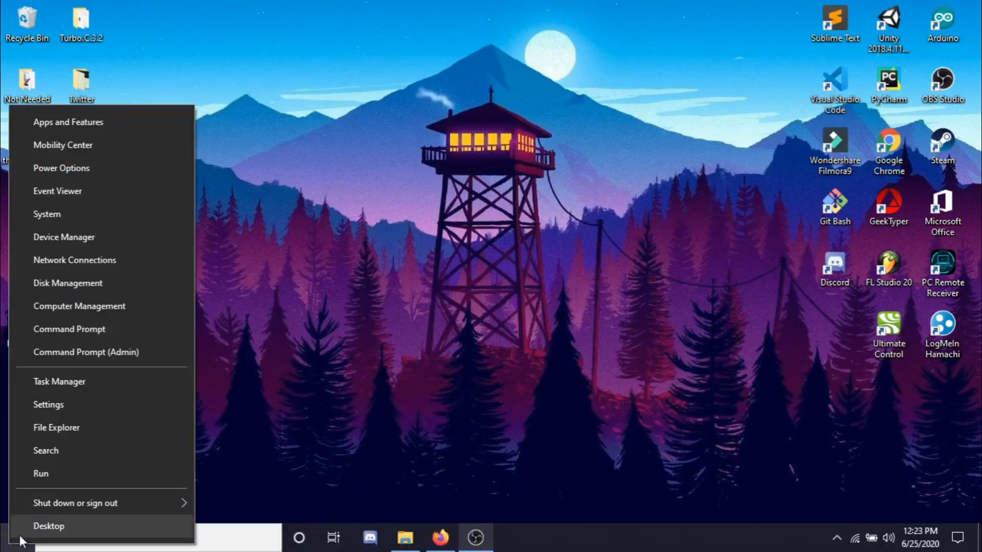
Run pip install discord in a new Command Prompt window
click(48, 525)
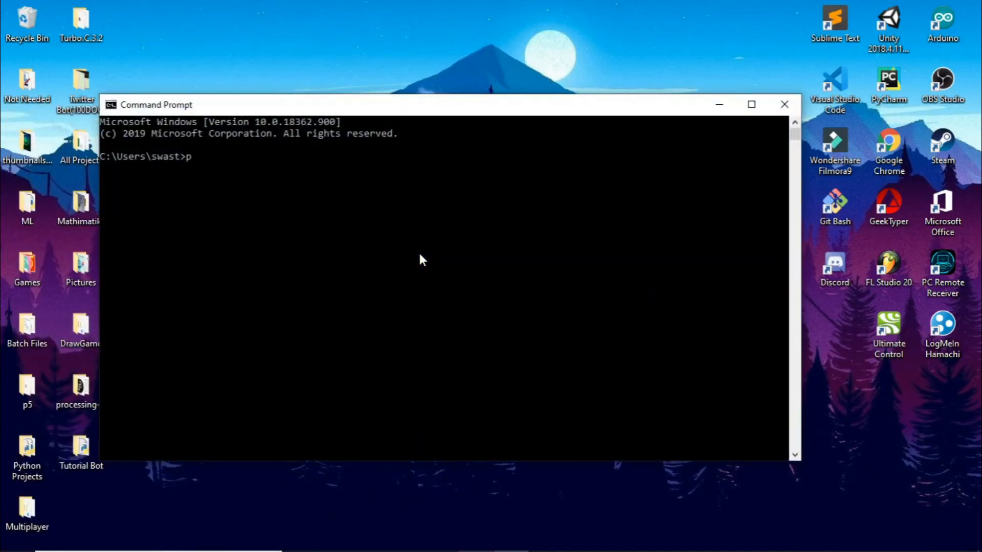
text(ip install discord)
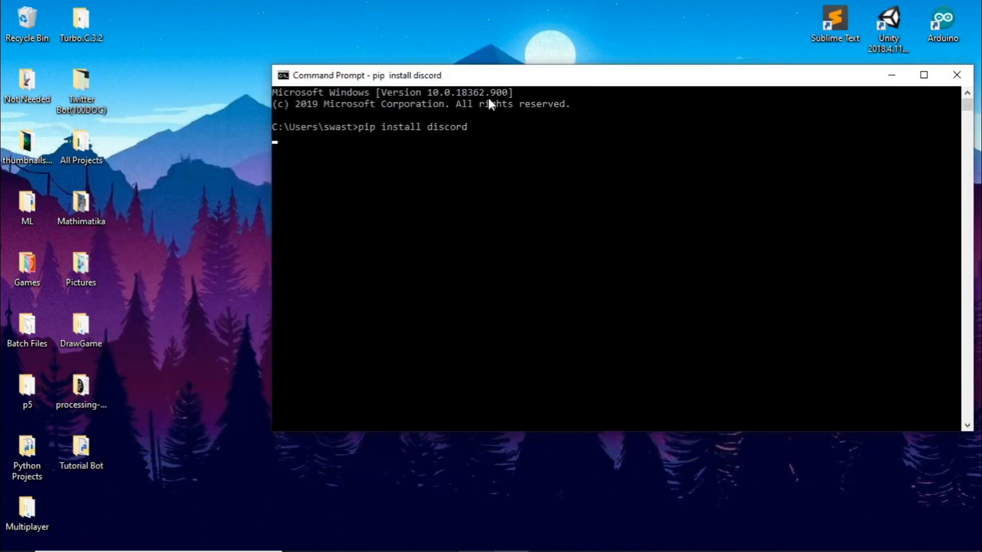
mouse_move(420, 119)
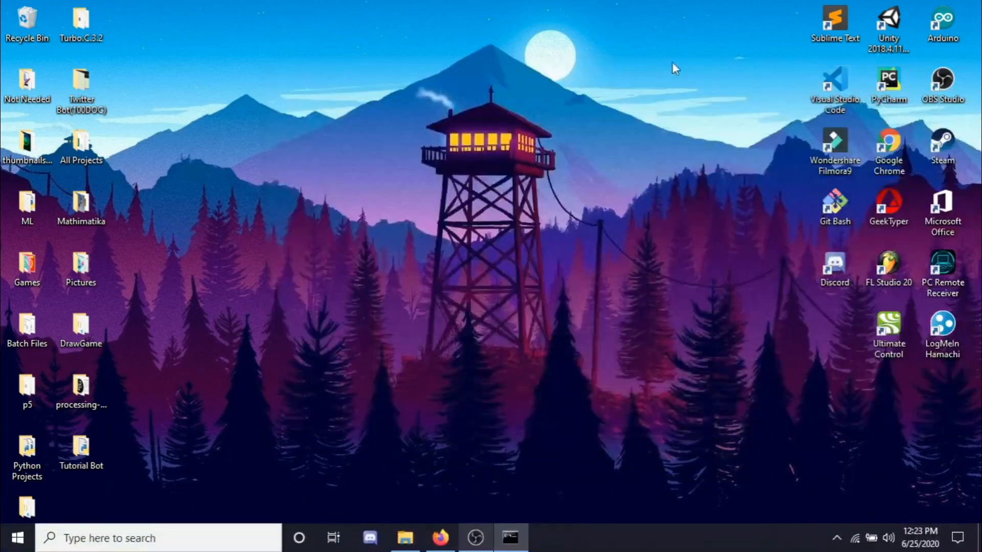
mouse_move(152, 487)
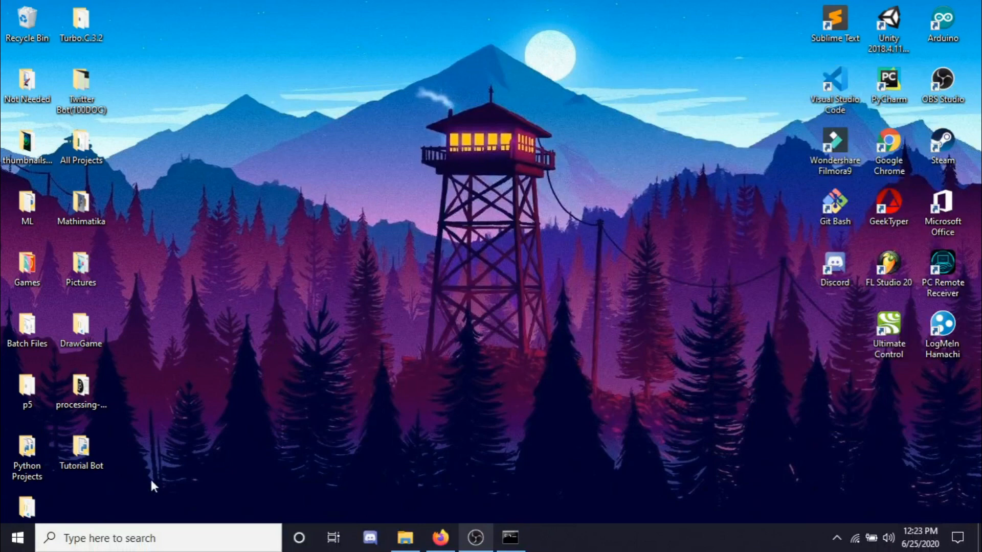
Launch Sublime Text, discarding unsaved changes to the old bot.py
click(80, 451)
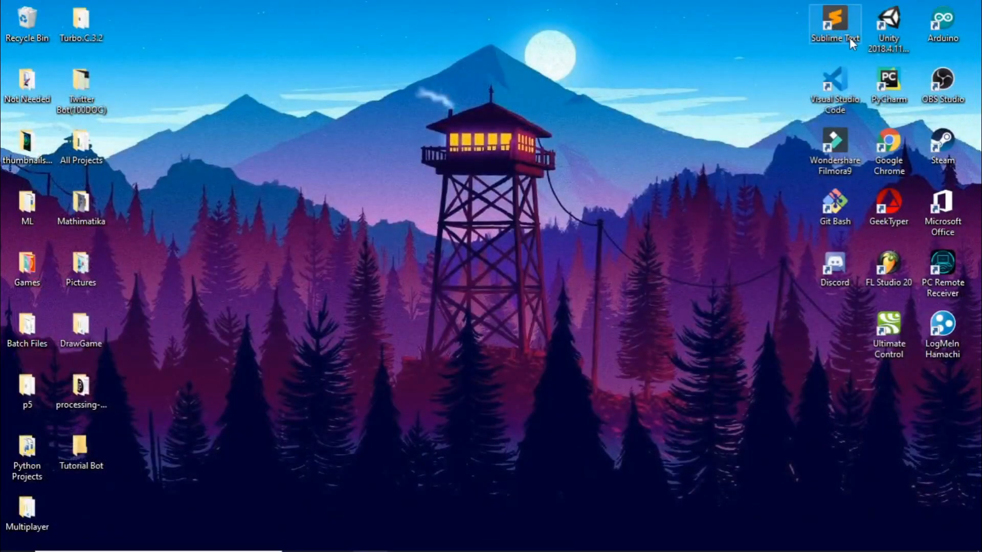
double_click(832, 20)
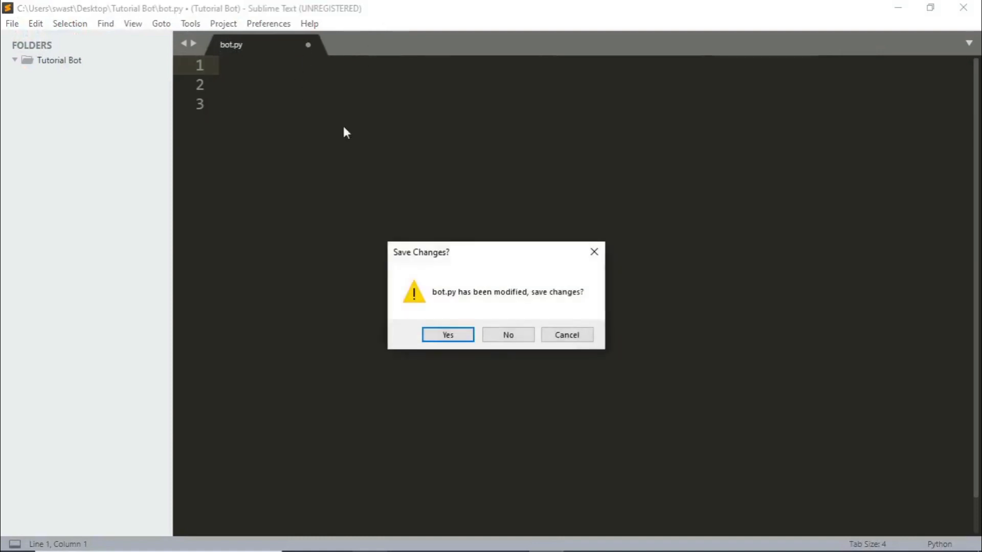
click(508, 335)
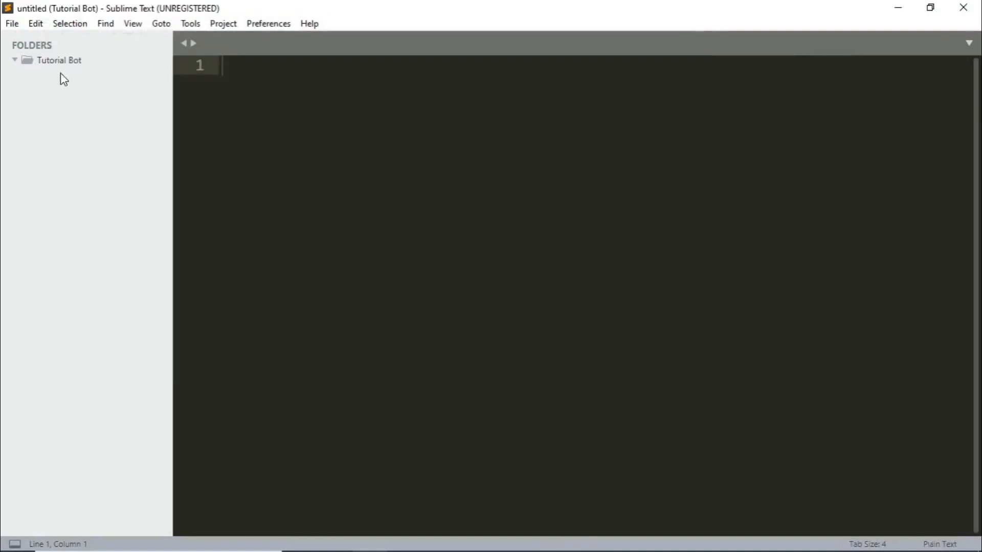
Create a new file in the Tutorial Bot folder and save it as bot.py
right_click(58, 60)
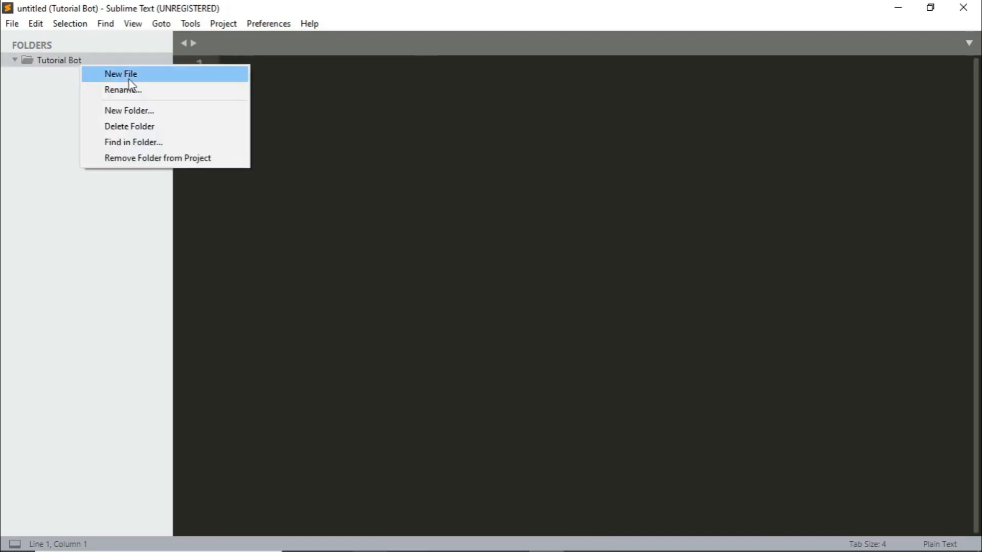
click(121, 74)
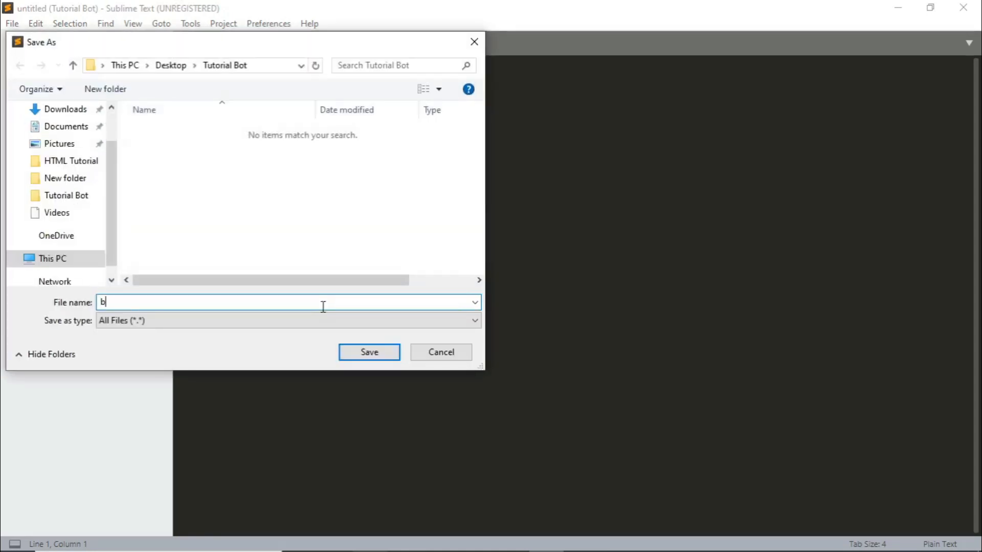
click(369, 352)
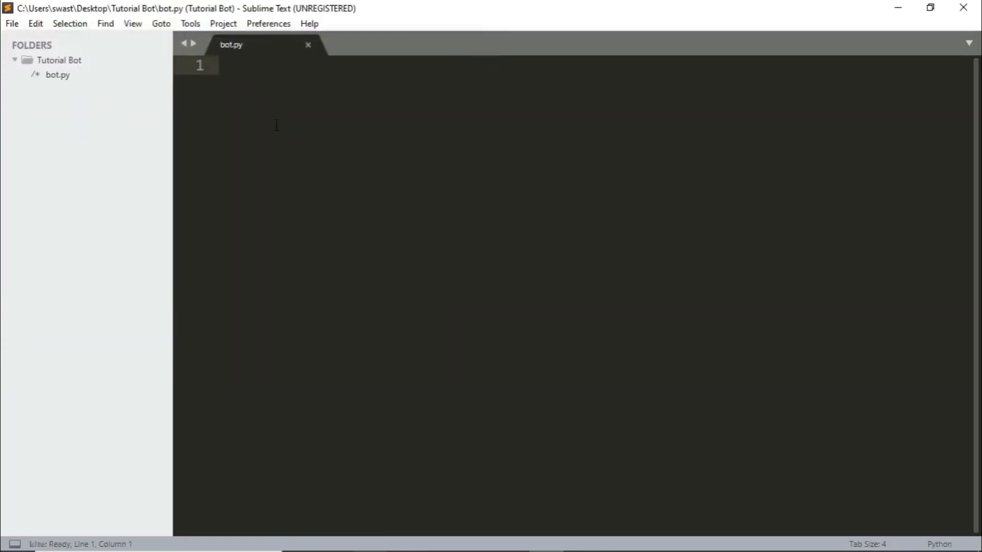
Write the line 'from discord.ext import commands' in bot.py
text(import discord)
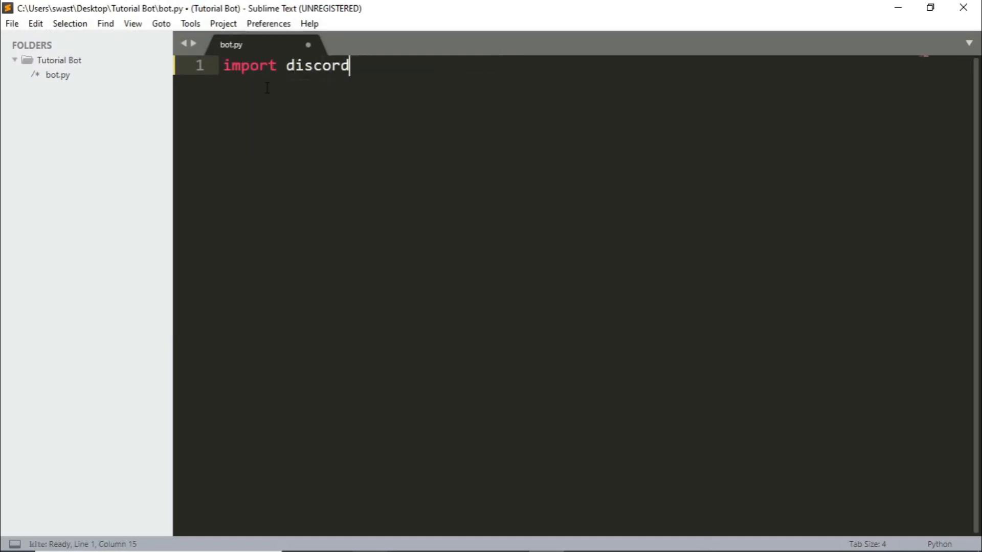
text(frpm)
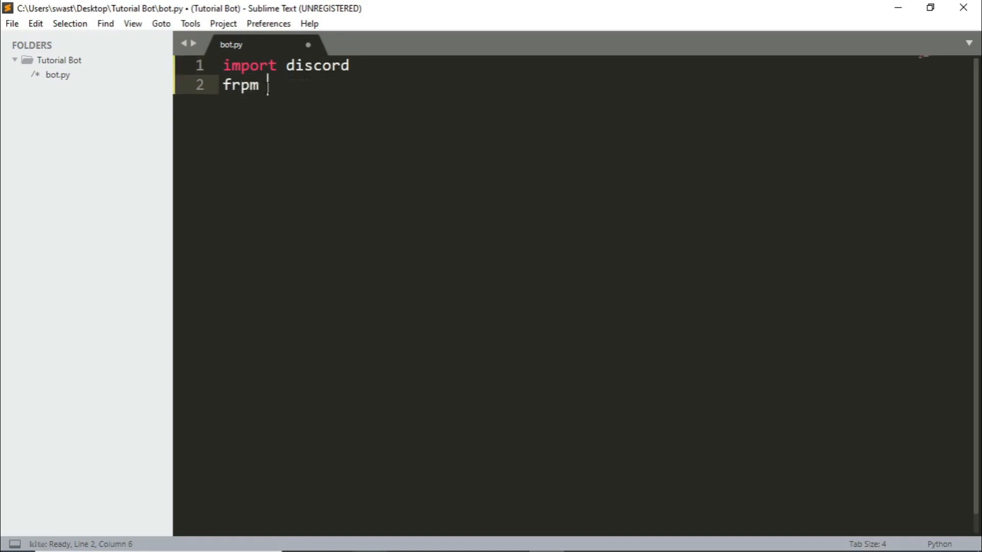
text(from dis)
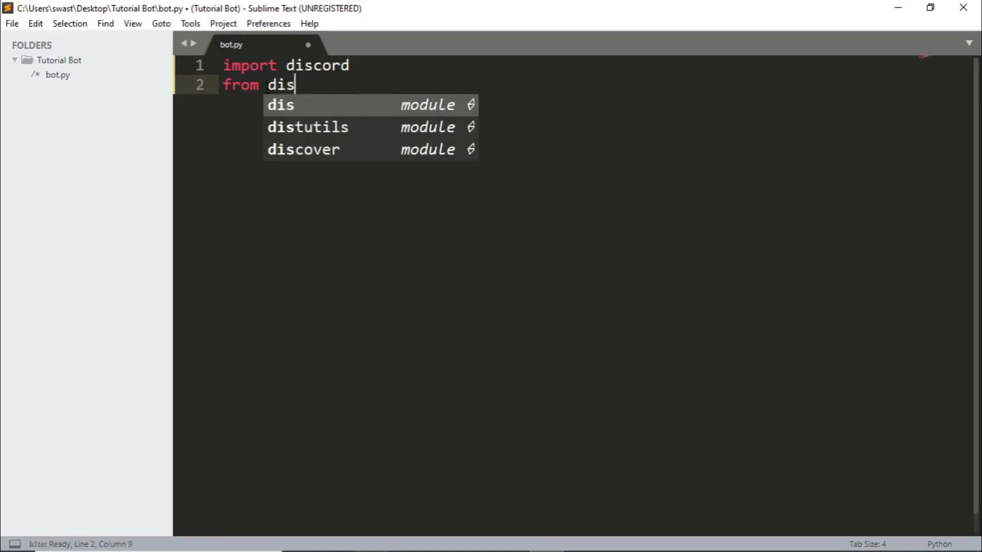
text(cord.ext i)
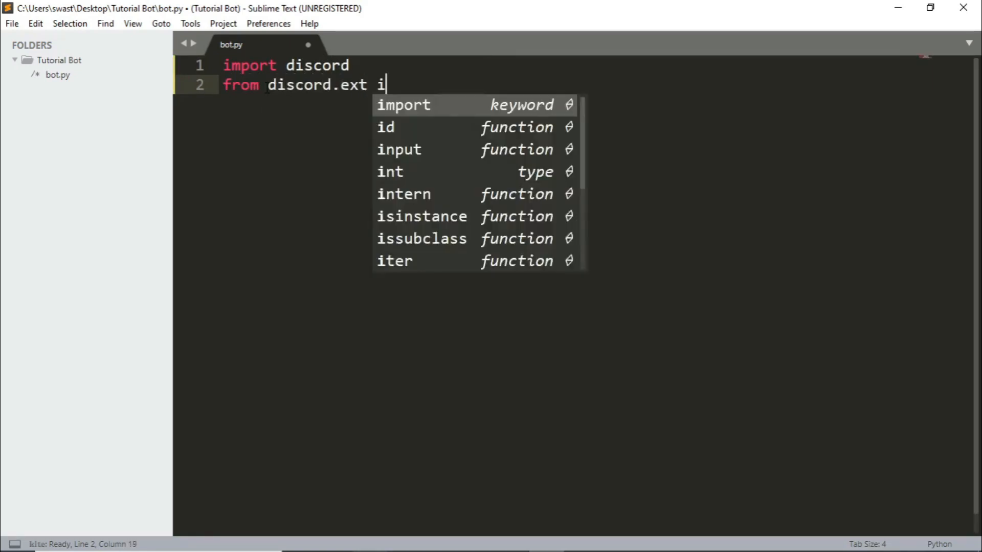
text(mport comm)
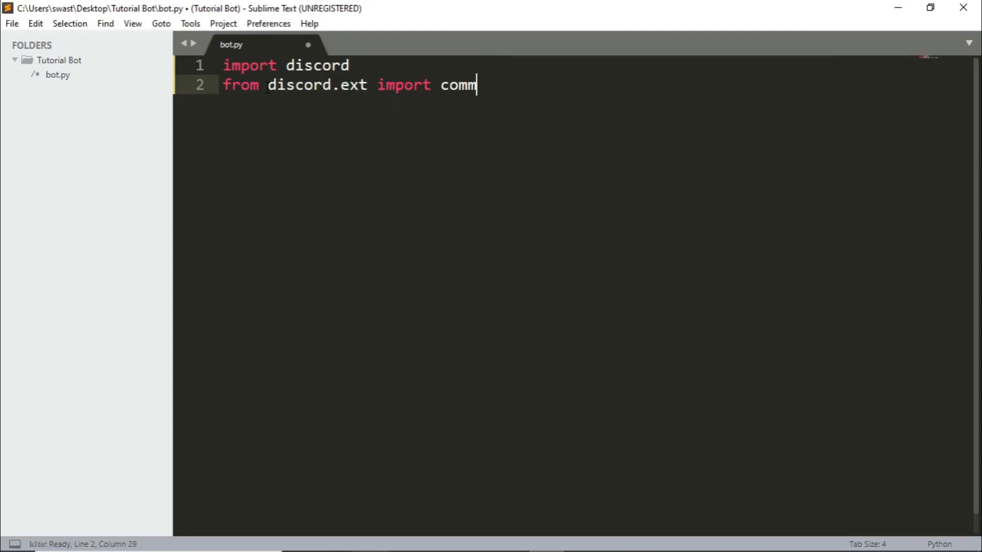
text(ands)
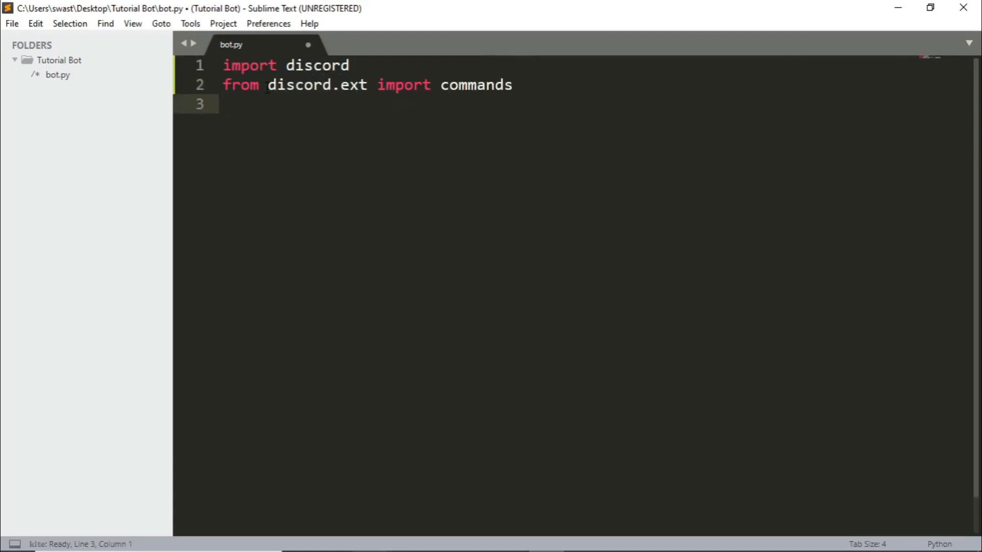
key(ctrl+a)
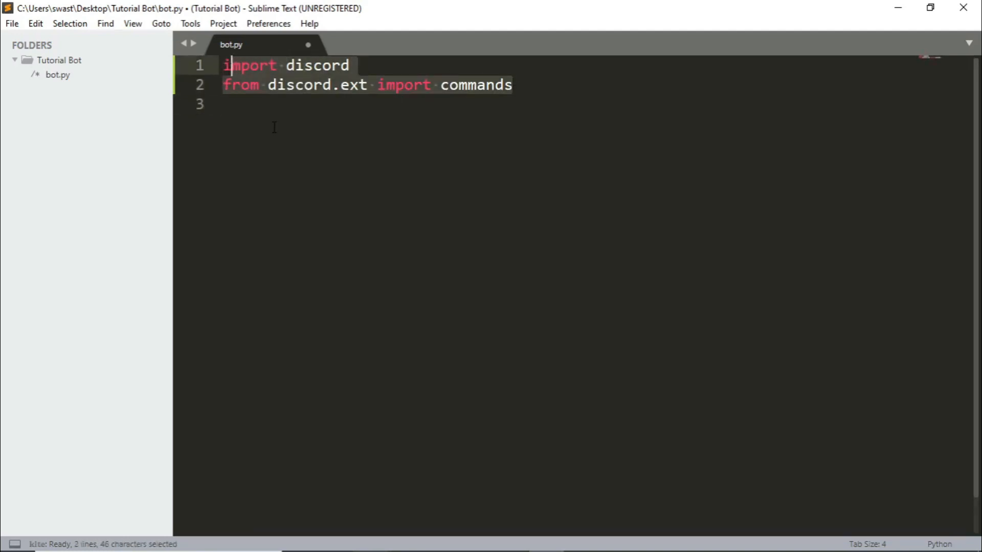
Add client = commands.Bot(command_prefix=">") below the import
text(cli)
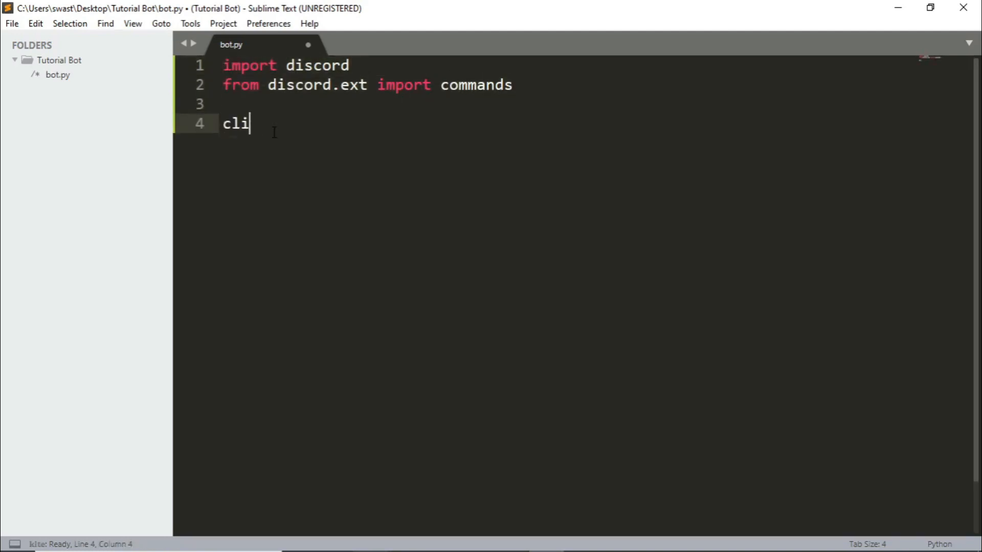
text(ent = cm)
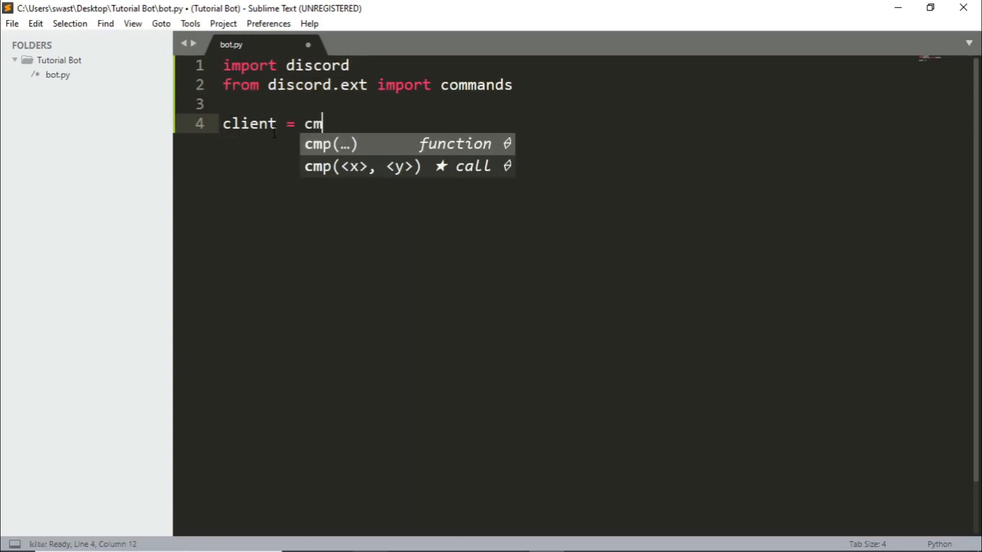
text(commands)
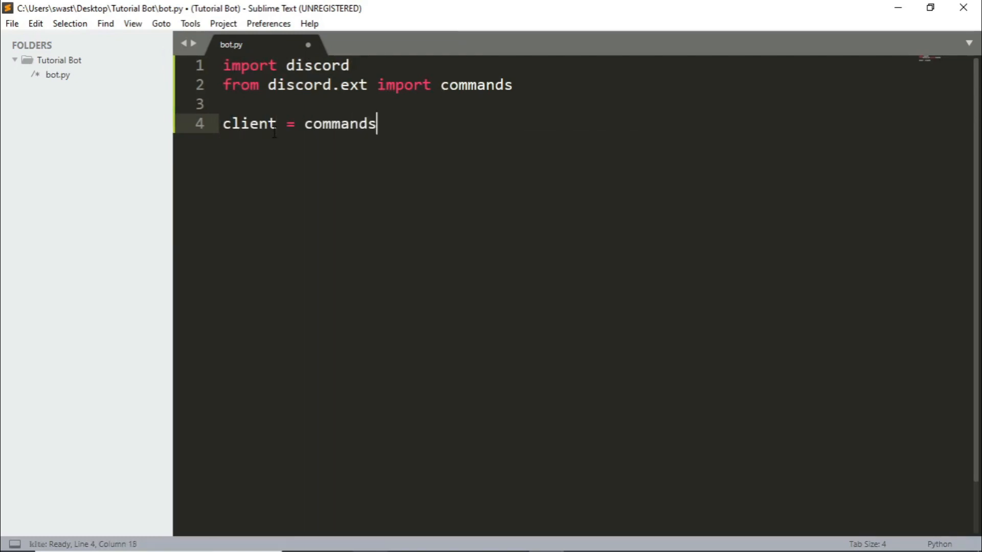
text(.Bot())
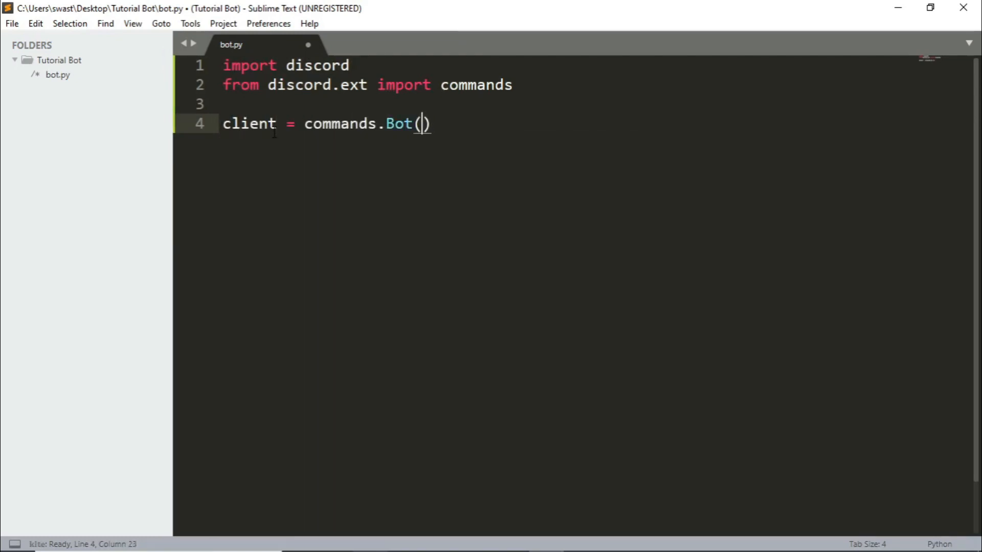
text(c)
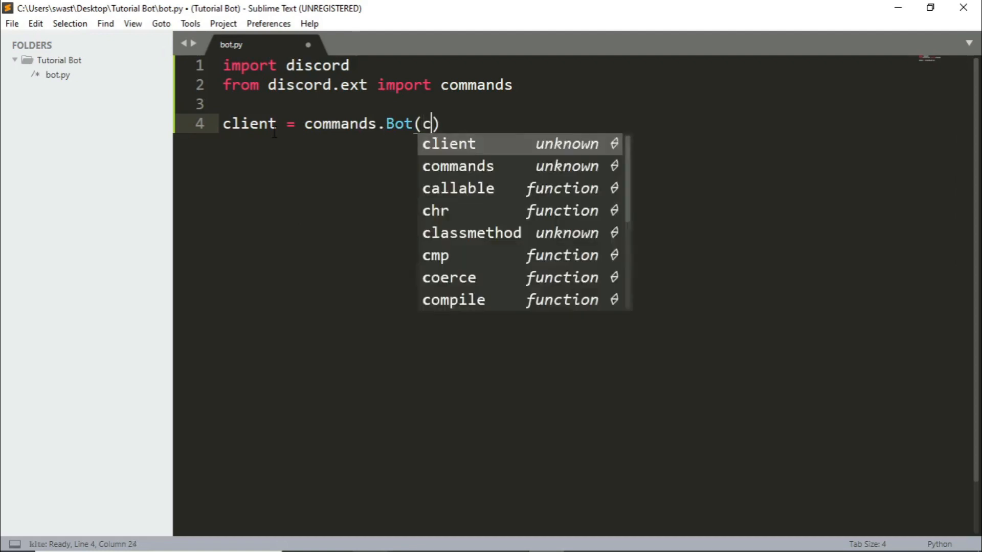
text(ommand_)
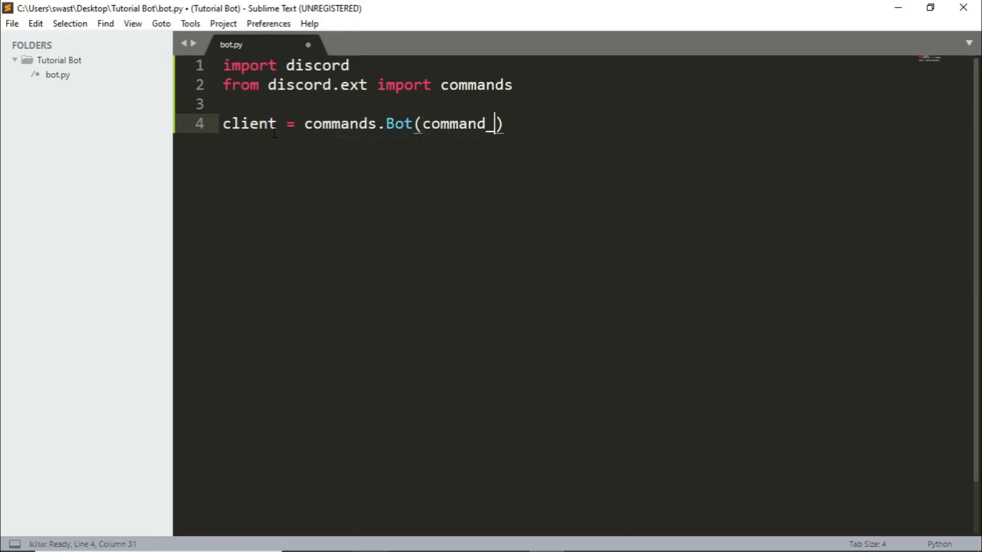
text(prefix=">)
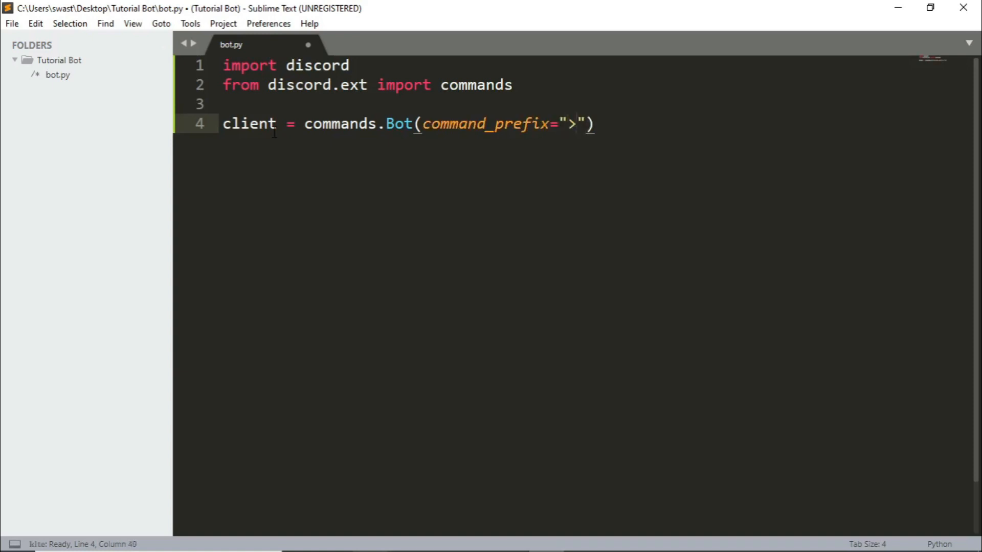
key(Backspace)
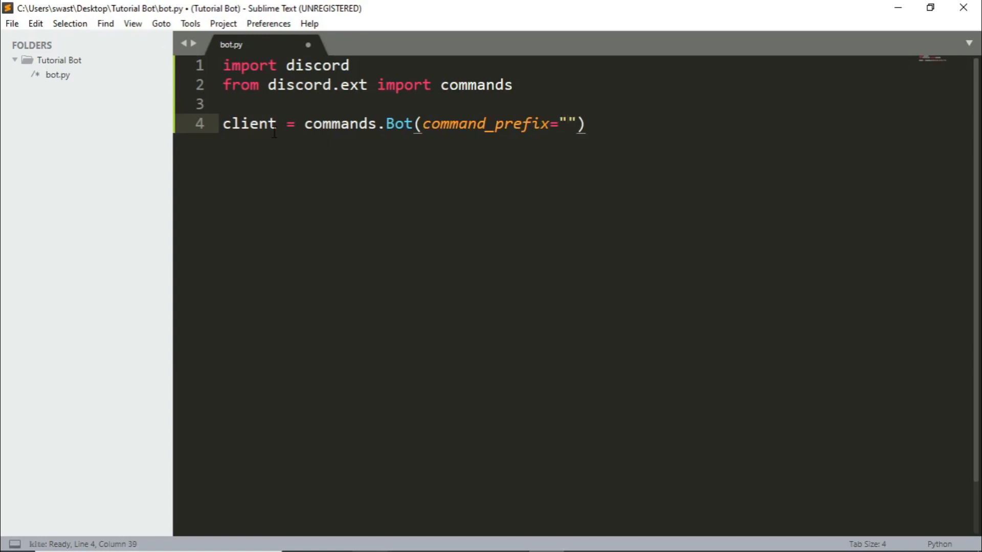
text(/)
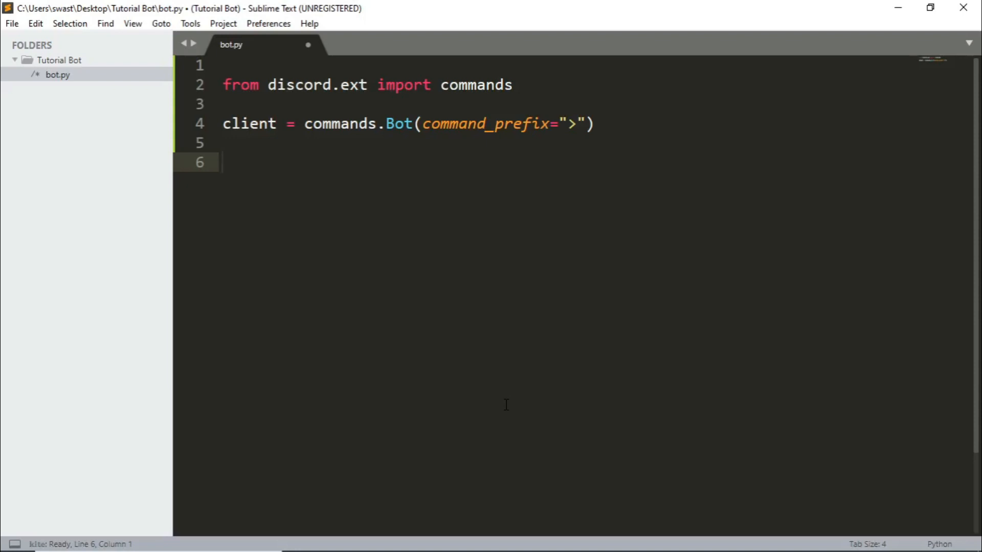
text(@)
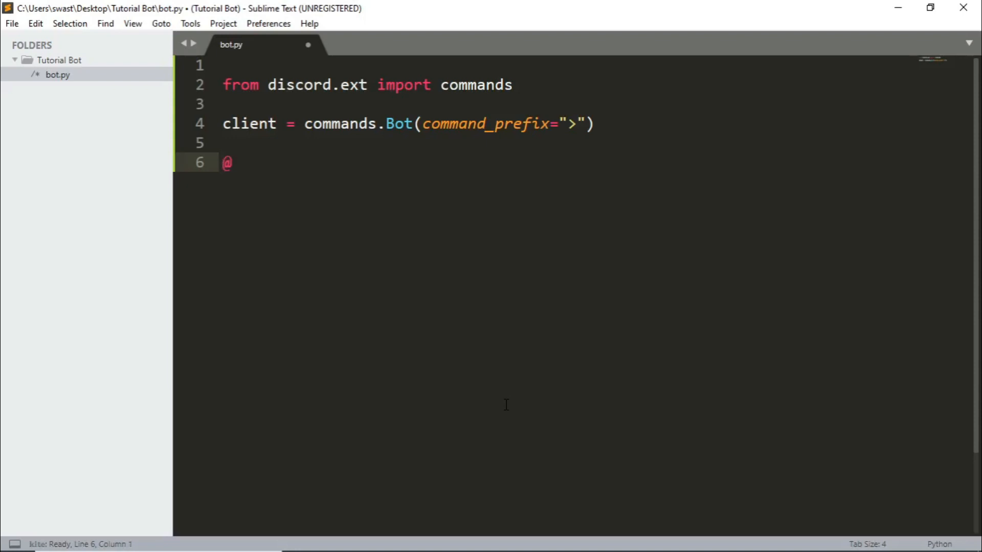
text(cle)
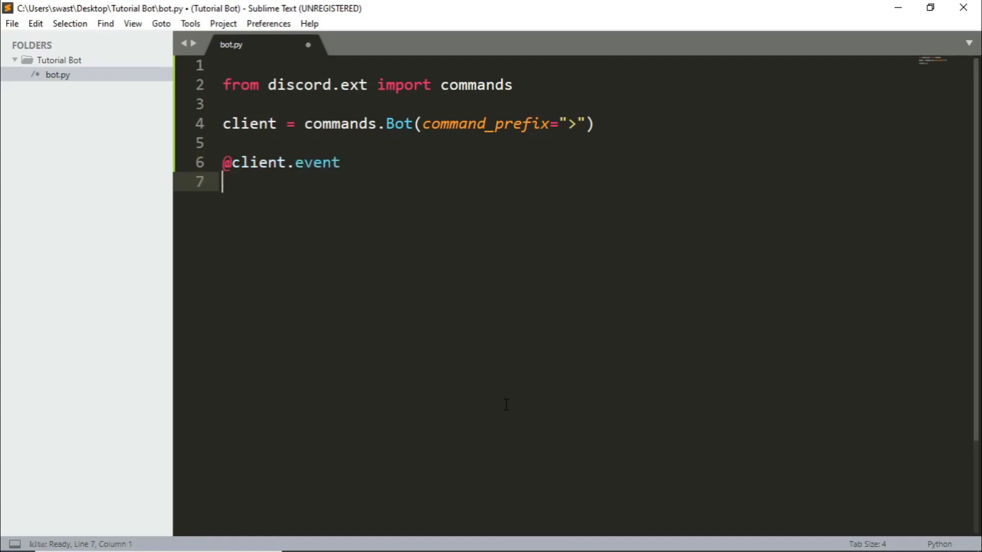
text(async)
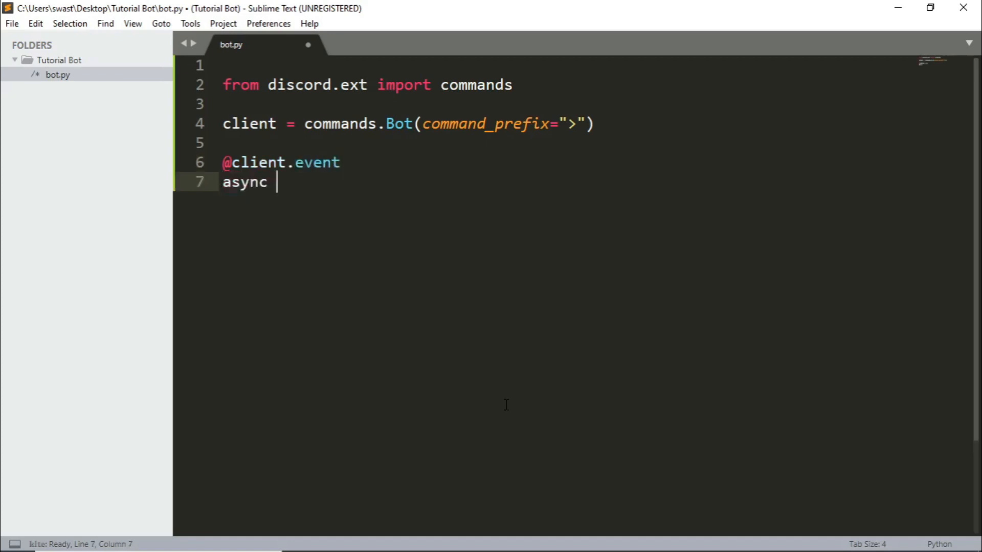
text(def)
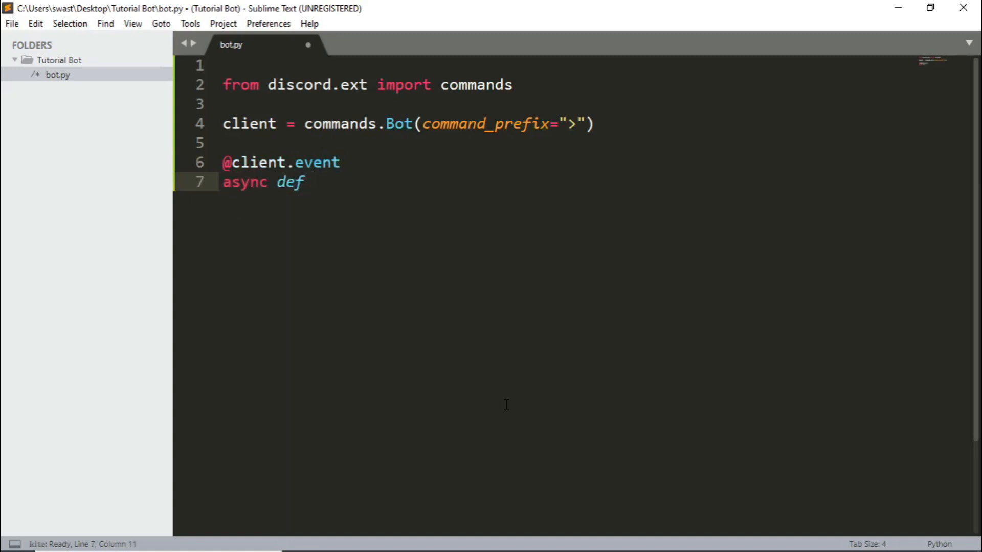
text(on_Re)
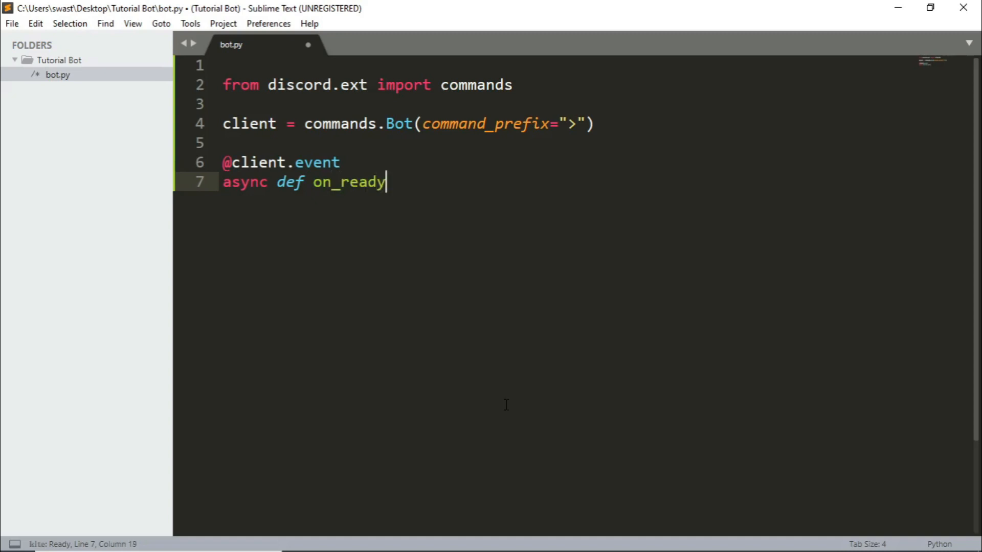
text(():)
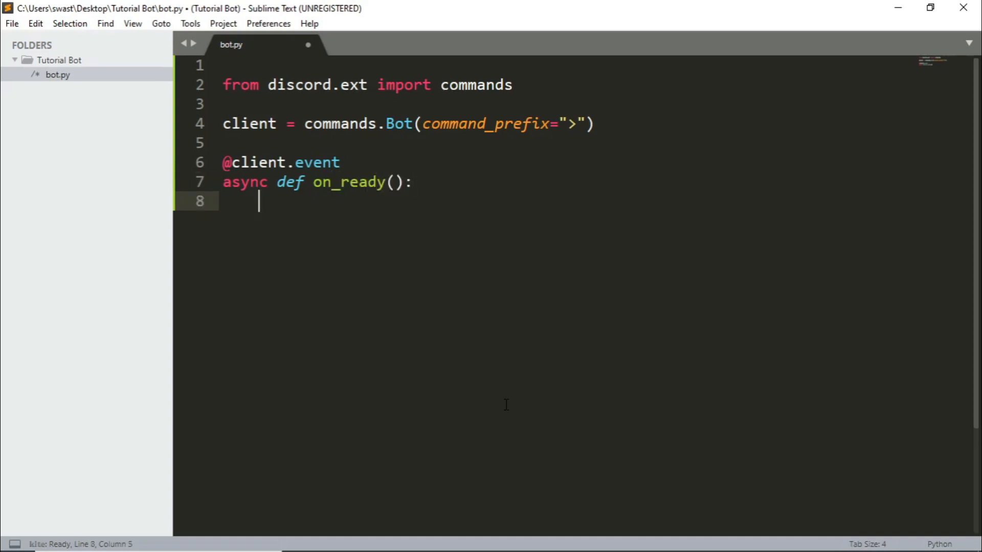
key(Backspace)
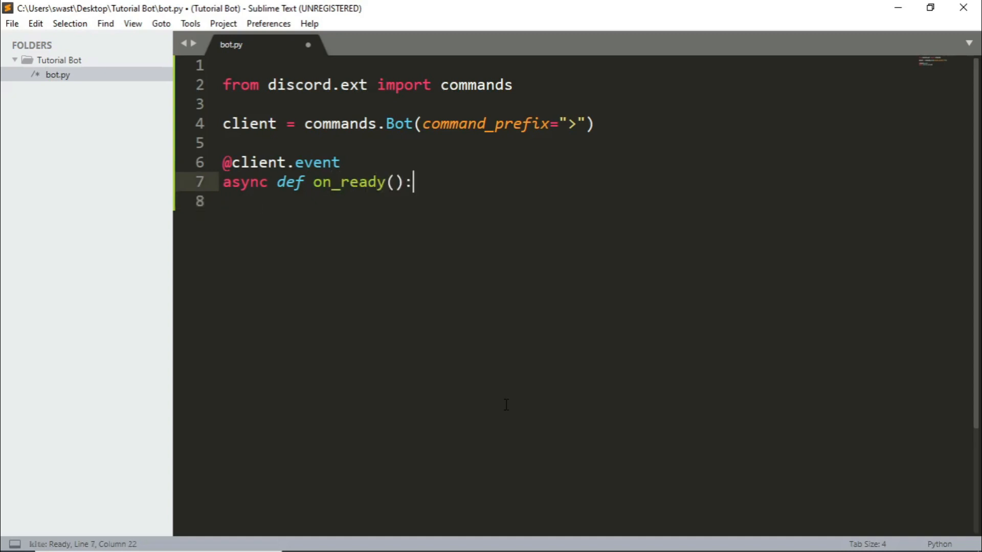
Give on_ready an indented body that prints "Bot is ready"
key(Enter)
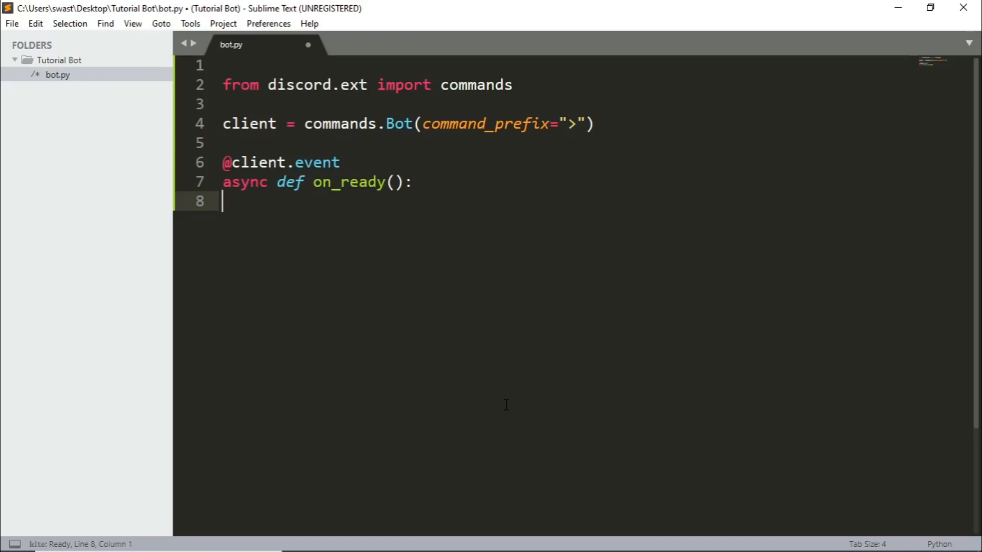
key(tab)
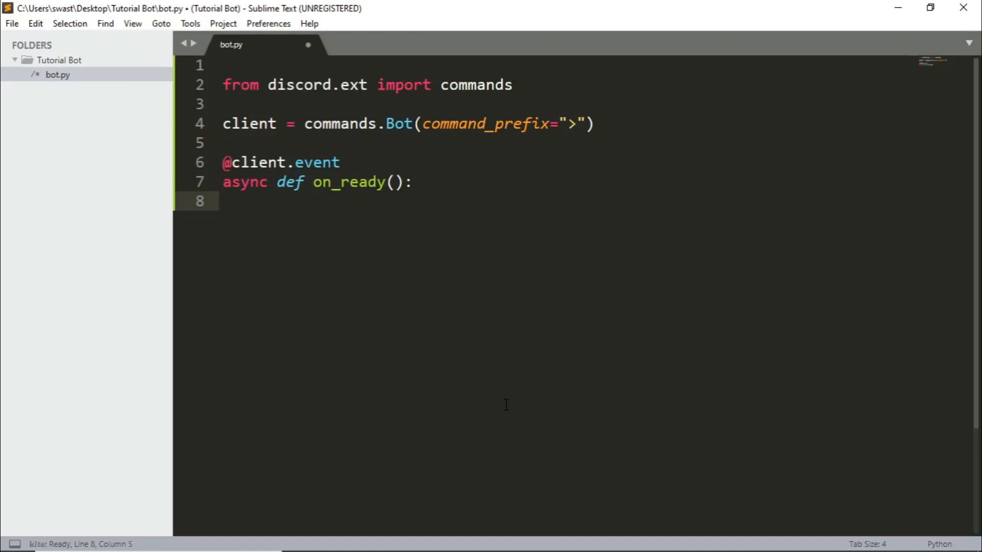
text(print())
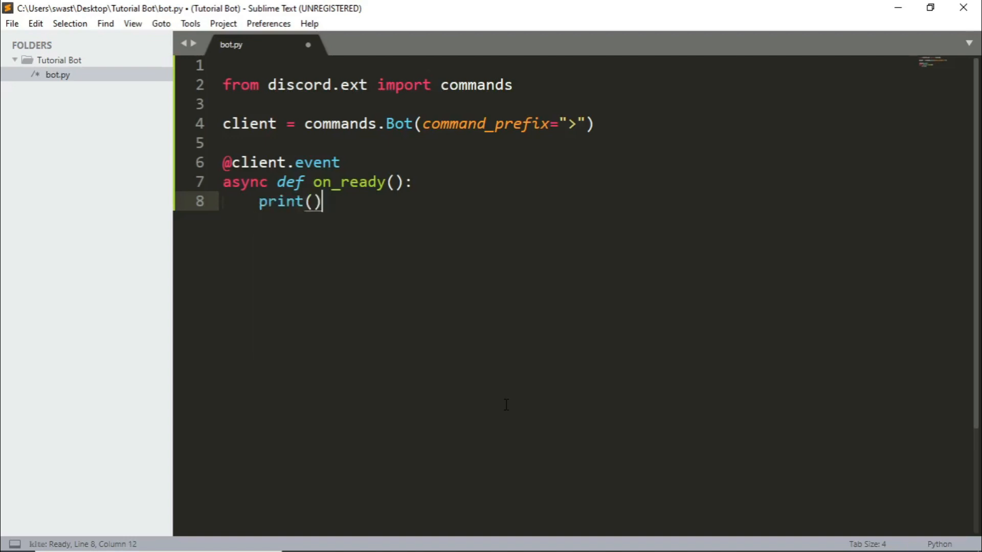
text("Bot ")
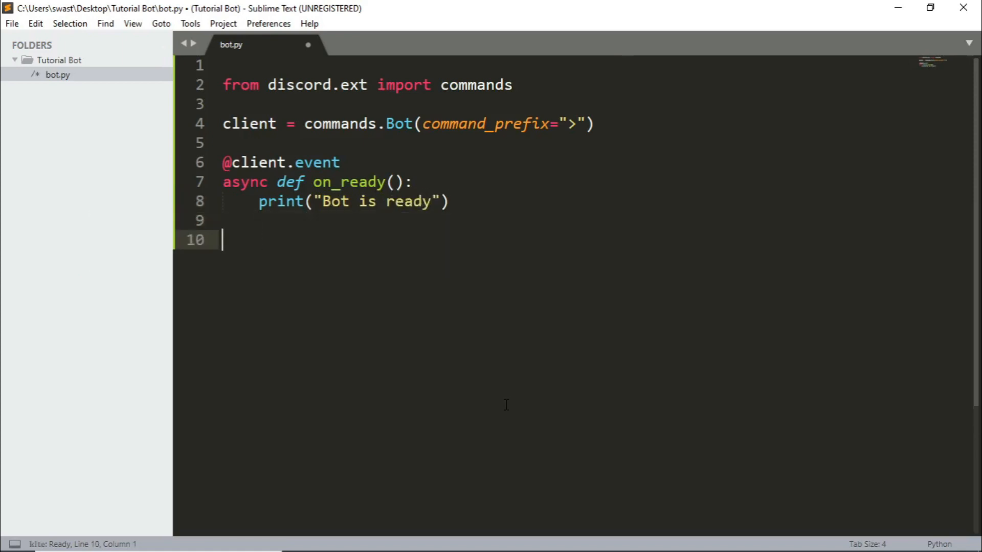
text(@client)
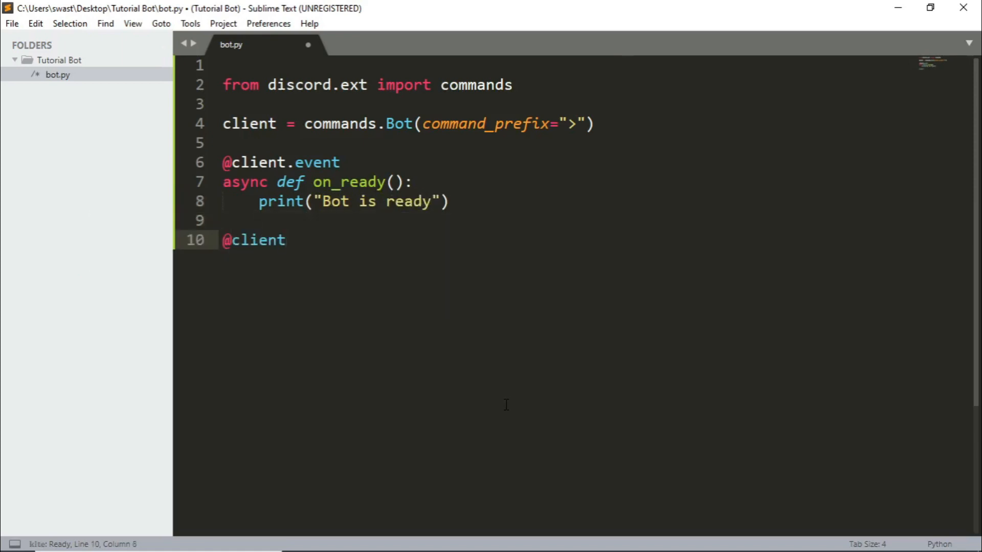
text(.command())
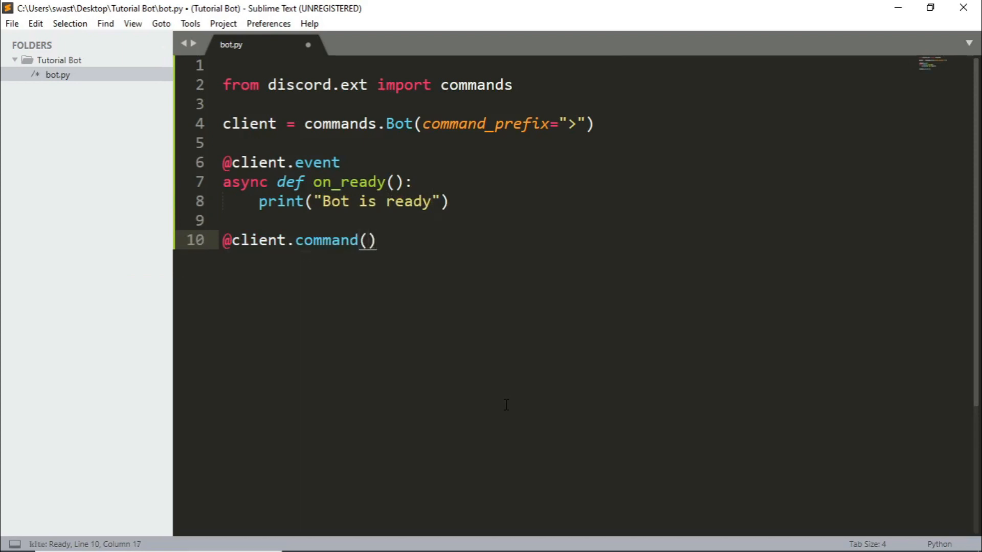
click(367, 240)
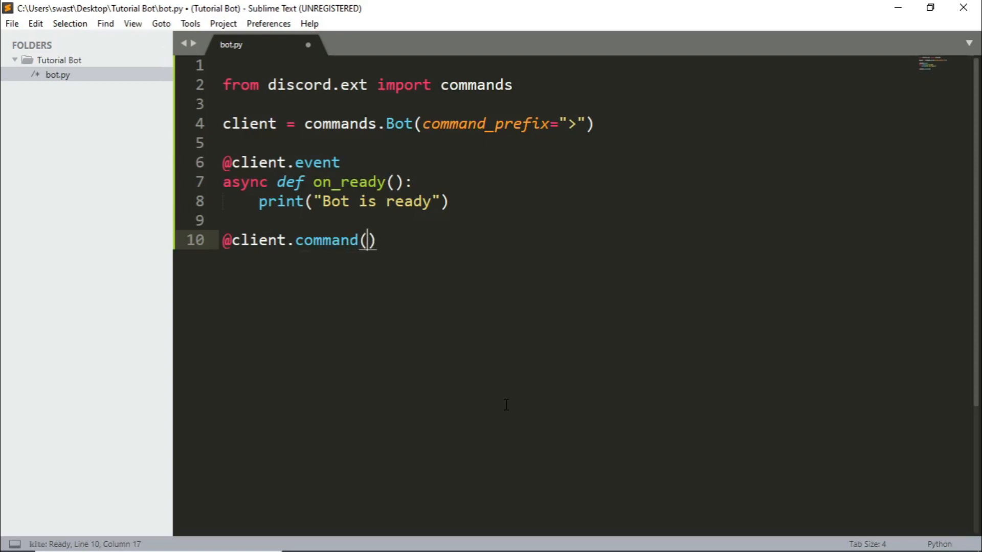
key(right)
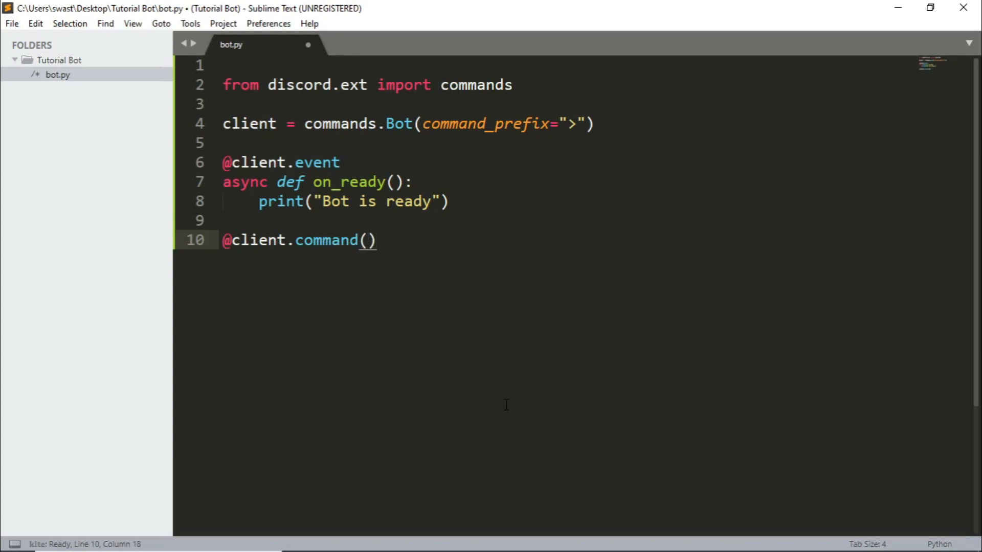
key(Enter)
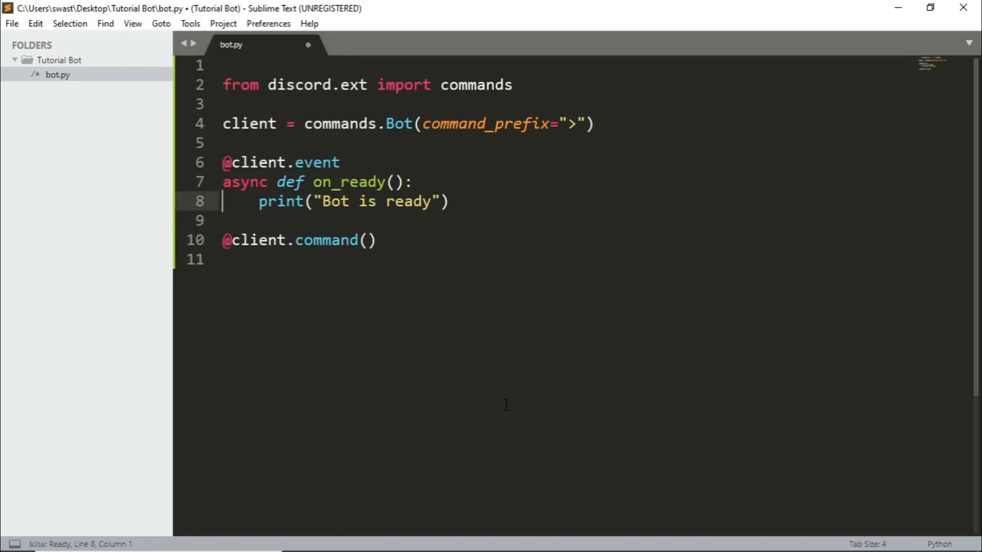
Define async def hello(ctx): under the command decorator
click(224, 241)
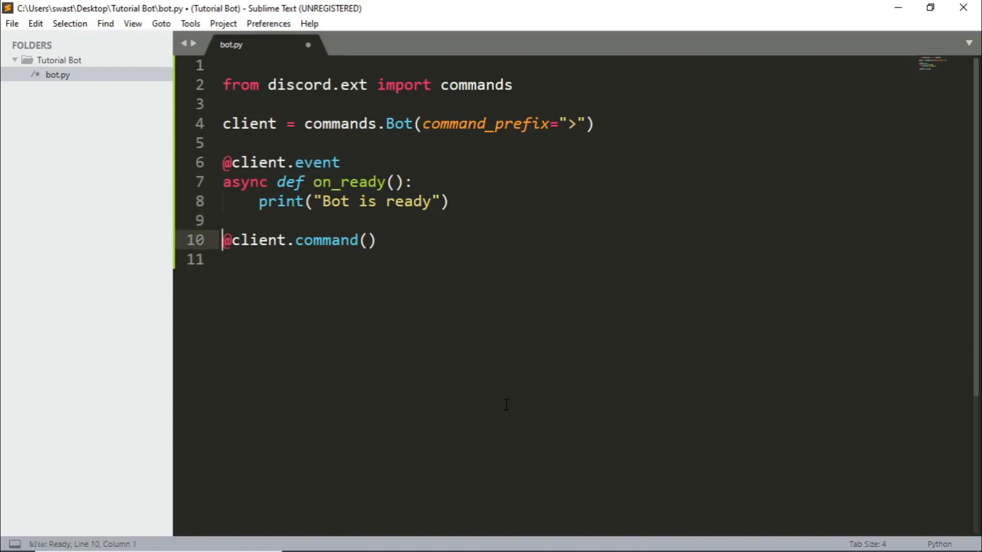
click(352, 239)
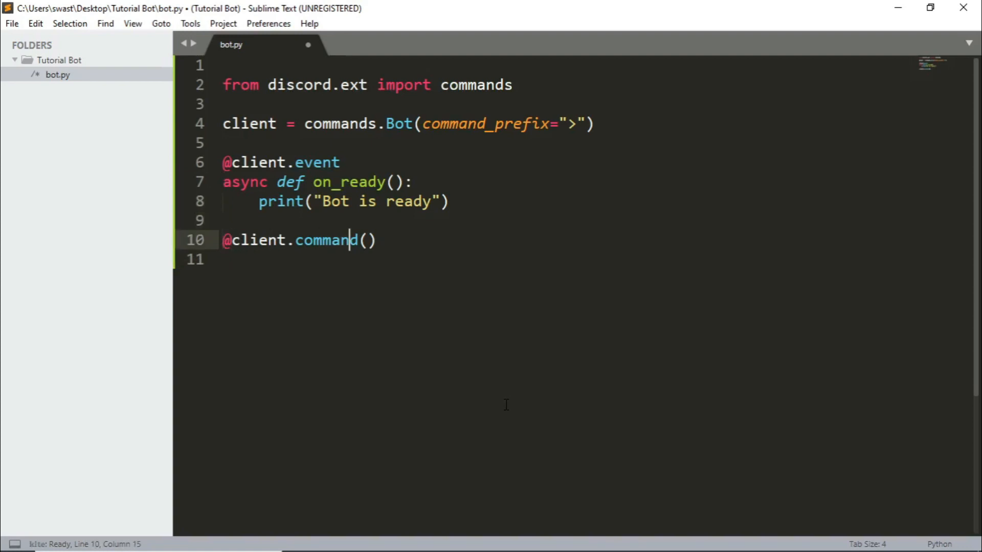
text(async def)
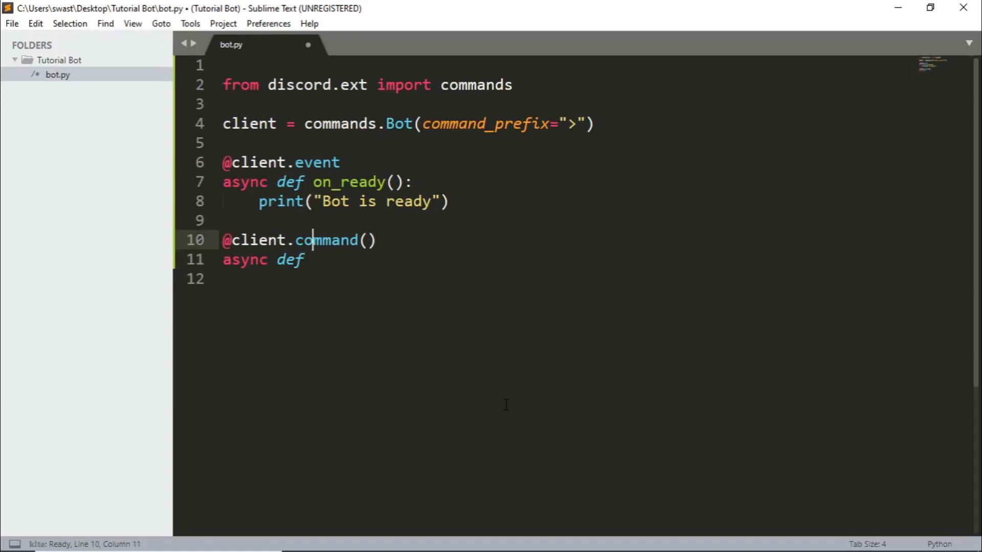
text(>)
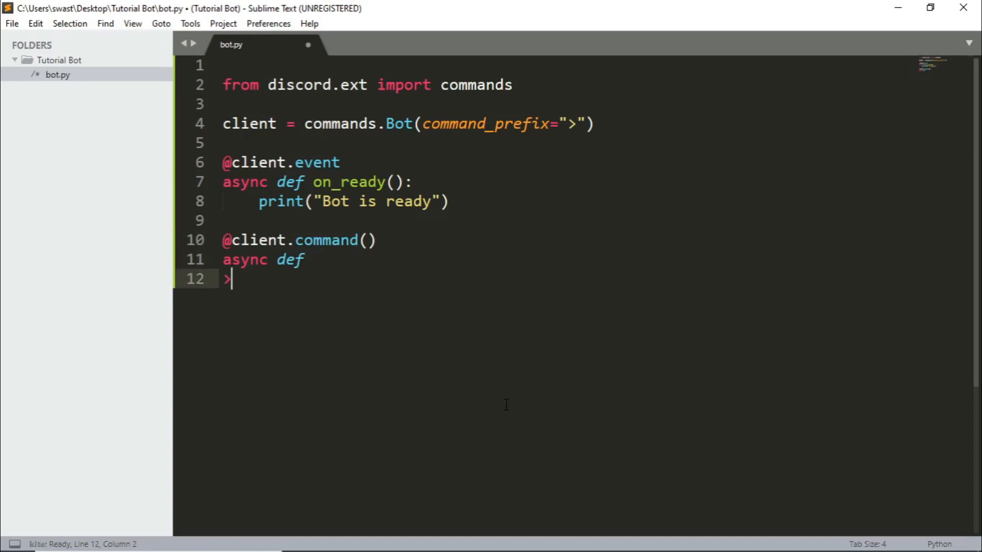
text(hello)
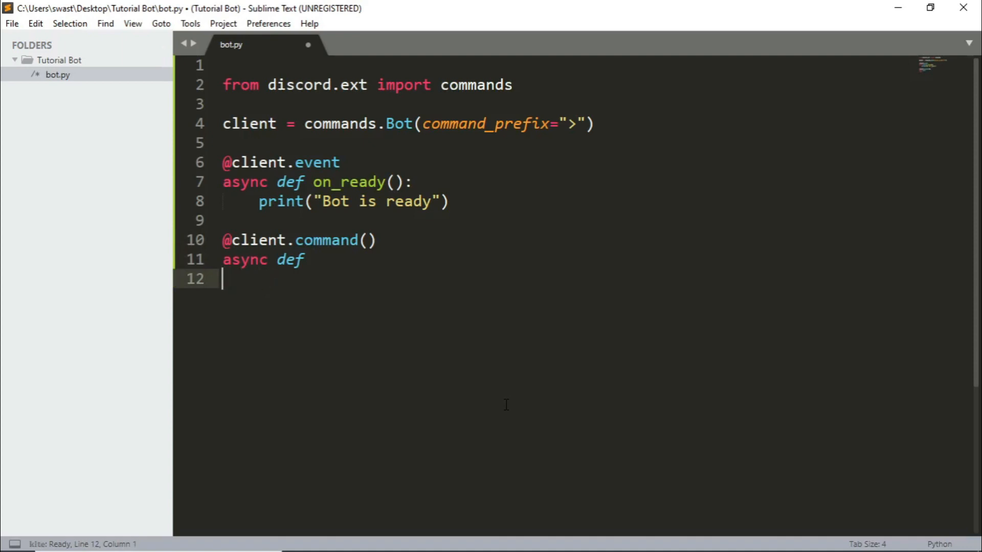
text(hello())
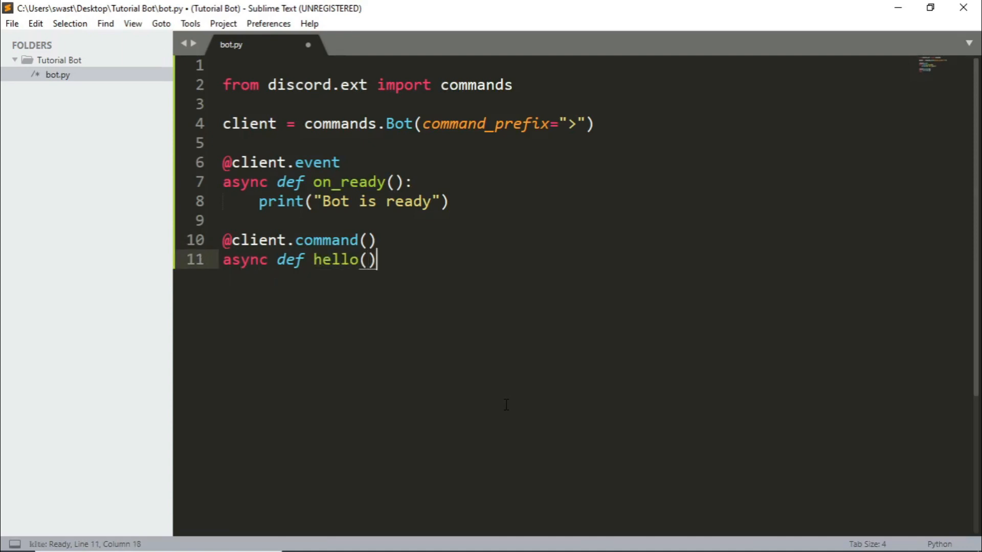
text(ctz)
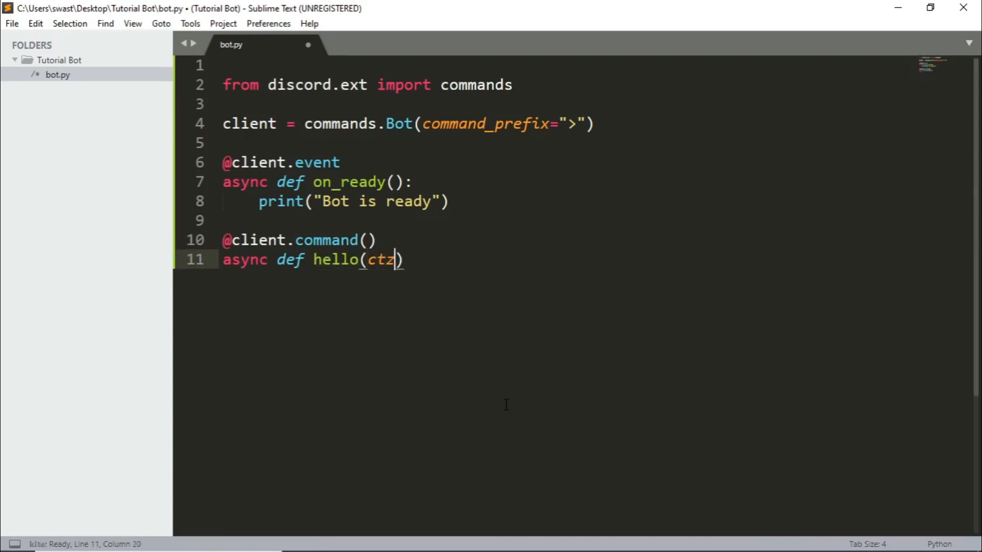
text(x)
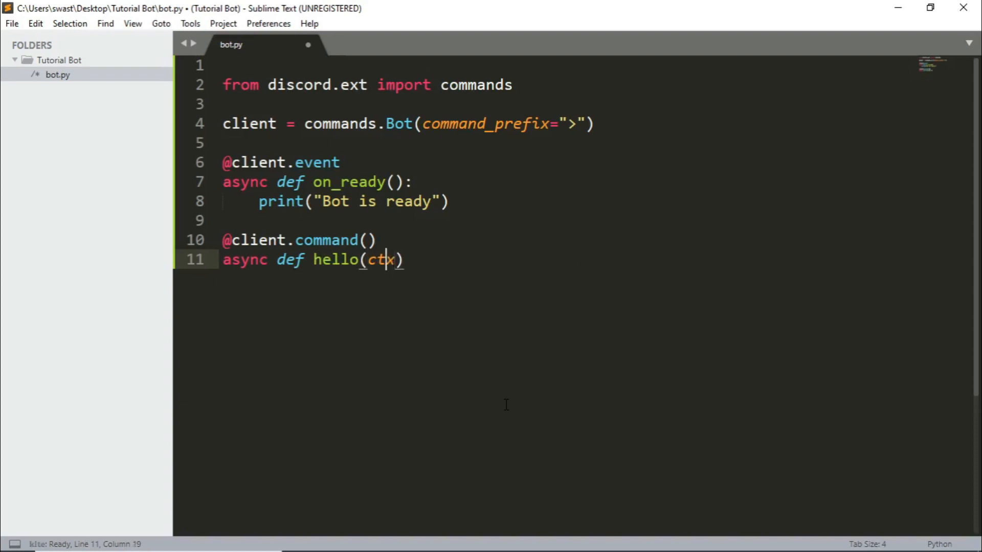
key(right)
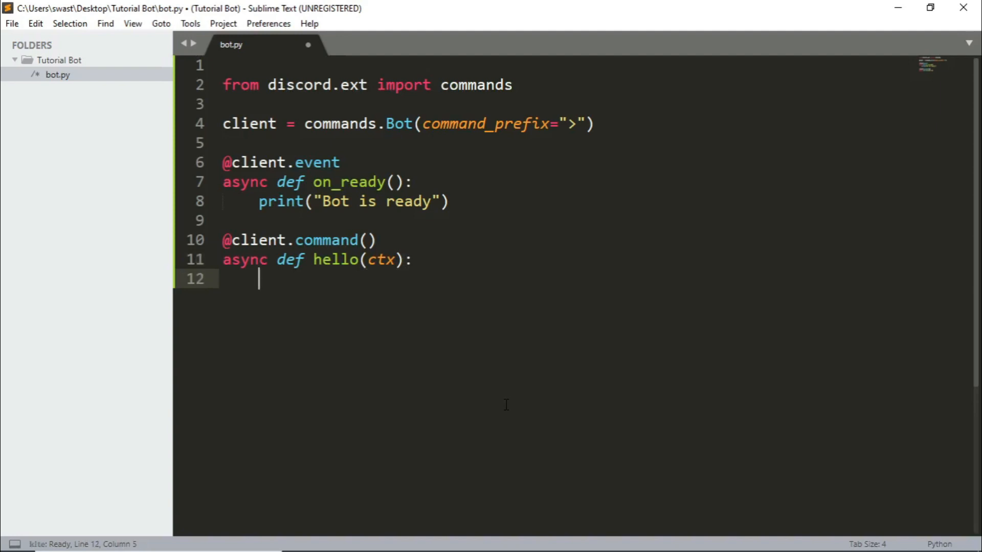
Make the hello command await ctx.send("Hi") as its reply
text(>hello)
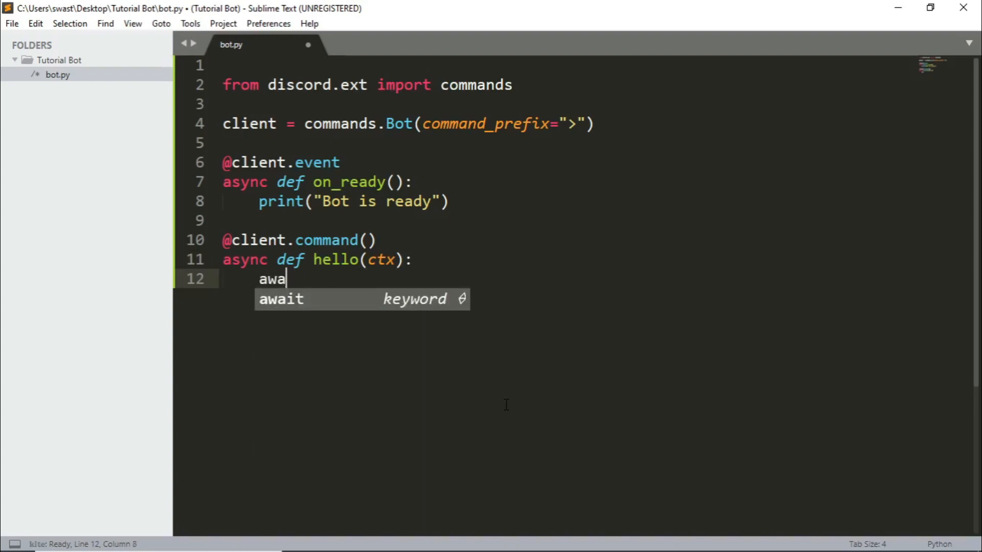
text(it s)
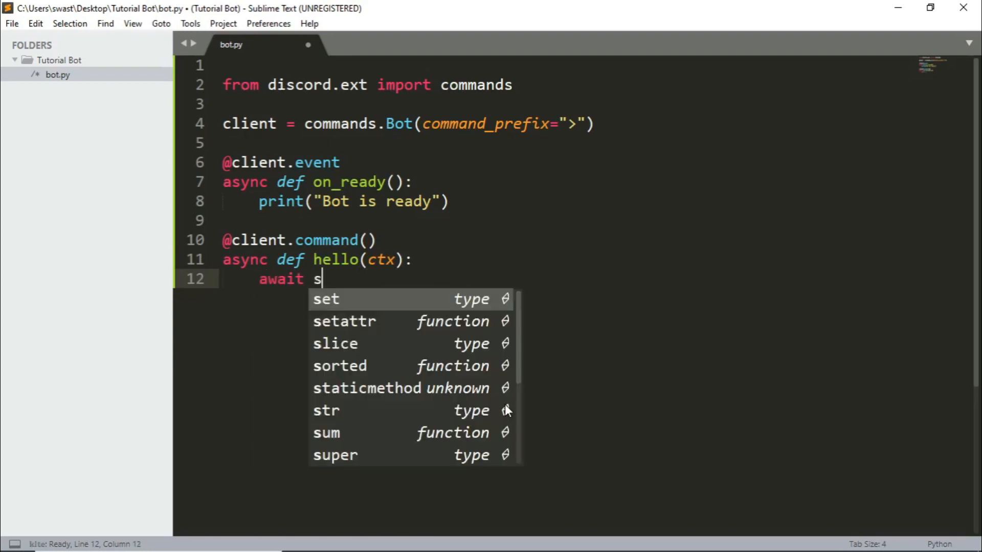
text(ctx.send(")
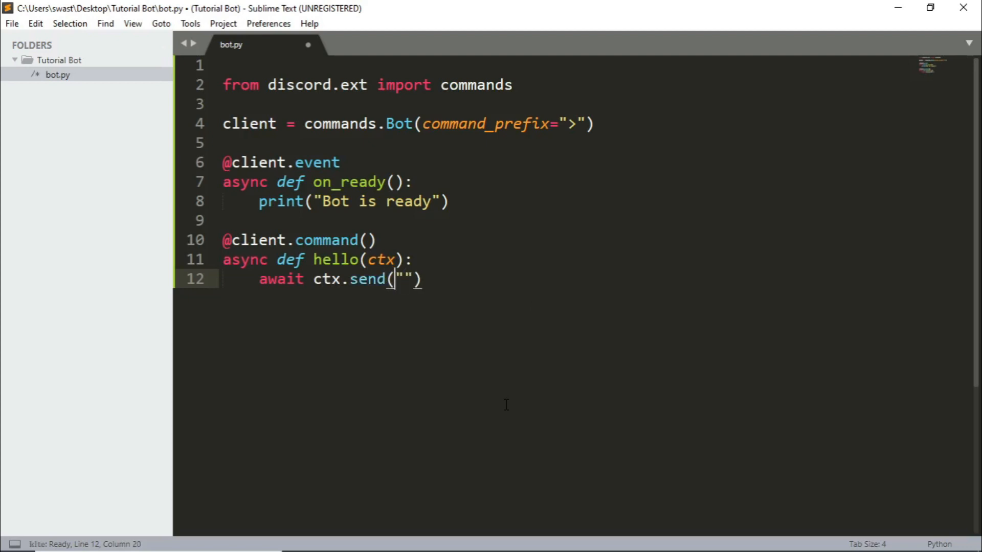
text(H)
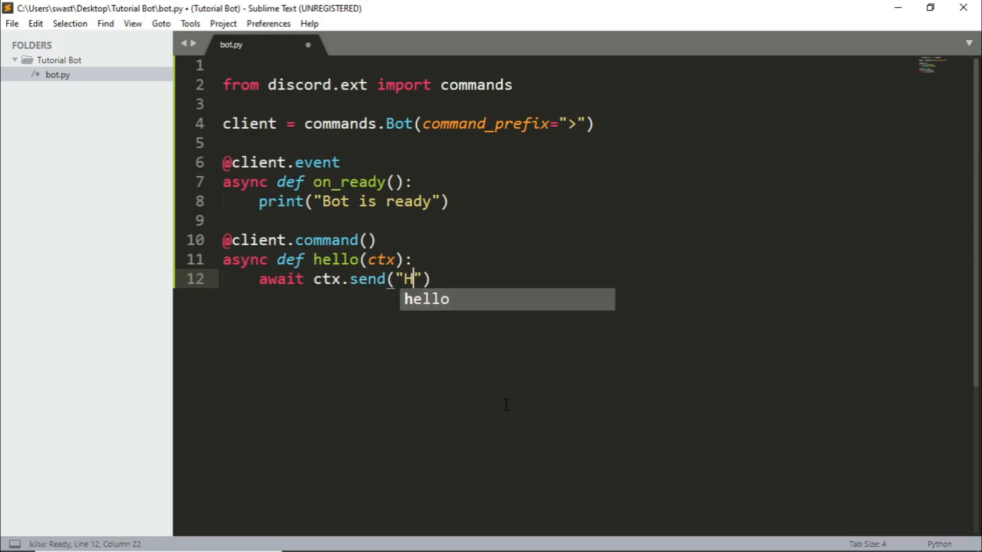
text(i")
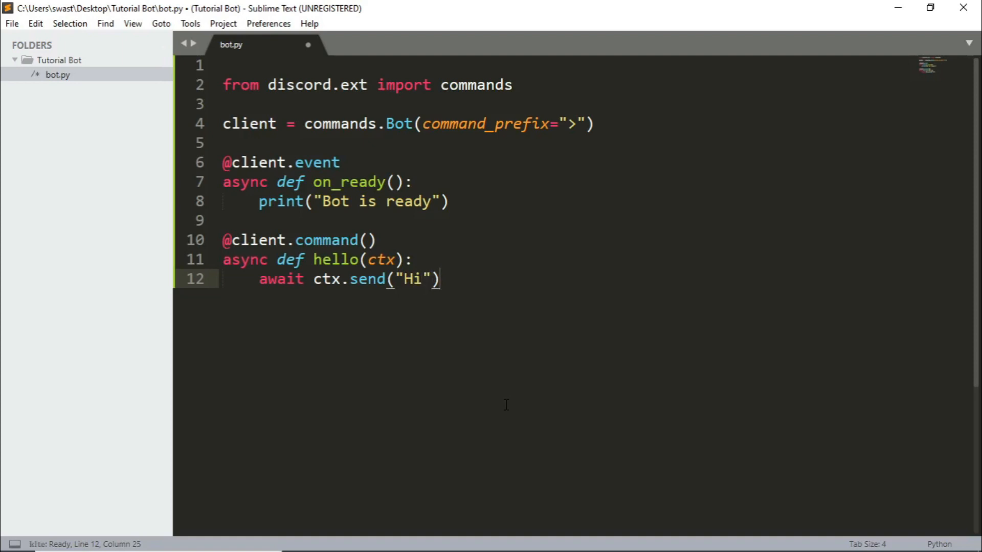
Start the client.run() line at the bottom, then bring the web browser forward
text(client.run)
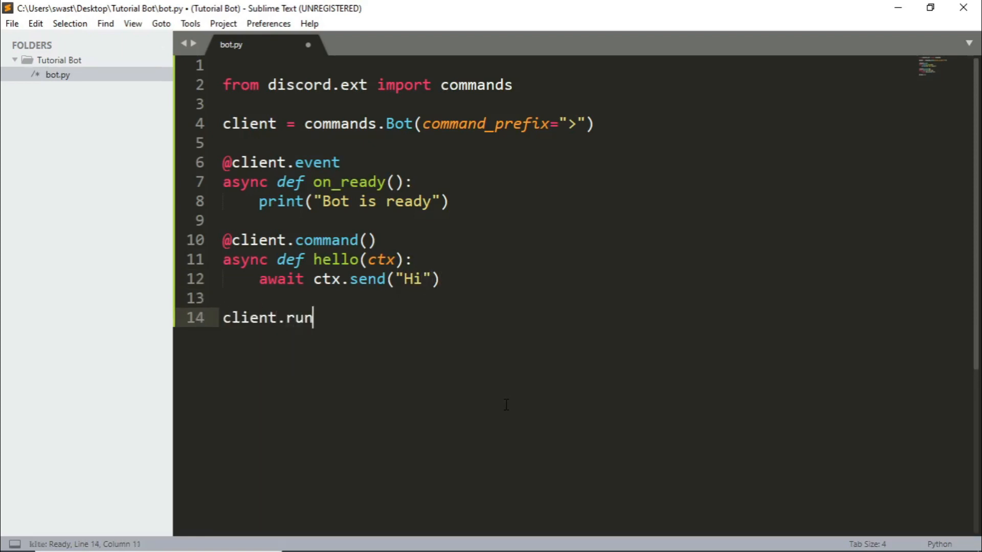
text(())
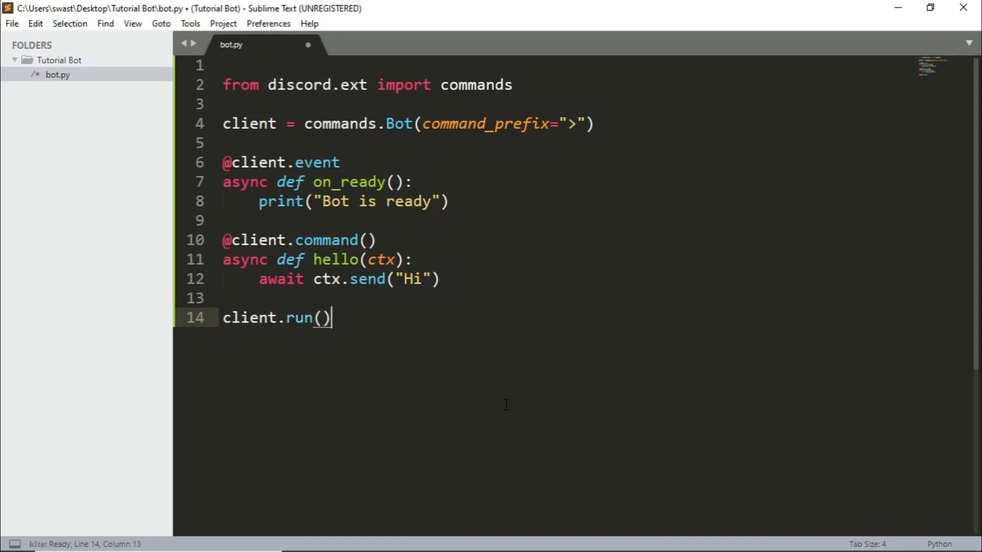
click(435, 539)
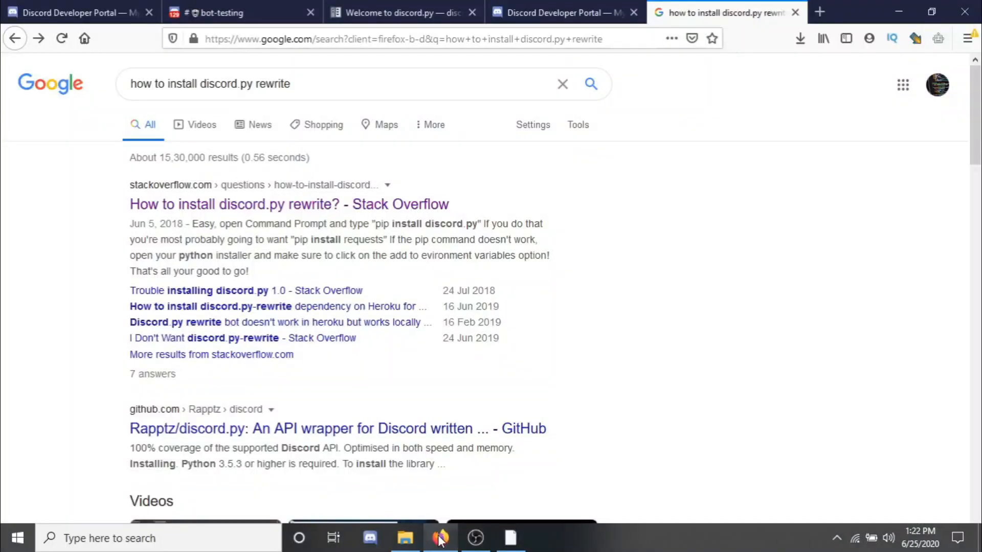
Copy Tutorial Bot's regenerated token from the Developer Portal Bot page
click(561, 12)
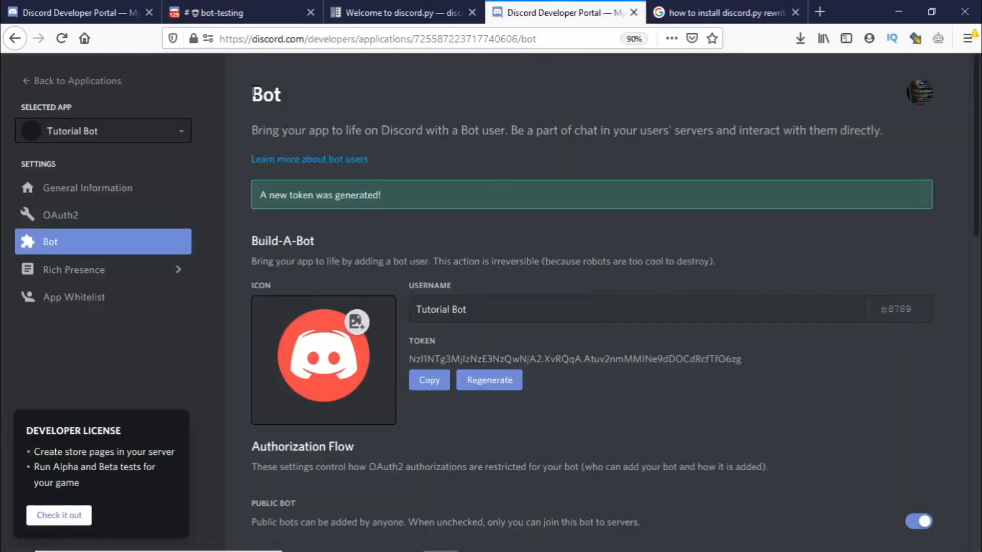
scroll(down, 3)
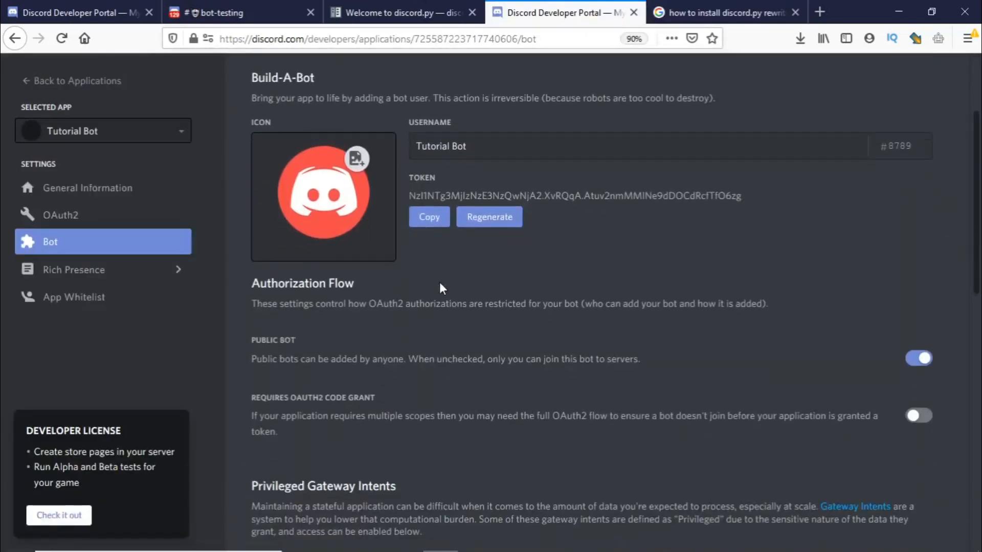
mouse_move(658, 193)
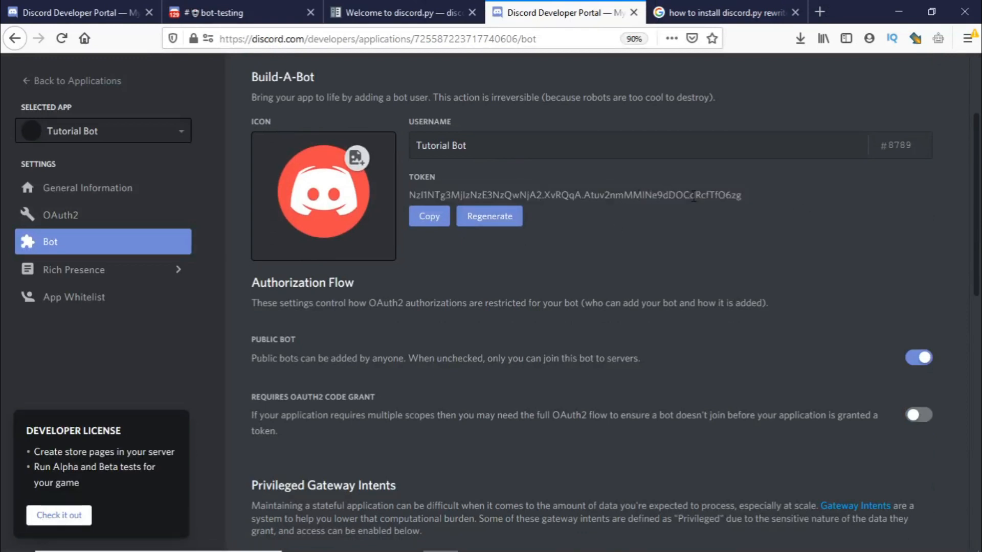
double_click(572, 195)
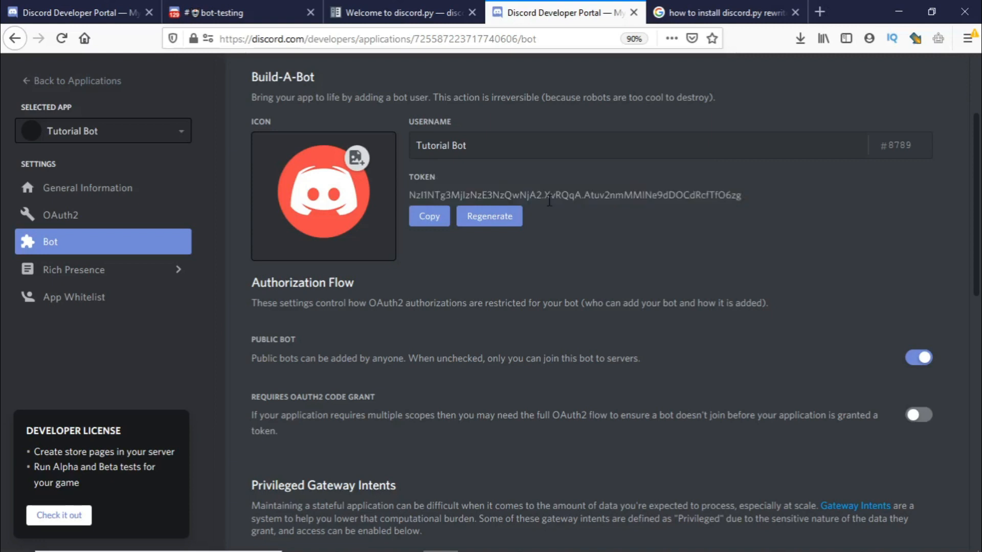
mouse_move(695, 133)
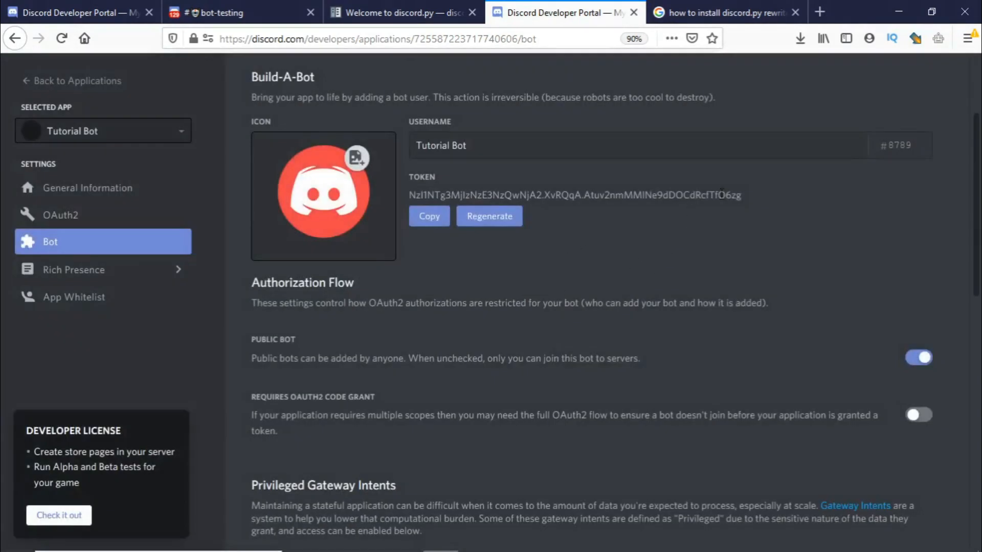
double_click(495, 194)
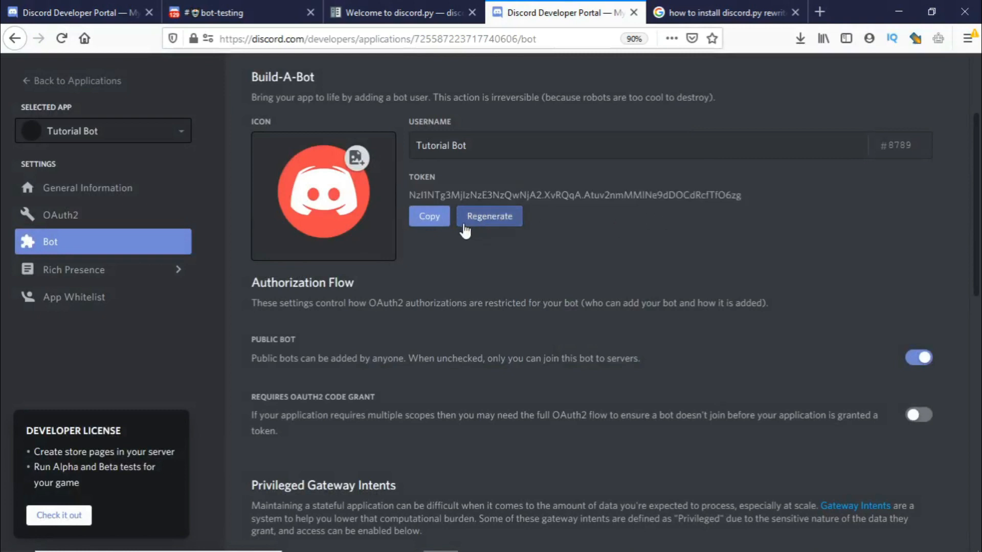
mouse_move(759, 198)
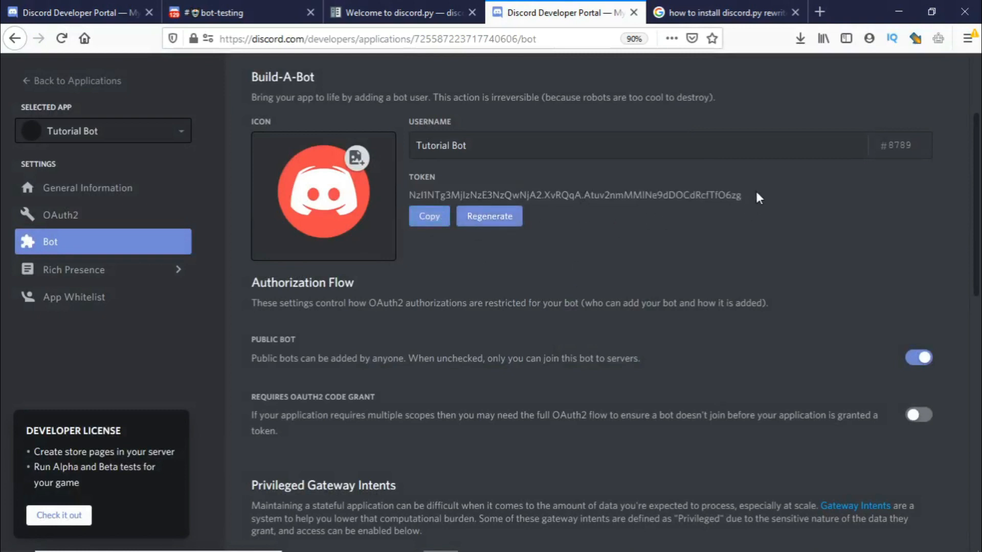
click(430, 215)
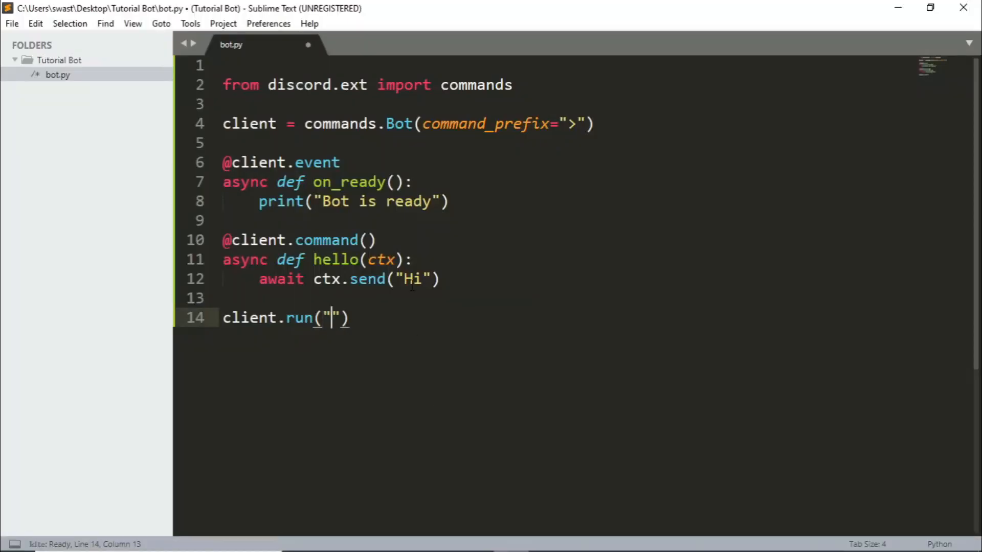
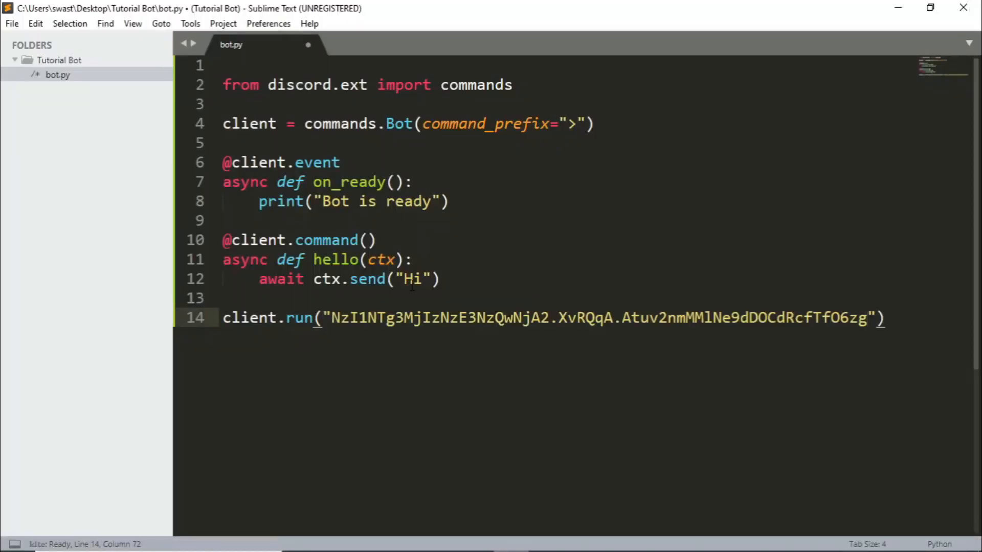
Paste the token into client.run, save bot.py, and bring up Command Prompt
key(Enter)
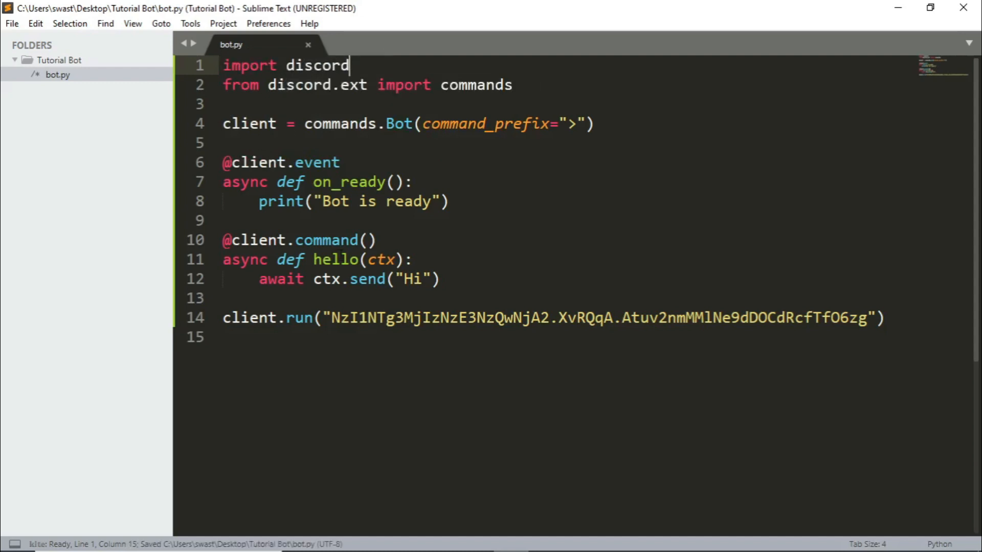
click(225, 299)
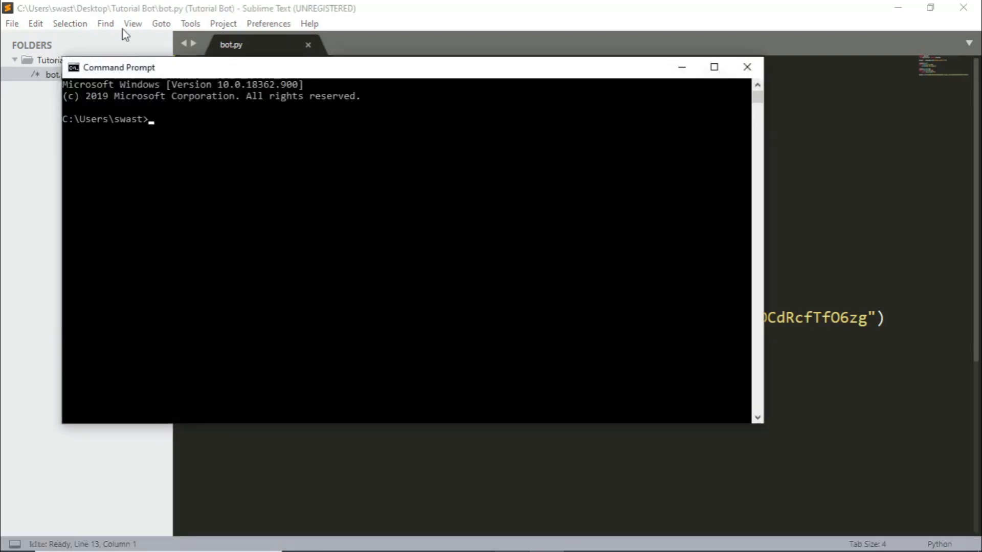
cd into Desktop\"Tutorial Bot", run bot.py, and move the console aside
text(cd de)
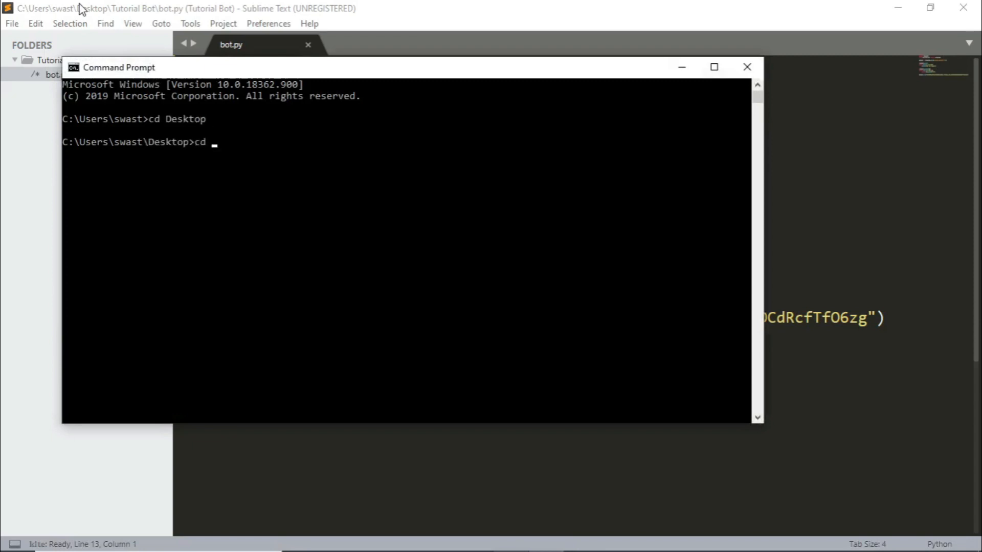
text("Tutorial Bot")
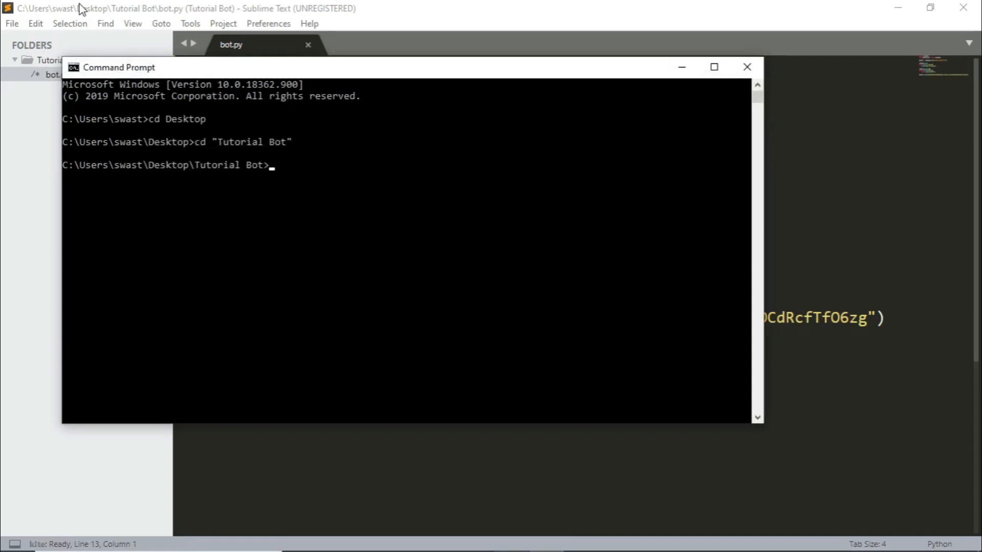
text(bot.py)
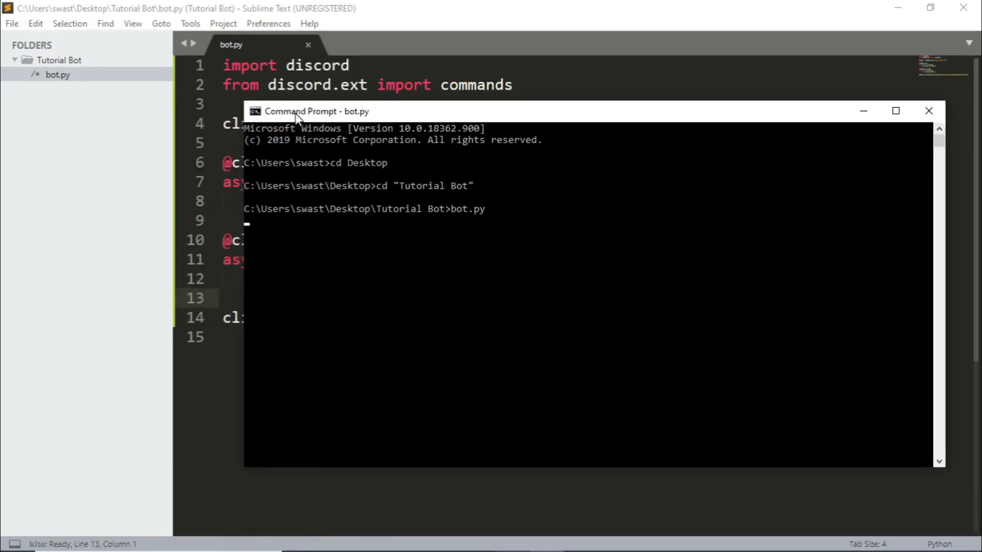
drag(315, 111, 239, 68)
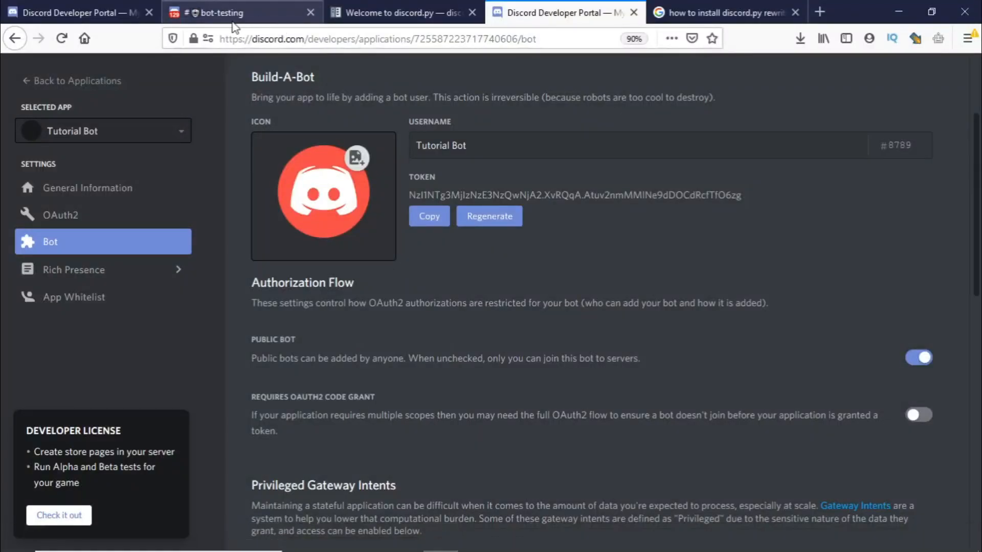
Check Tutorial Bot is online in bot-testing and send >hello to get its Hi reply
click(224, 14)
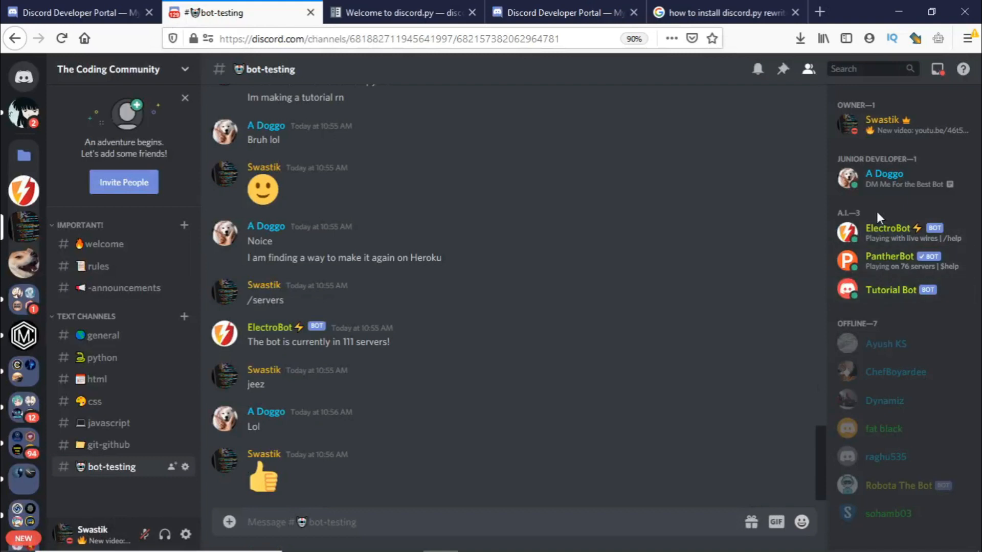
mouse_move(885, 298)
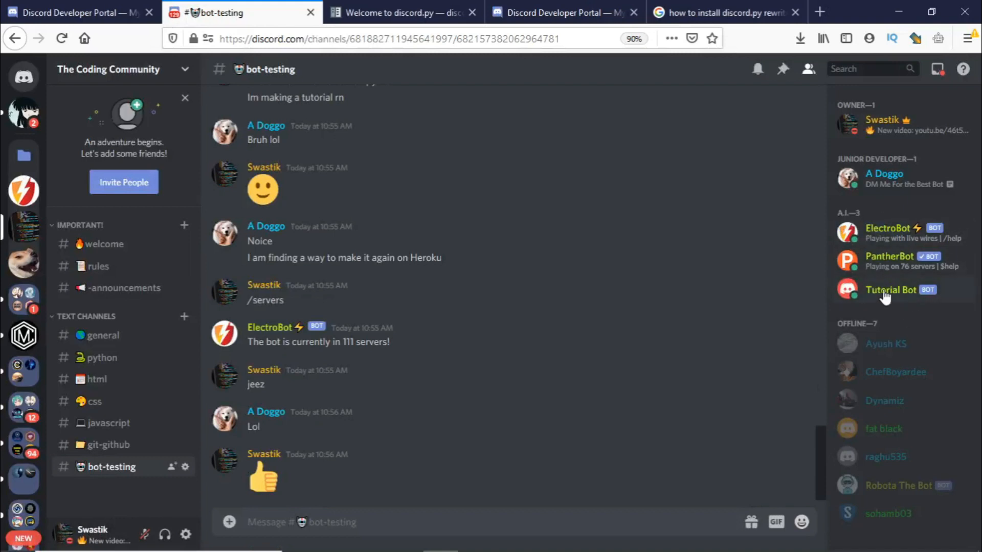
click(890, 290)
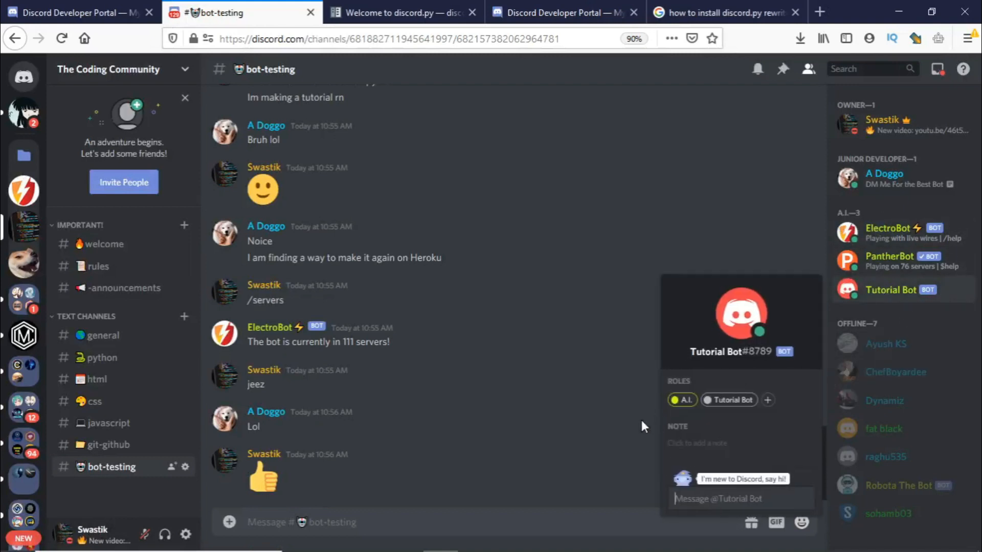
mouse_move(750, 469)
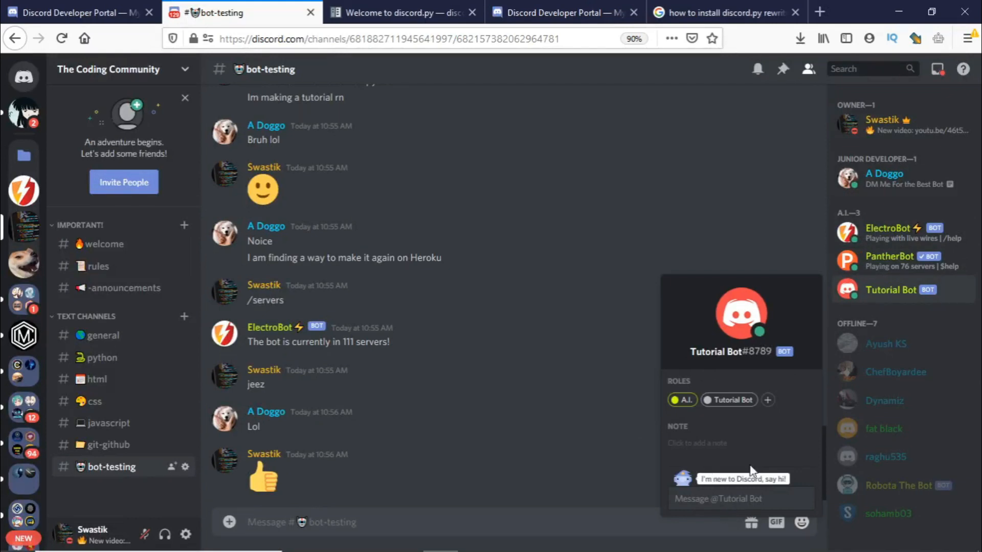
mouse_move(967, 484)
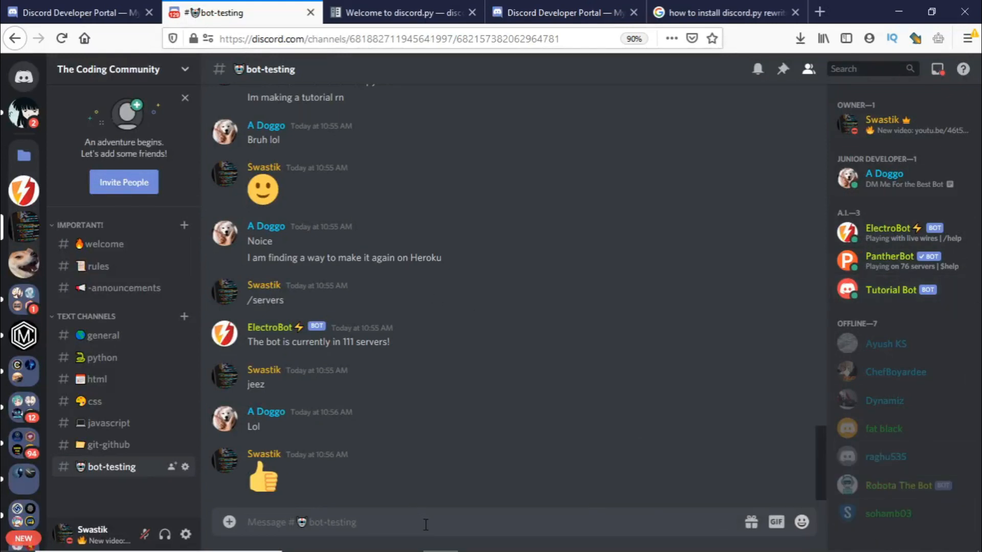
text(>hel)
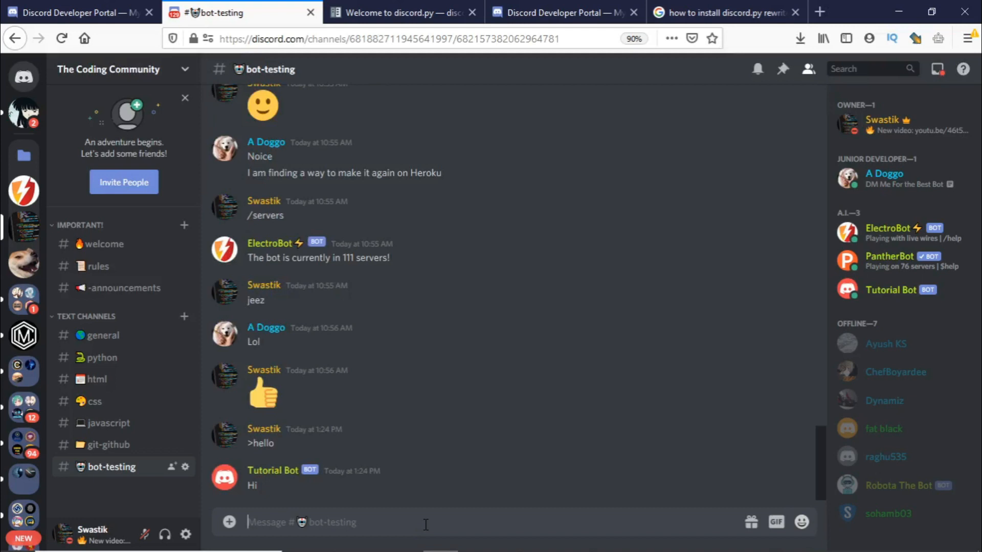
mouse_move(310, 421)
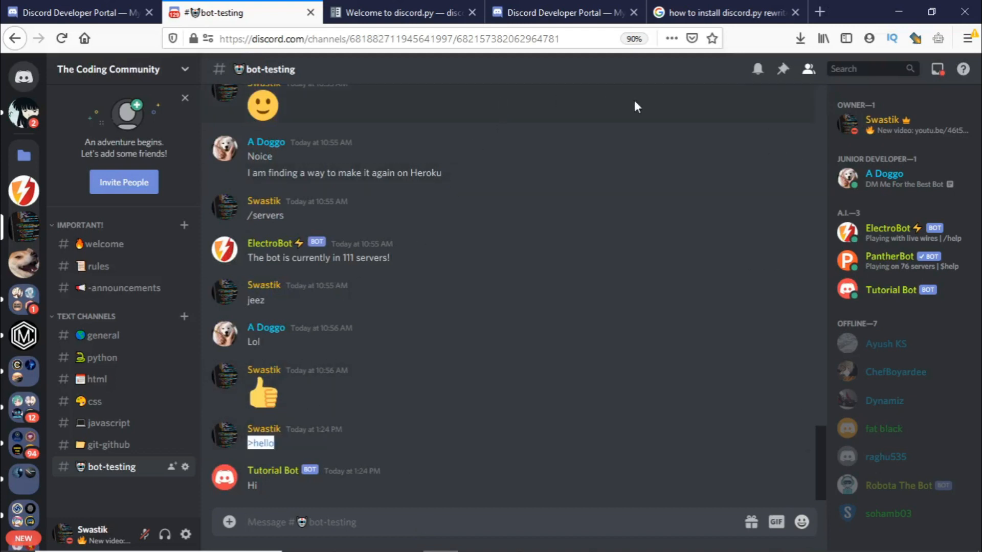
mouse_move(732, 46)
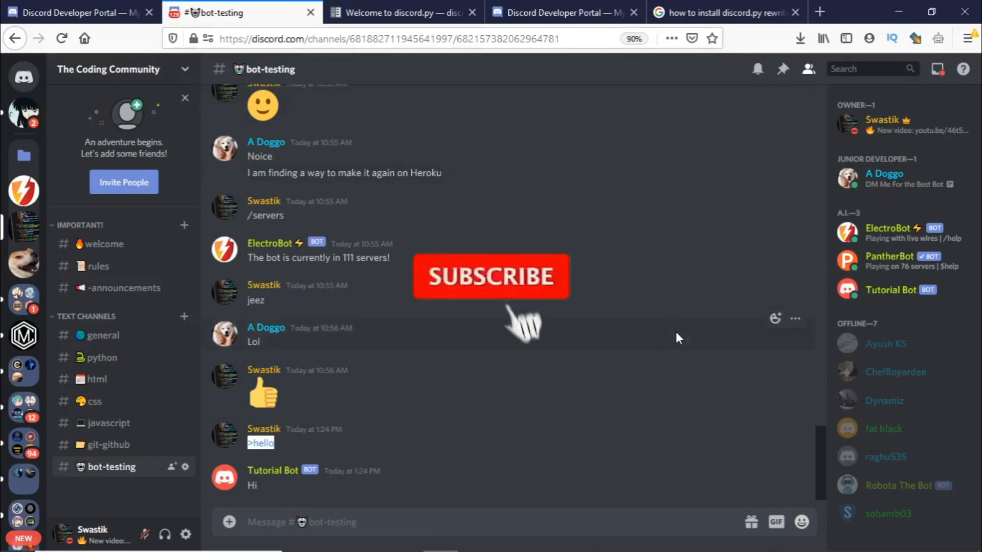
click(491, 276)
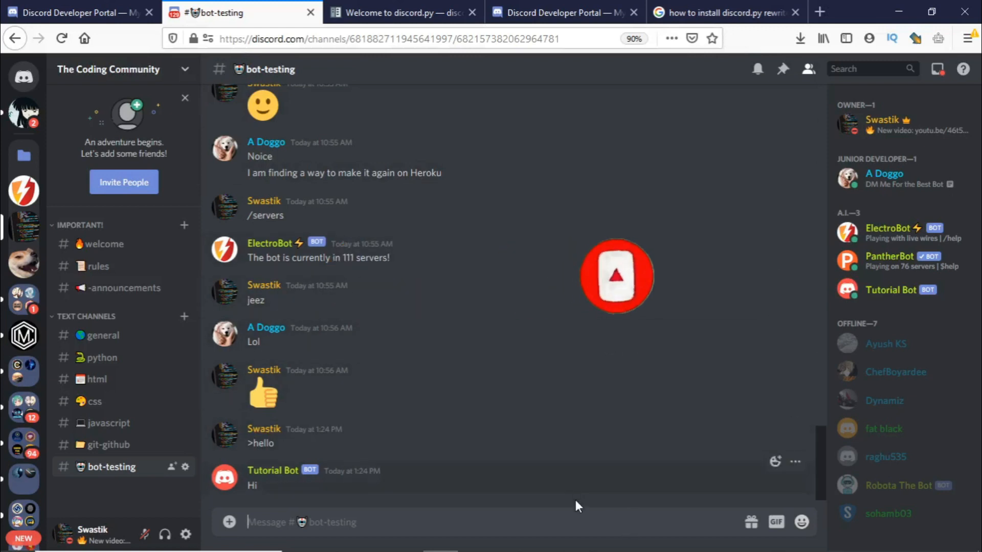
mouse_move(668, 424)
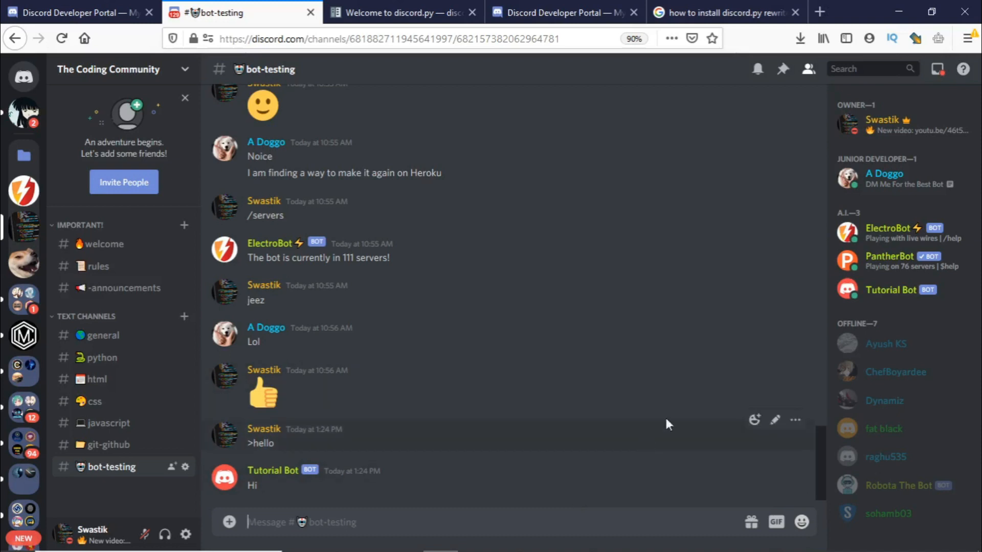
mouse_move(518, 439)
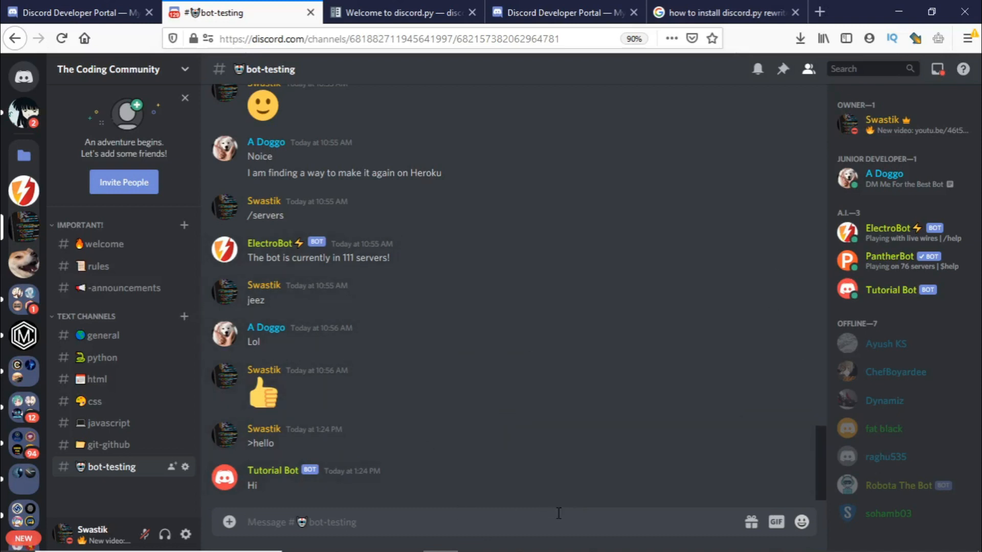
mouse_move(544, 511)
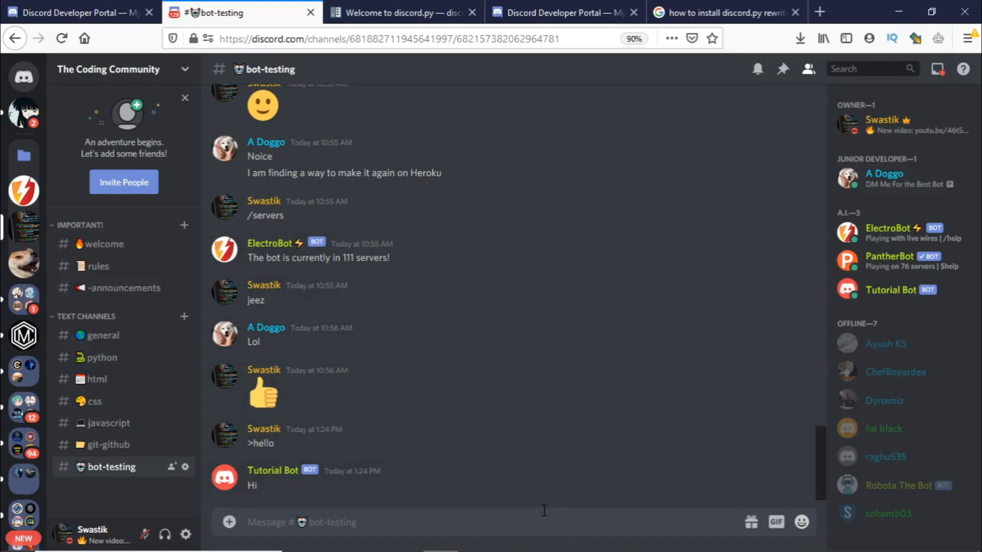
mouse_move(560, 530)
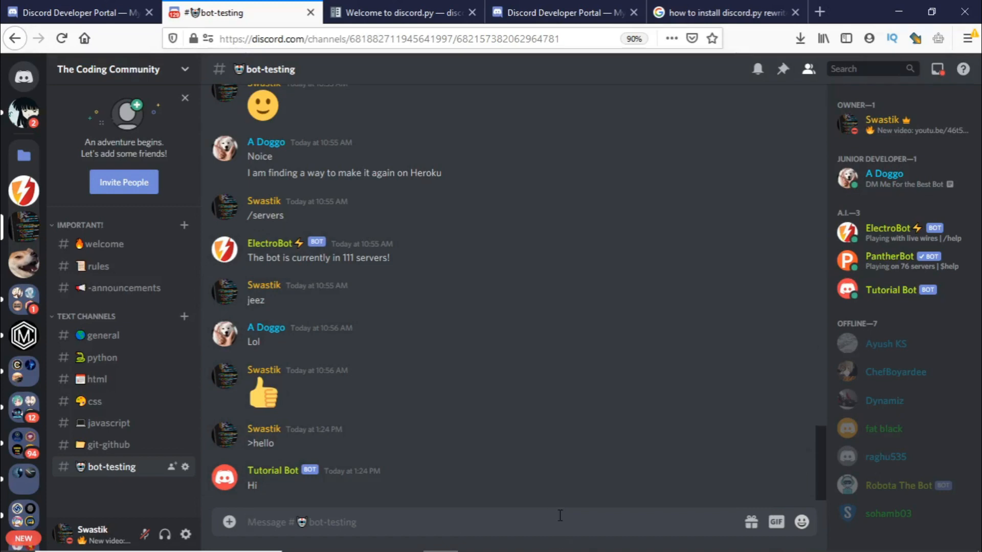